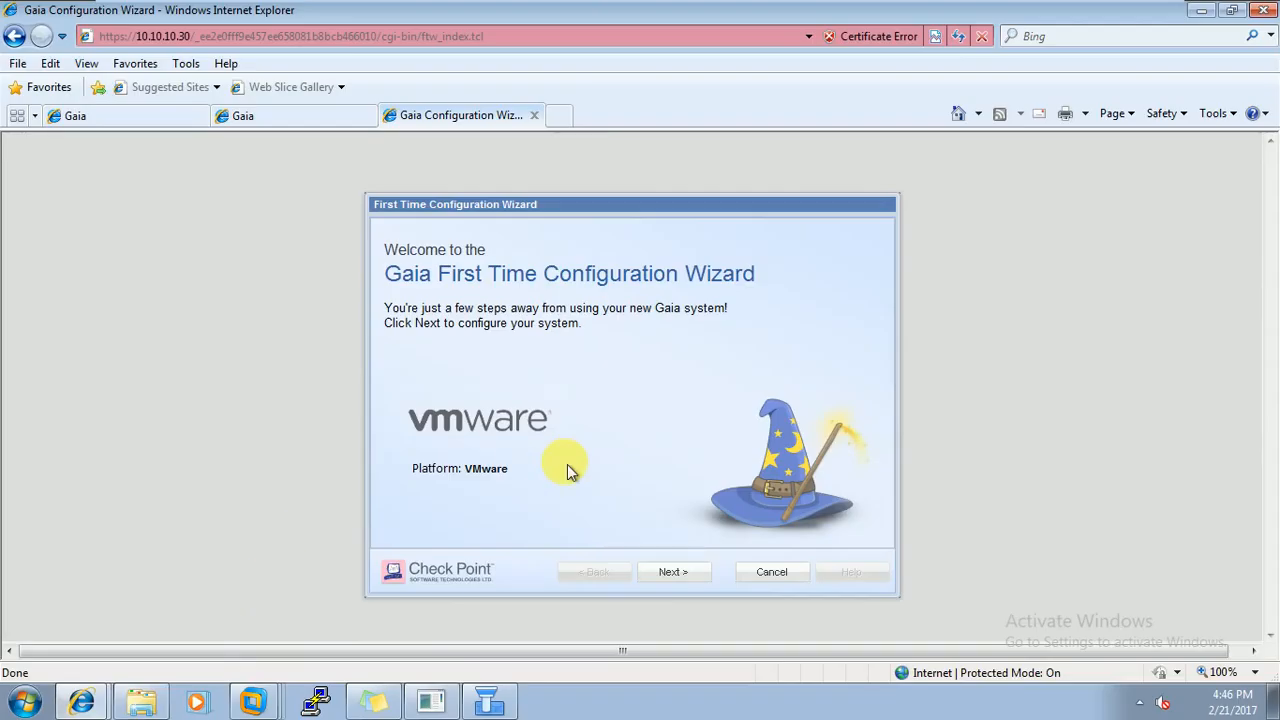
- Check the SMS1 console from the VMware taskbar preview, then switch to the MDS virtual machine
left_click(252, 700)
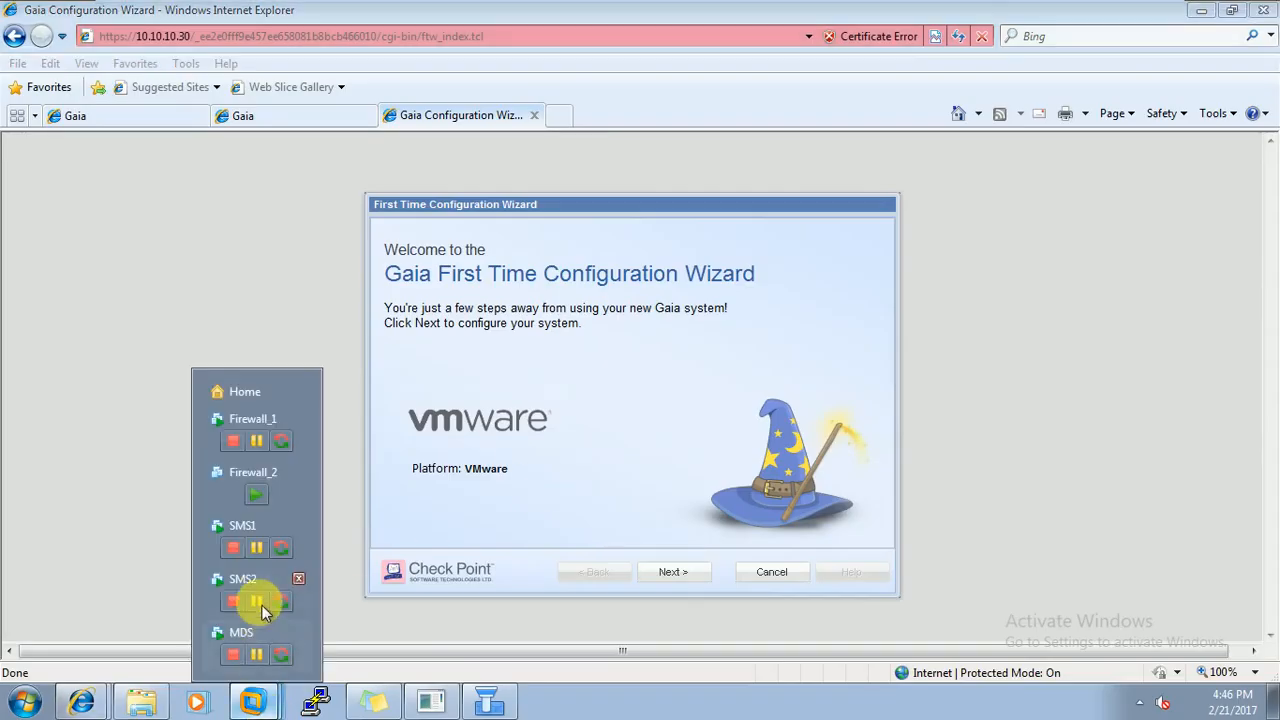
left_click(252, 700)
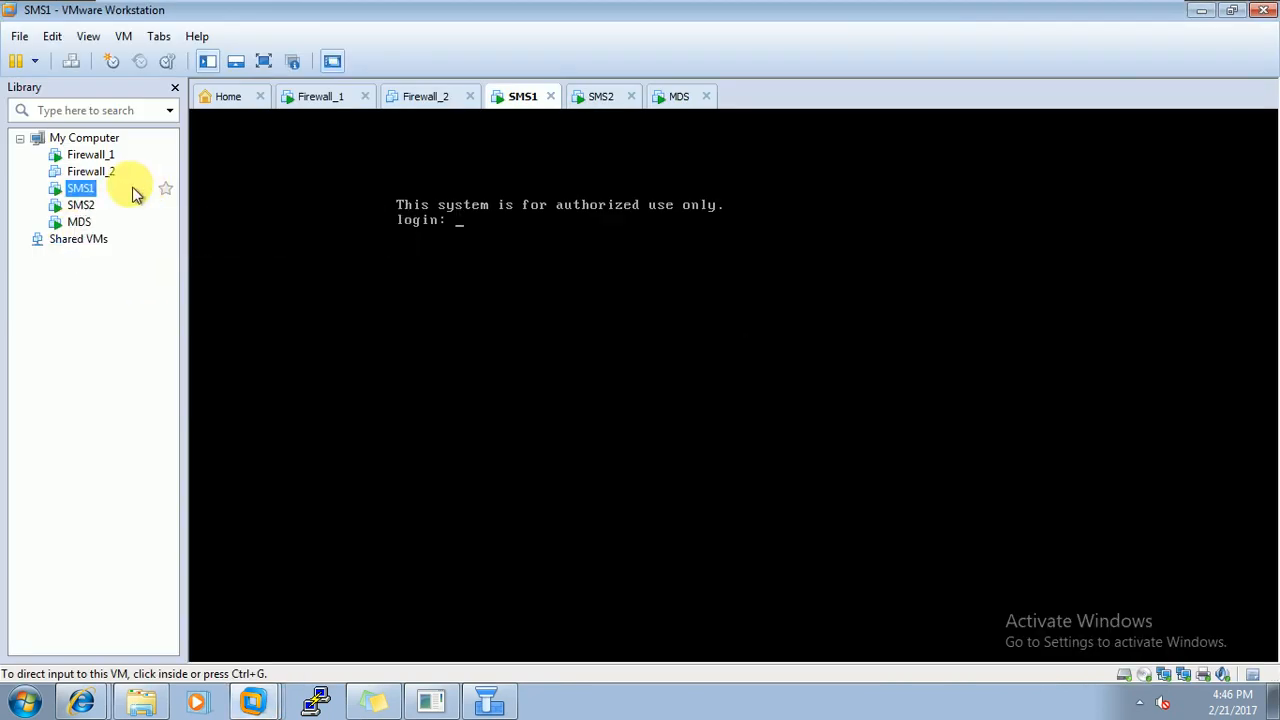
mouse_move(84, 190)
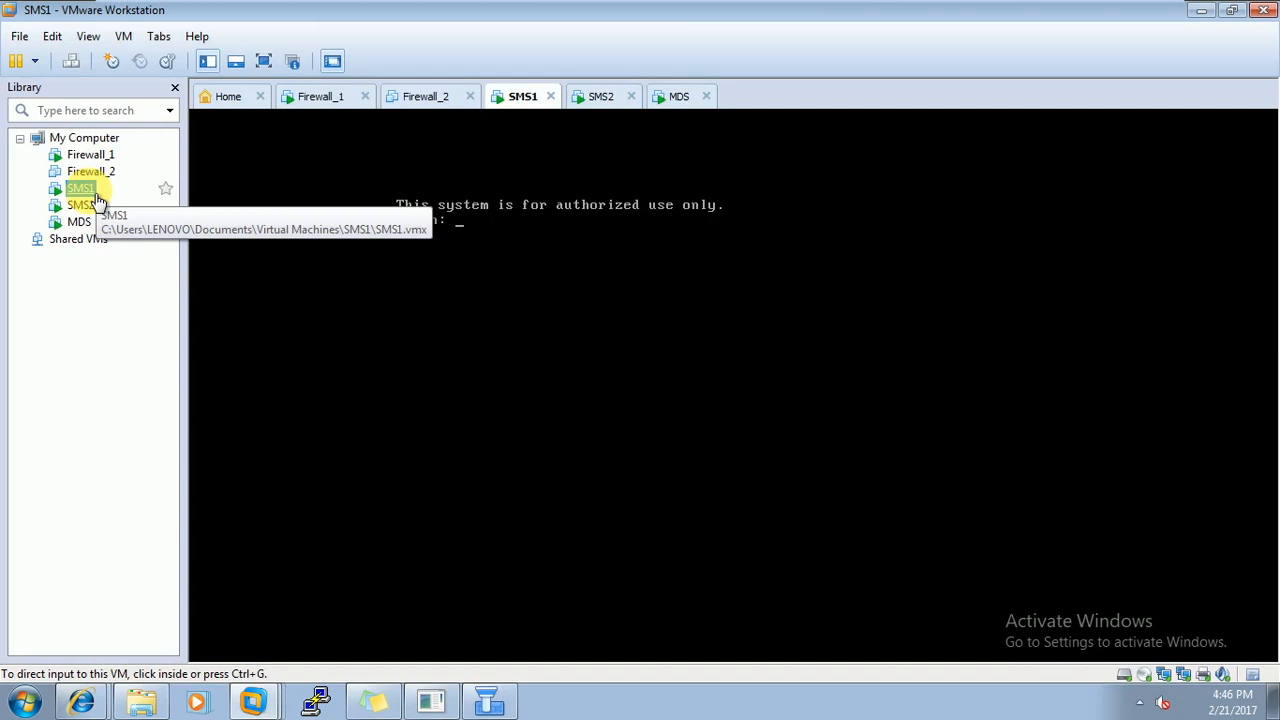
mouse_move(80, 204)
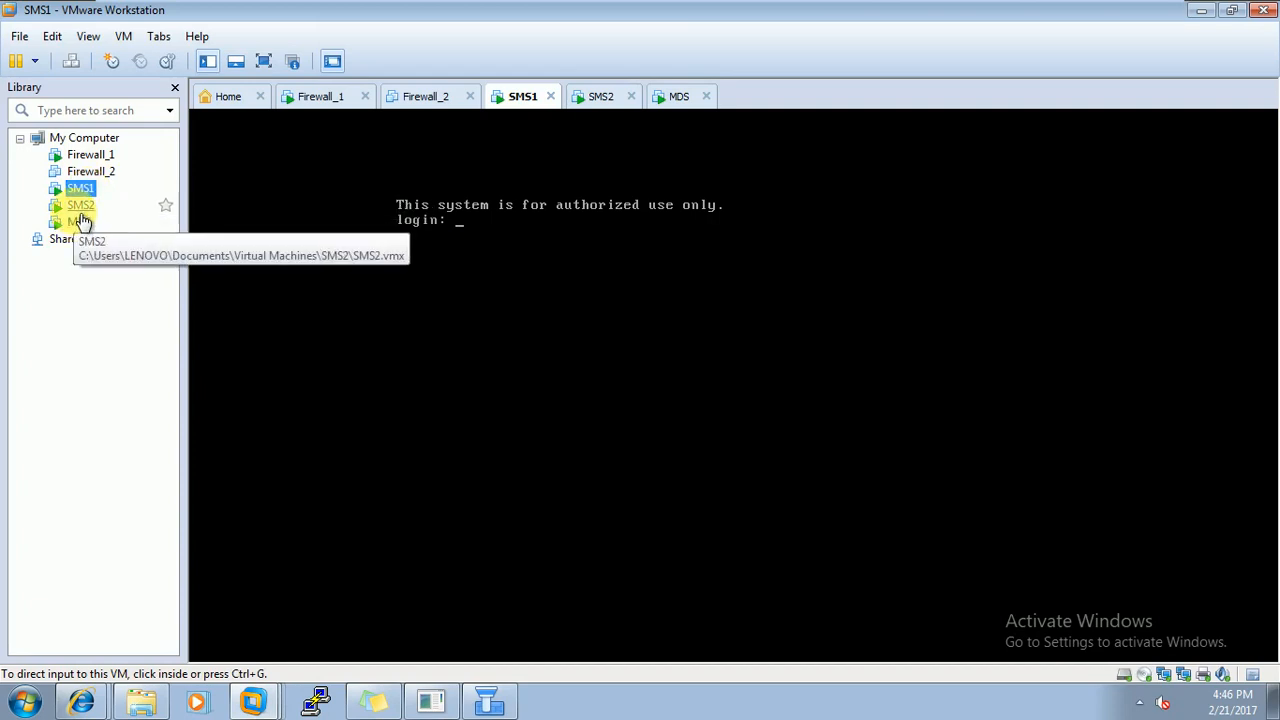
left_click(680, 96)
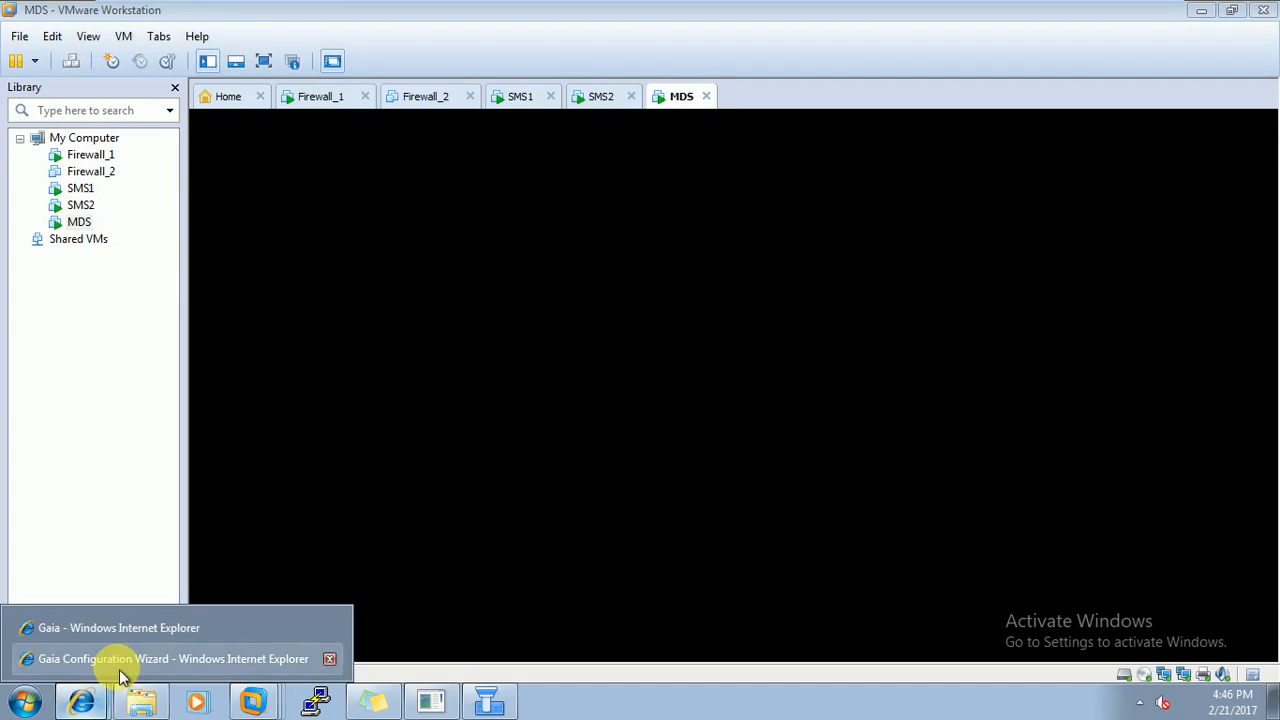
- Return to the Gaia wizard and accept eth0 as 10.10.10.30, mask 255.255.255.0, gateway 10.10.10.254
left_click(172, 658)
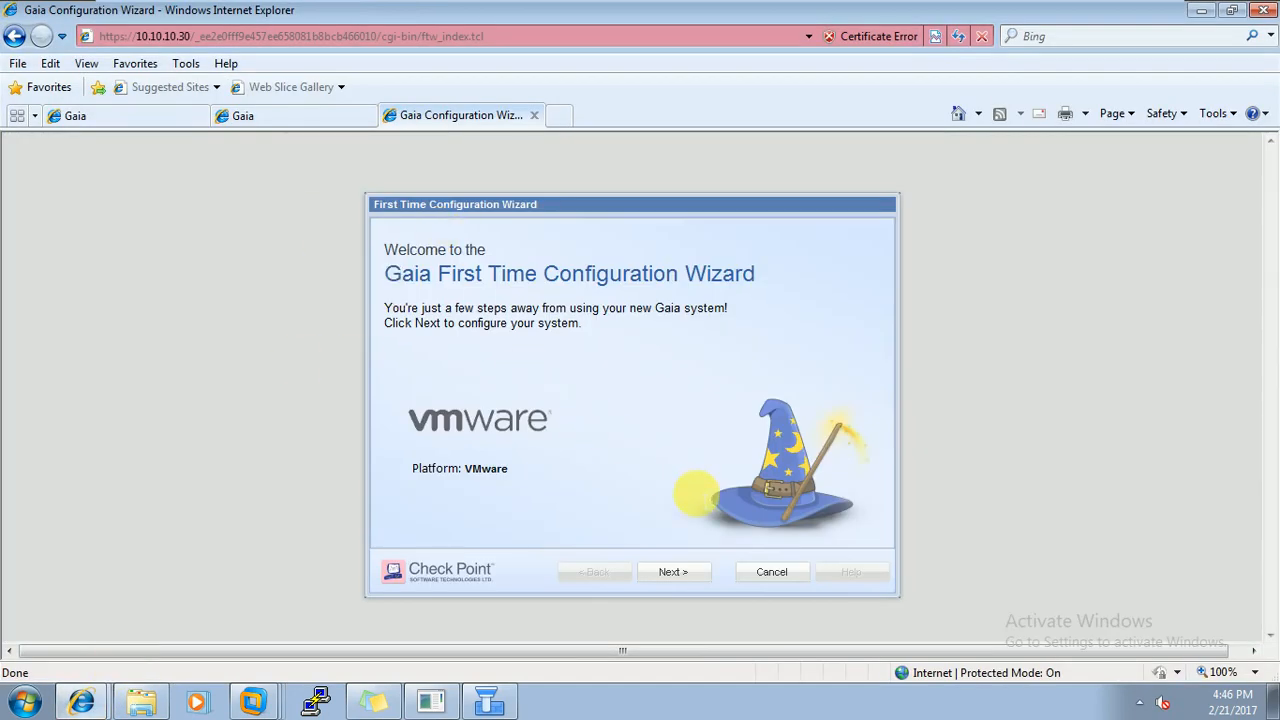
mouse_move(304, 128)
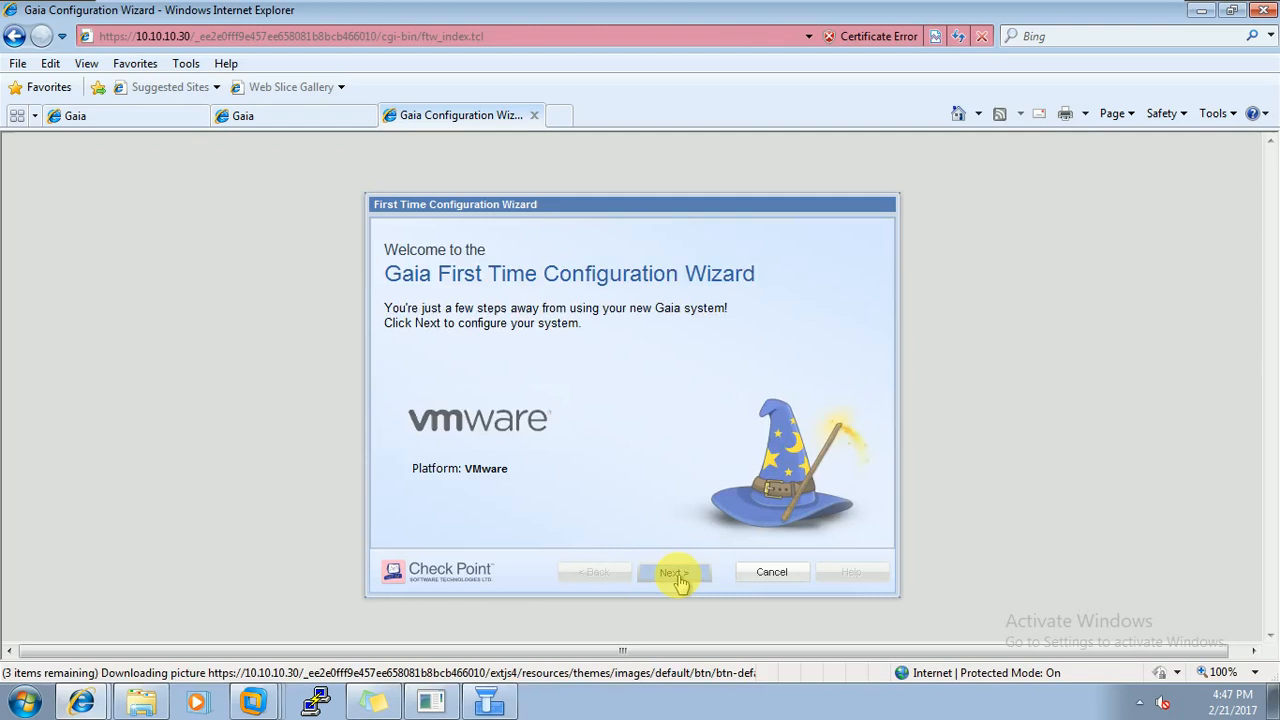
left_click(674, 572)
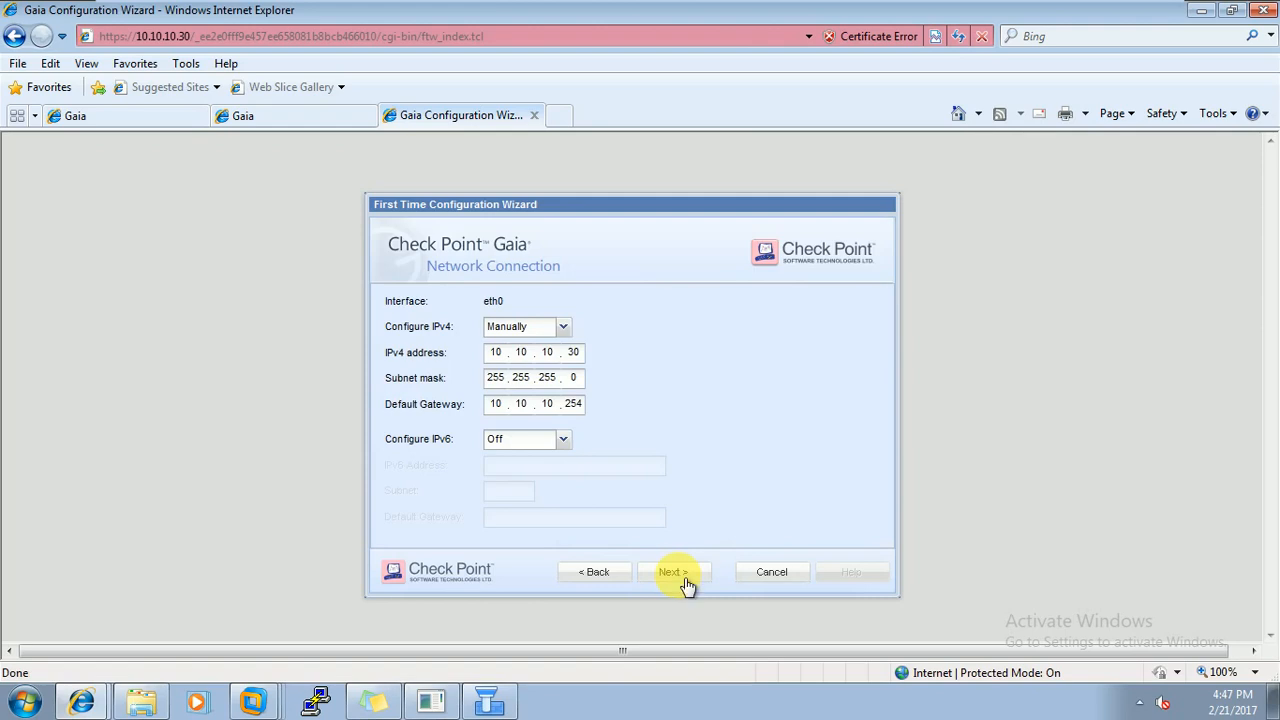
left_click(672, 572)
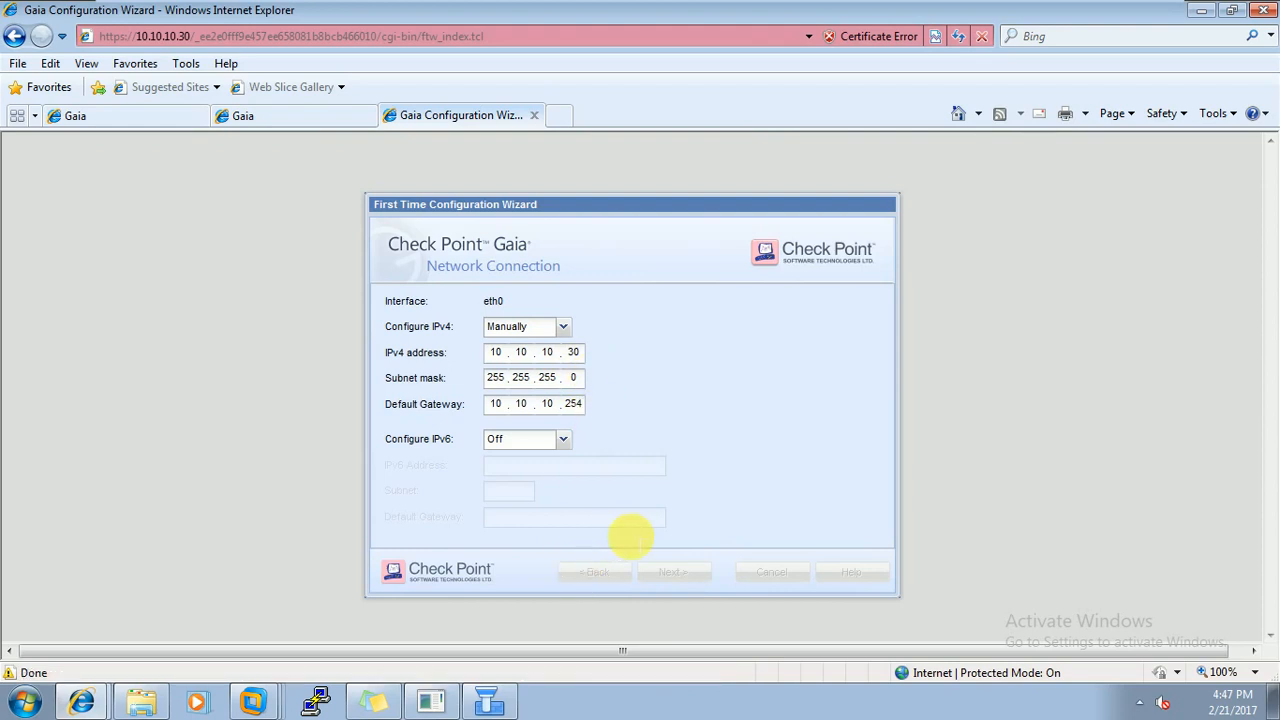
mouse_move(716, 560)
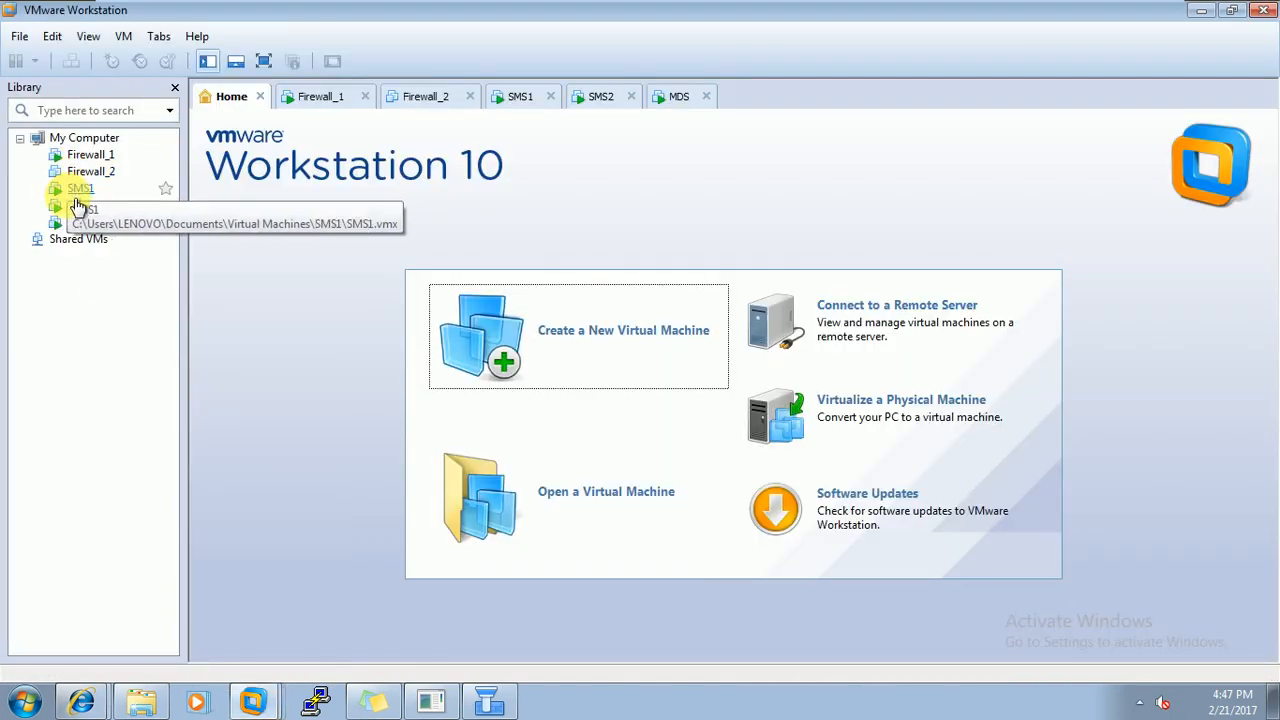
- Shut down the SMS2 guest from its power options and confirm the shutdown
right_click(82, 204)
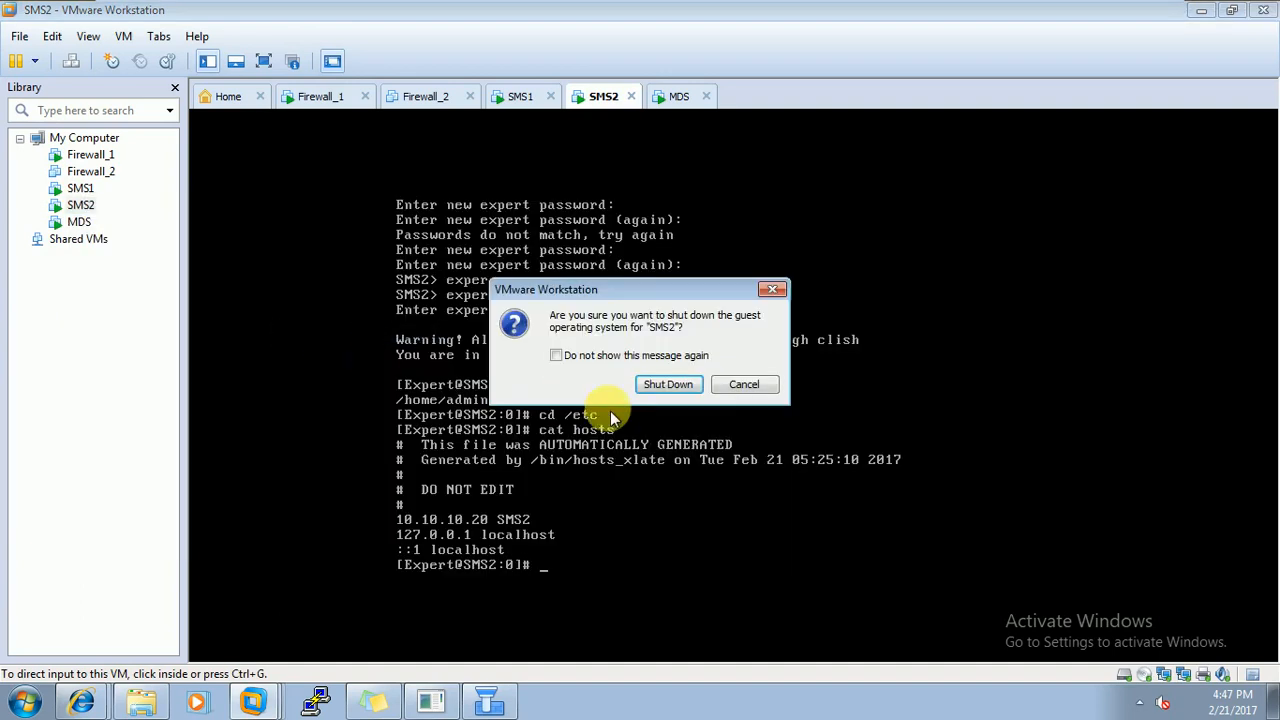
left_click(744, 384)
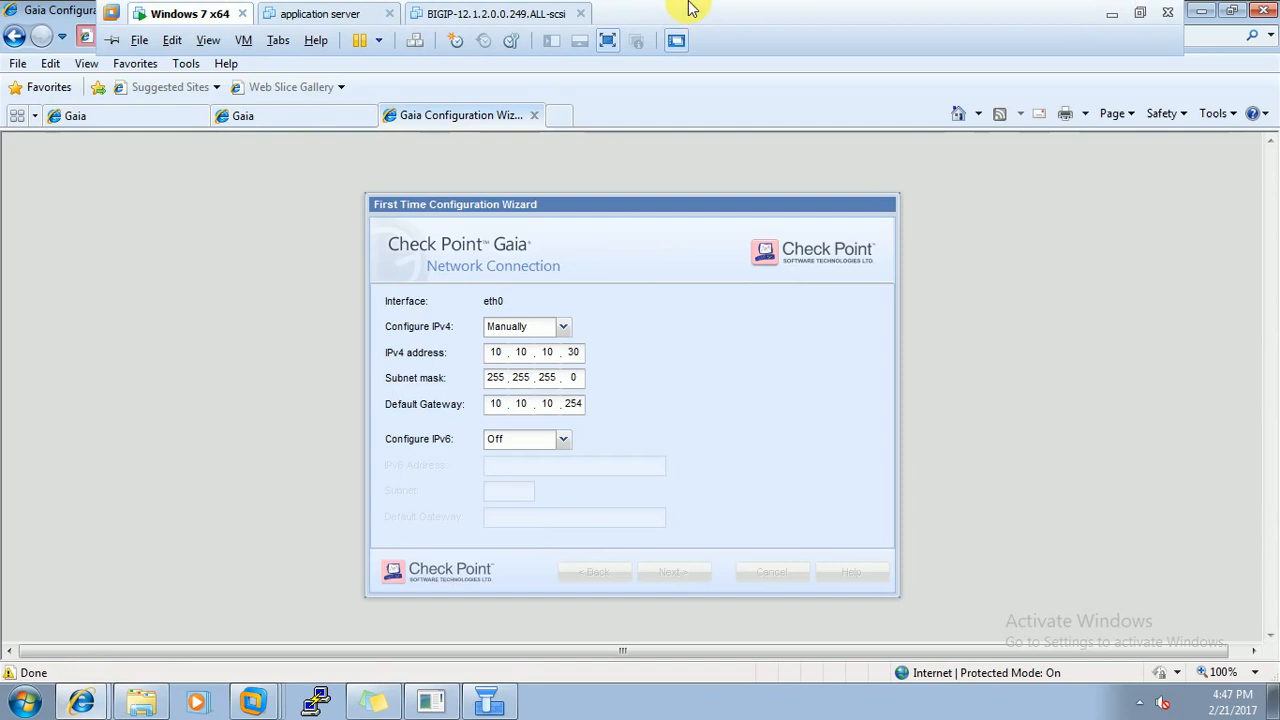
mouse_move(1112, 22)
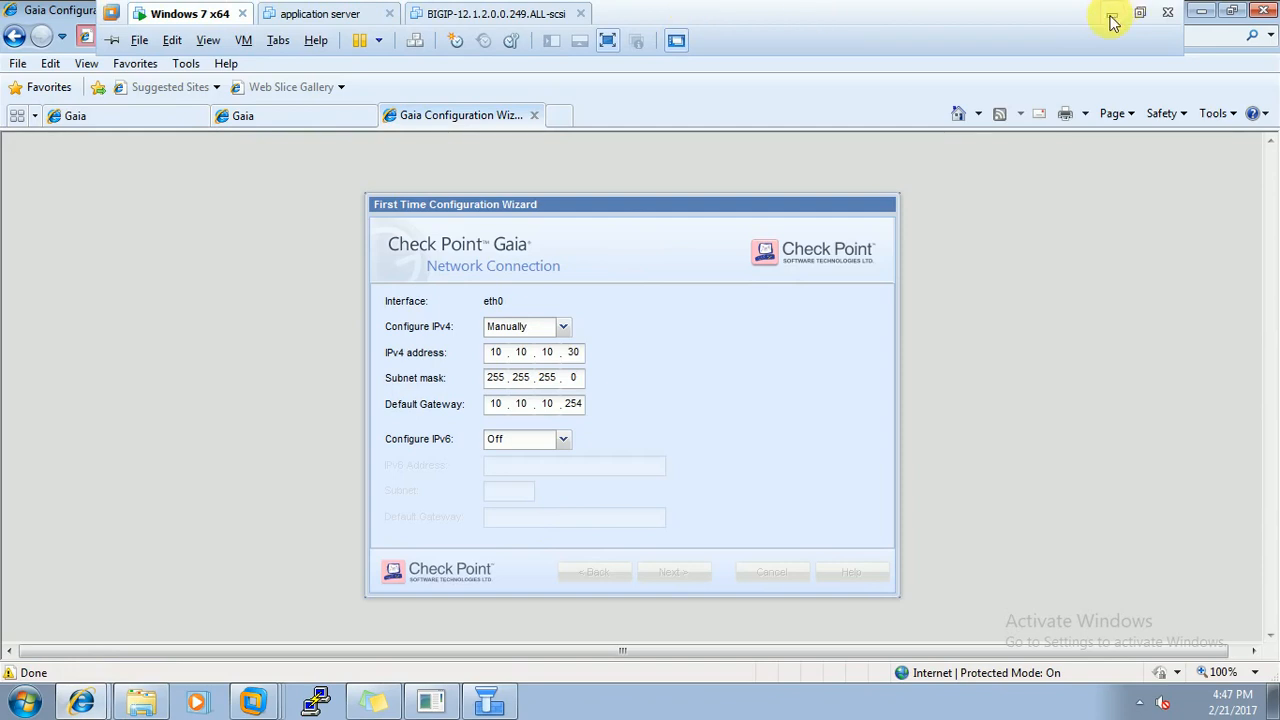
mouse_move(1112, 22)
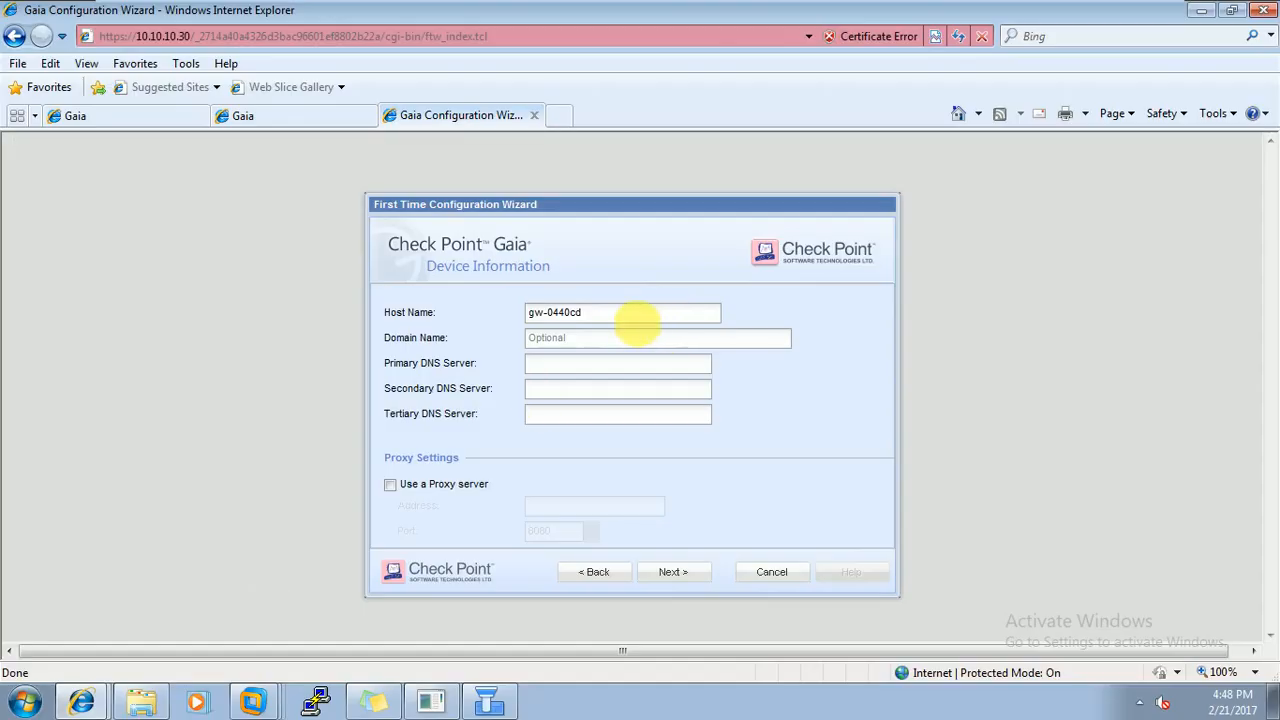
- Set the host name to MDS and accept the date and time settings
type("D")
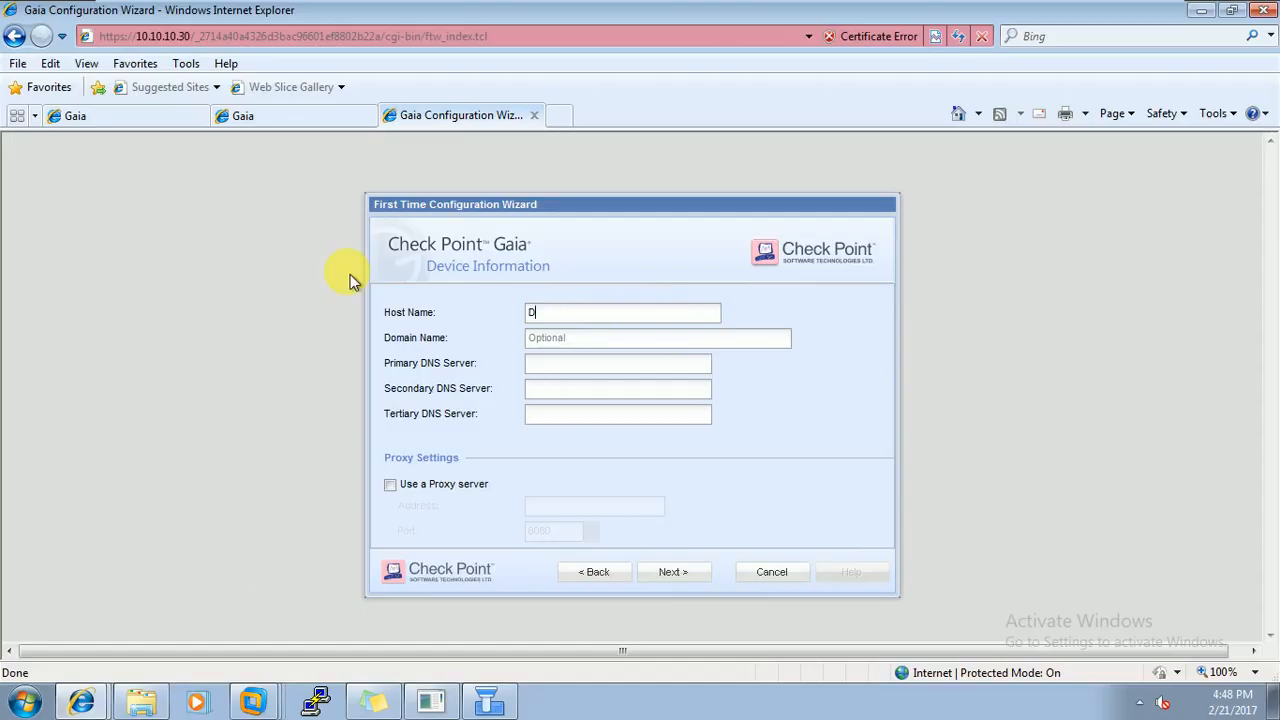
type("MDS")
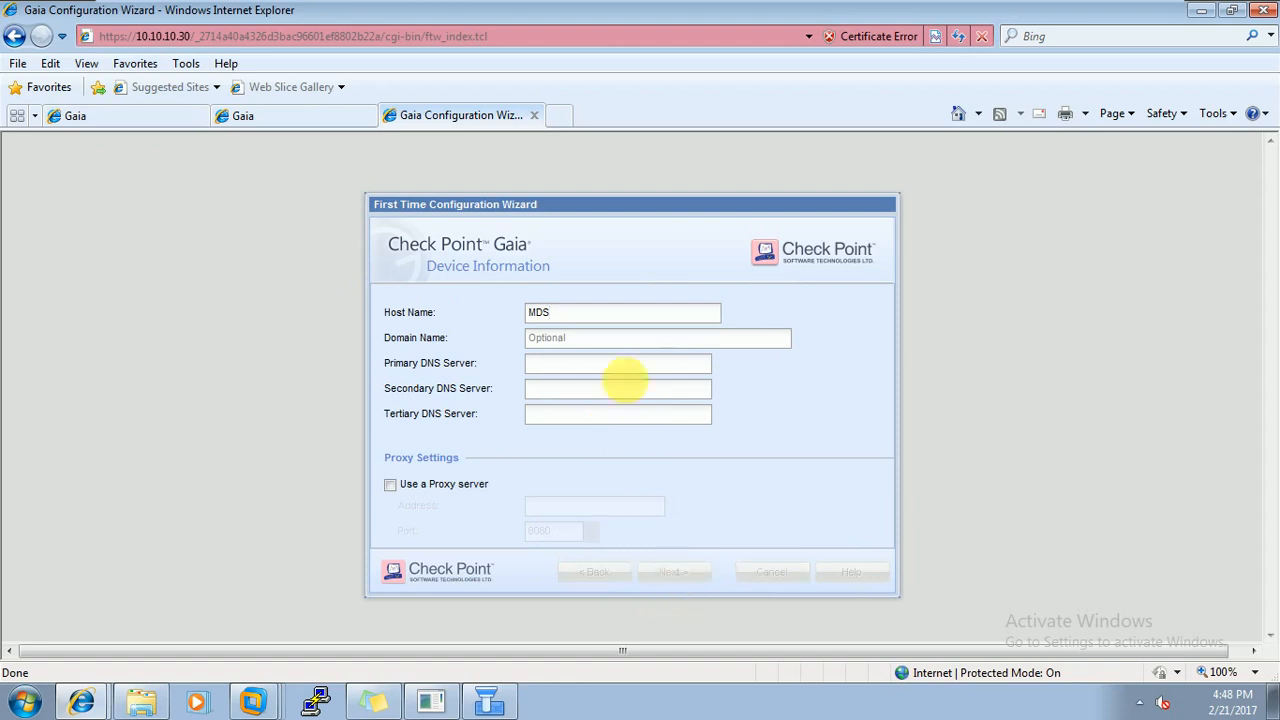
mouse_move(812, 12)
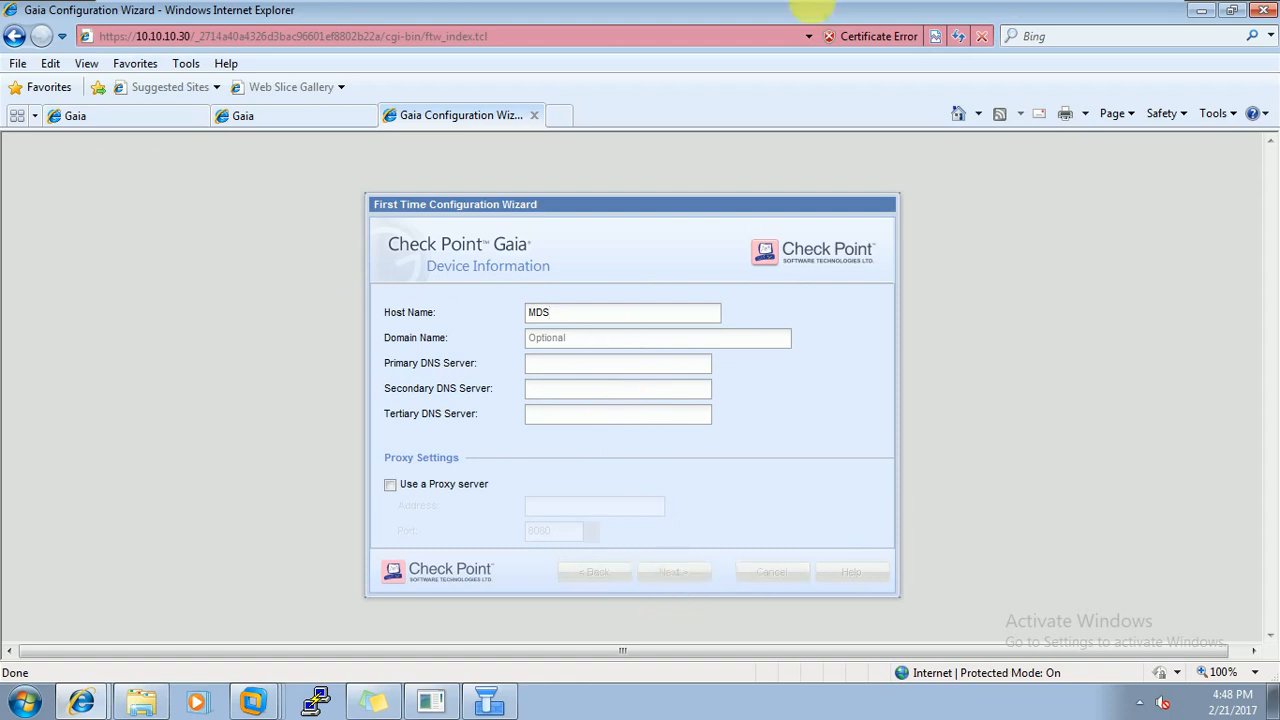
left_click(672, 572)
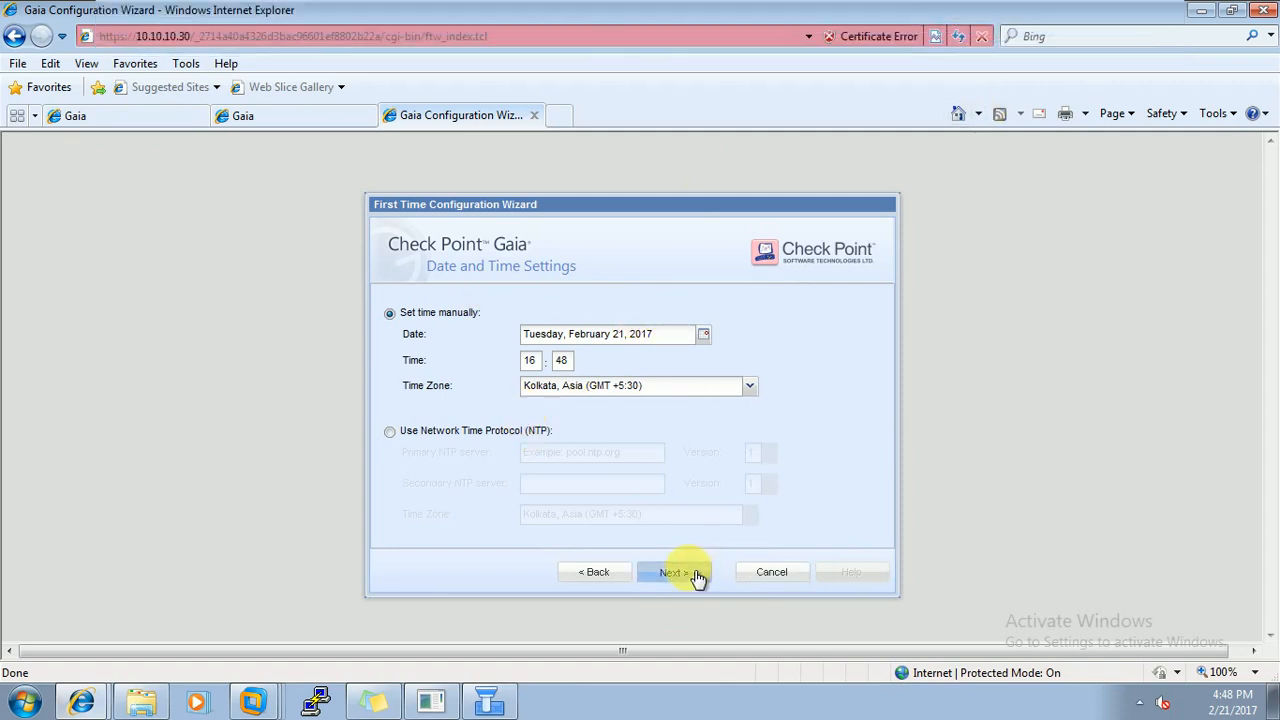
left_click(672, 572)
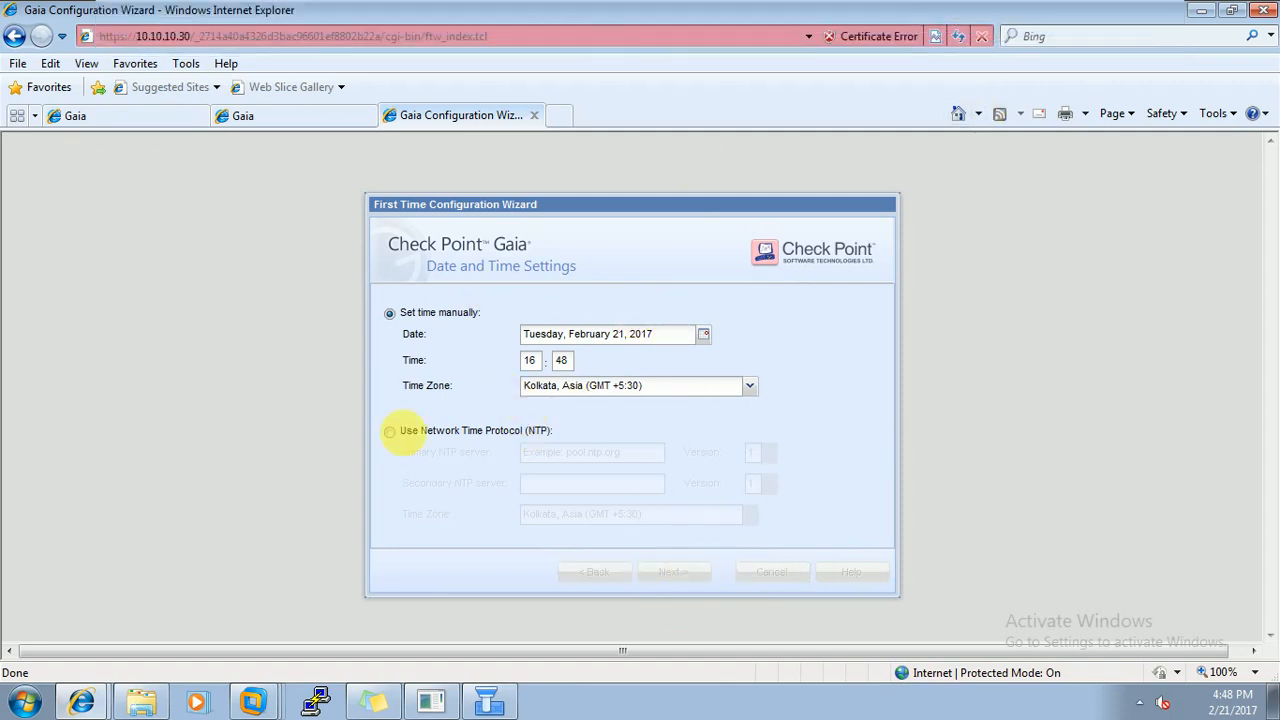
left_click(672, 572)
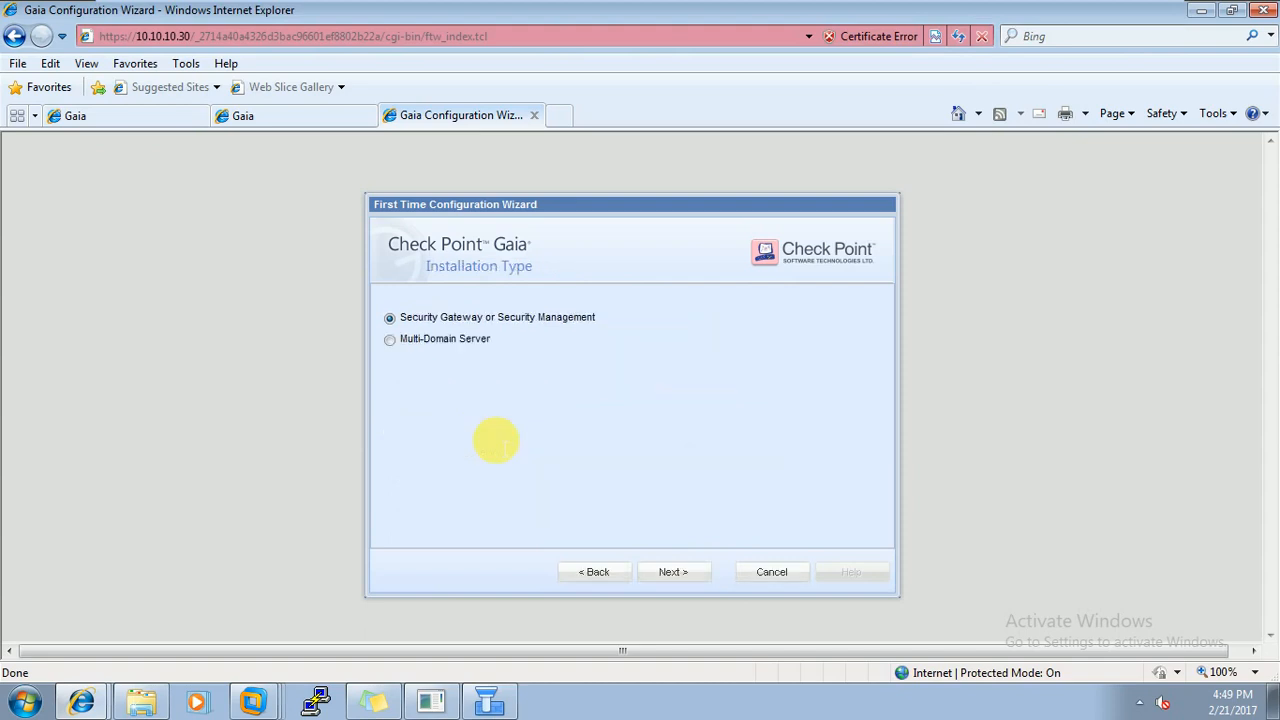
mouse_move(376, 336)
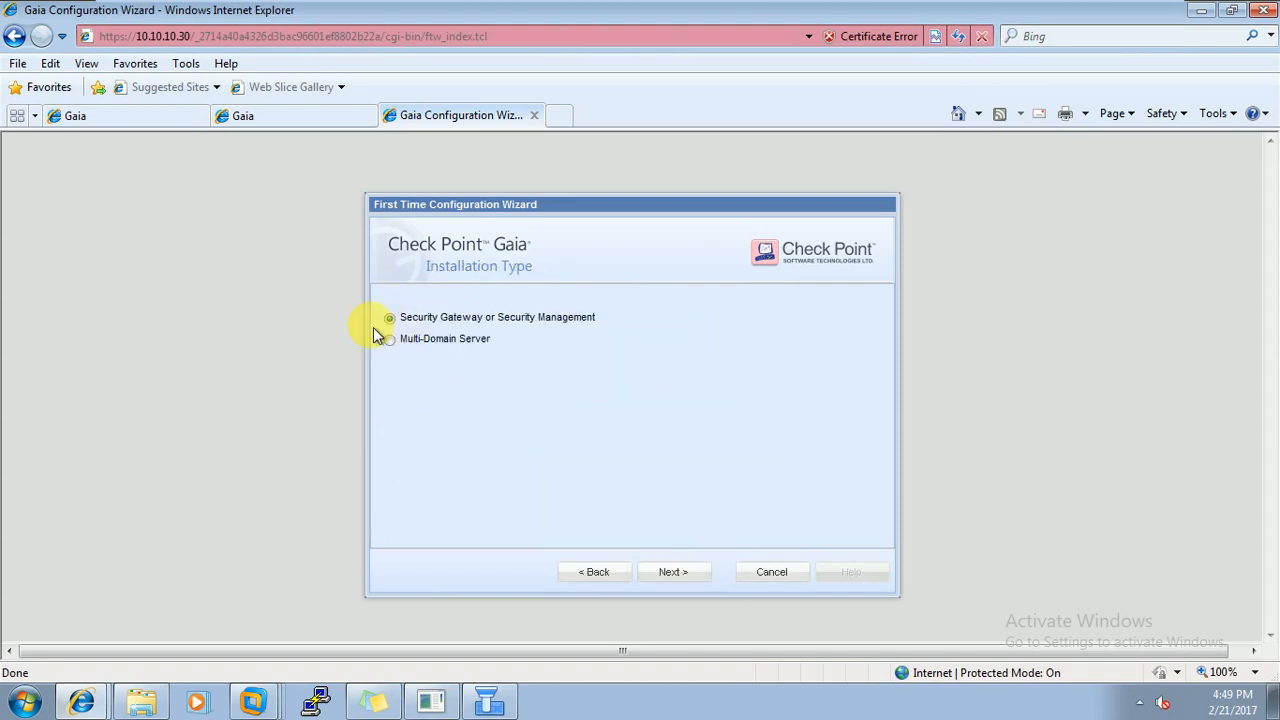
left_click(390, 316)
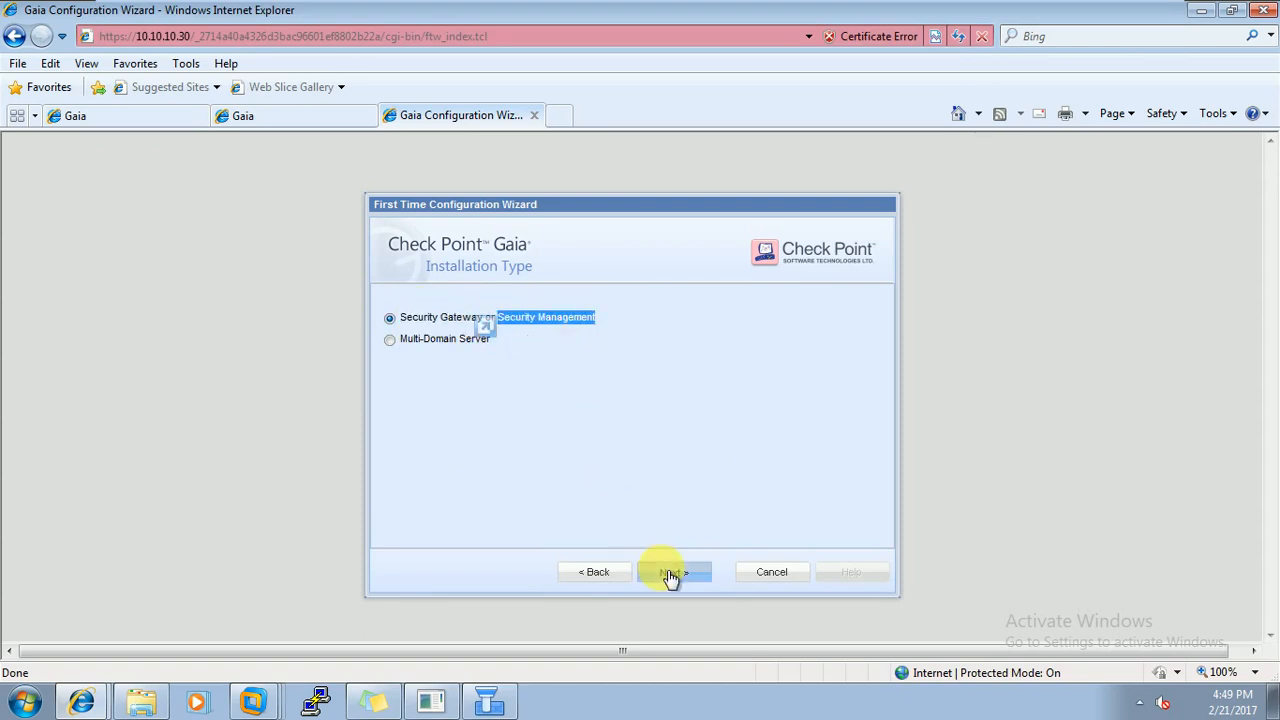
left_click(674, 572)
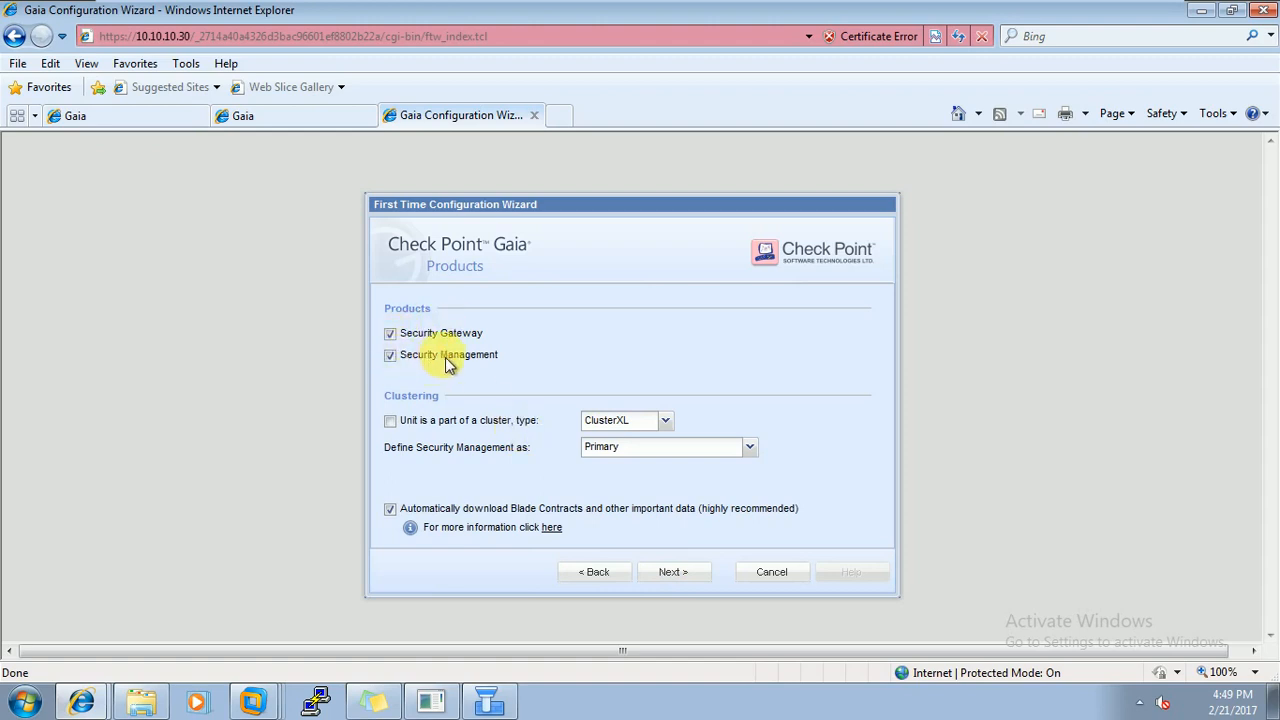
mouse_move(516, 392)
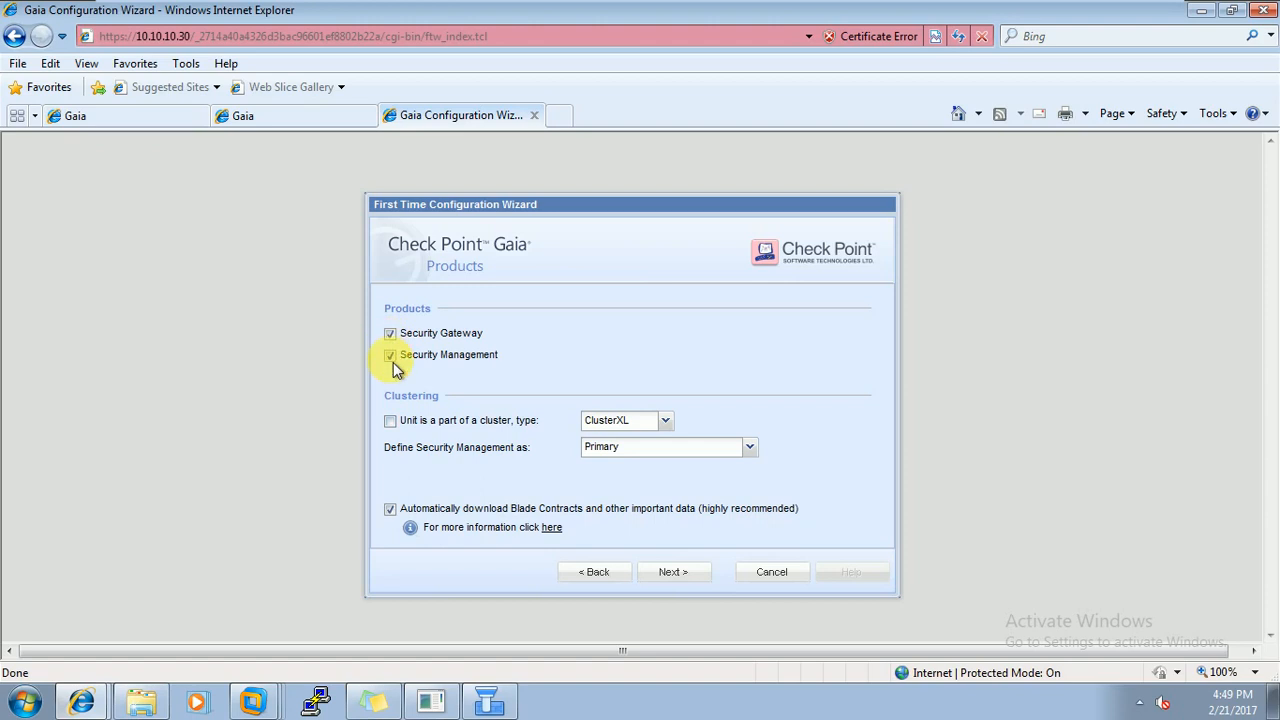
left_click(390, 354)
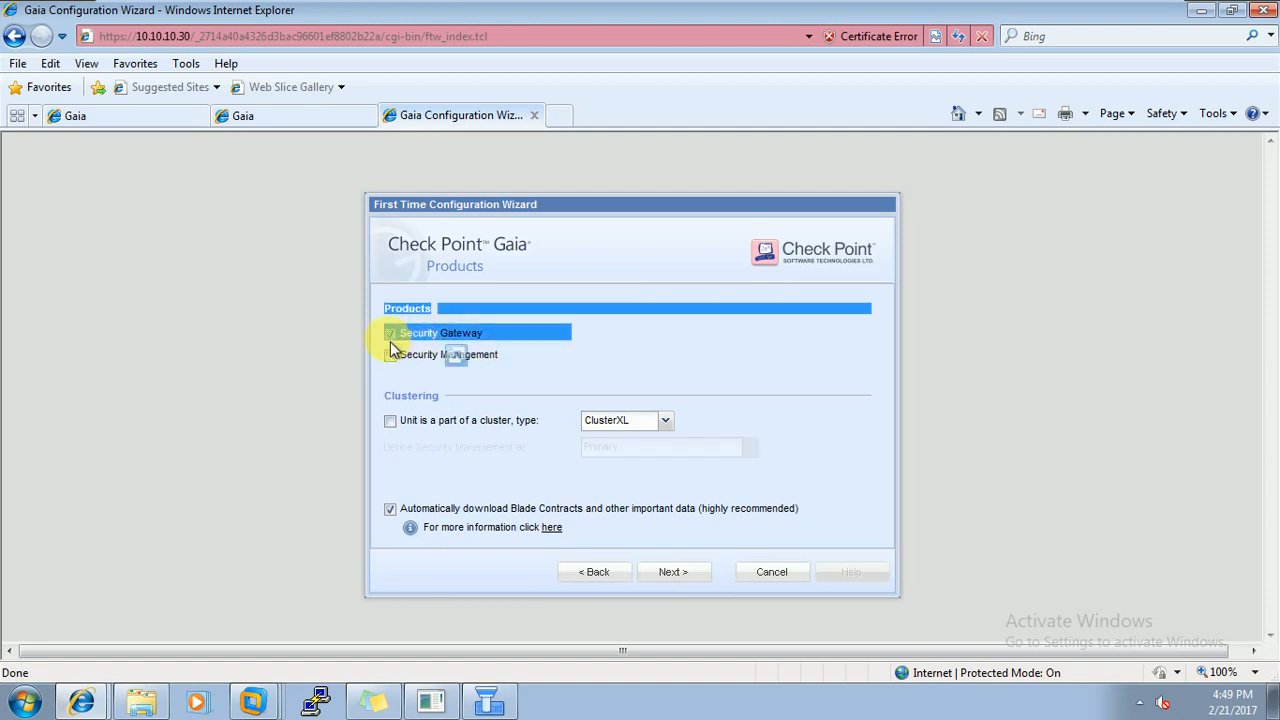
left_click(390, 354)
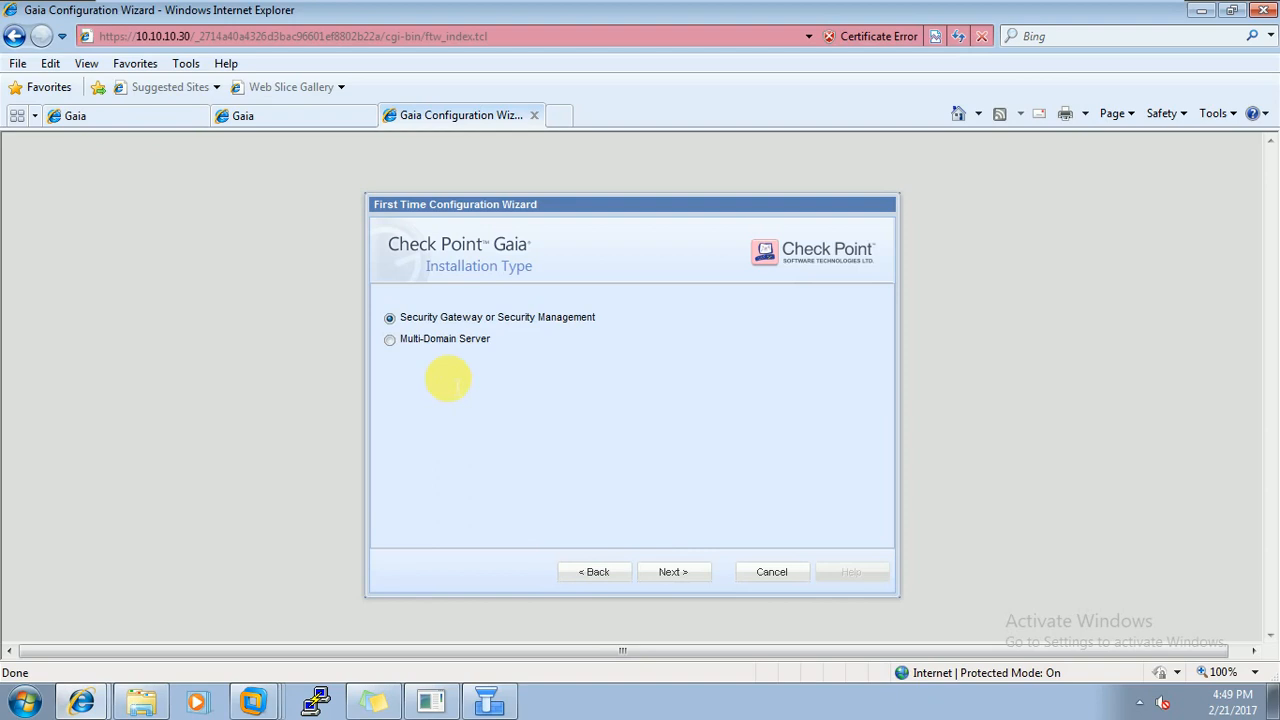
mouse_move(400, 356)
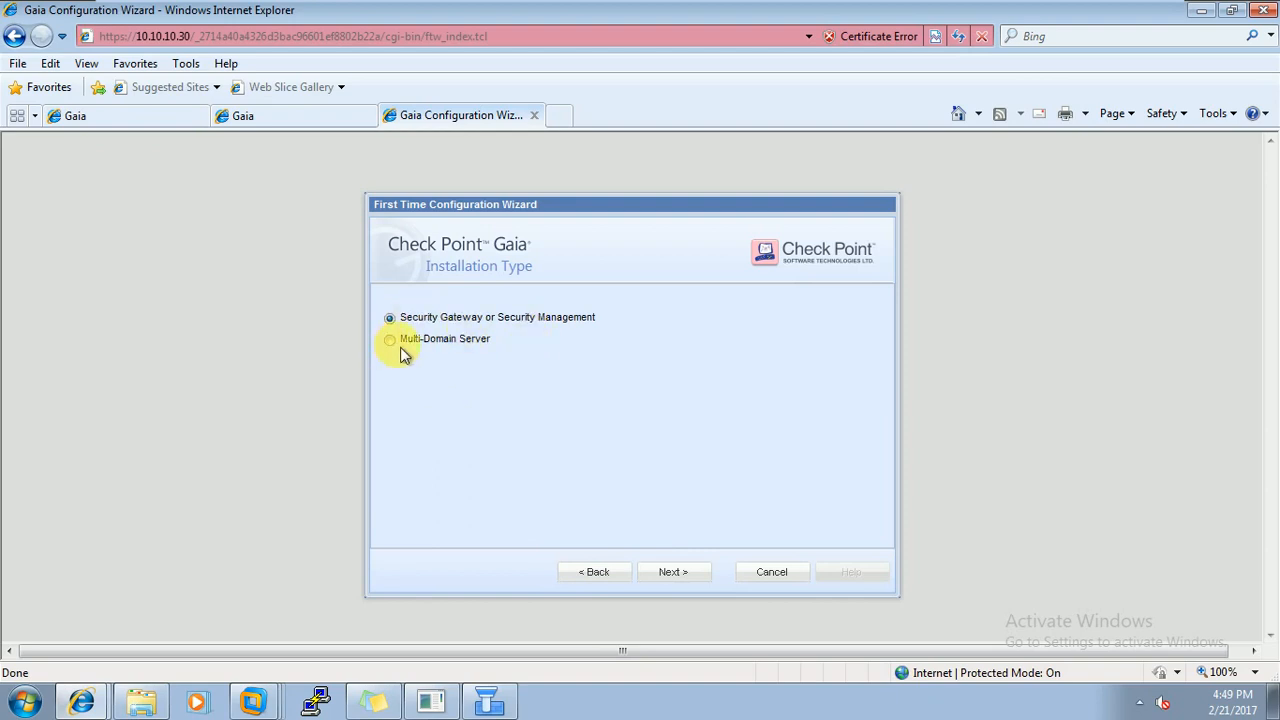
- Choose Multi-Domain Server as the installation type, keeping Primary Multi-Domain Server
left_click(388, 338)
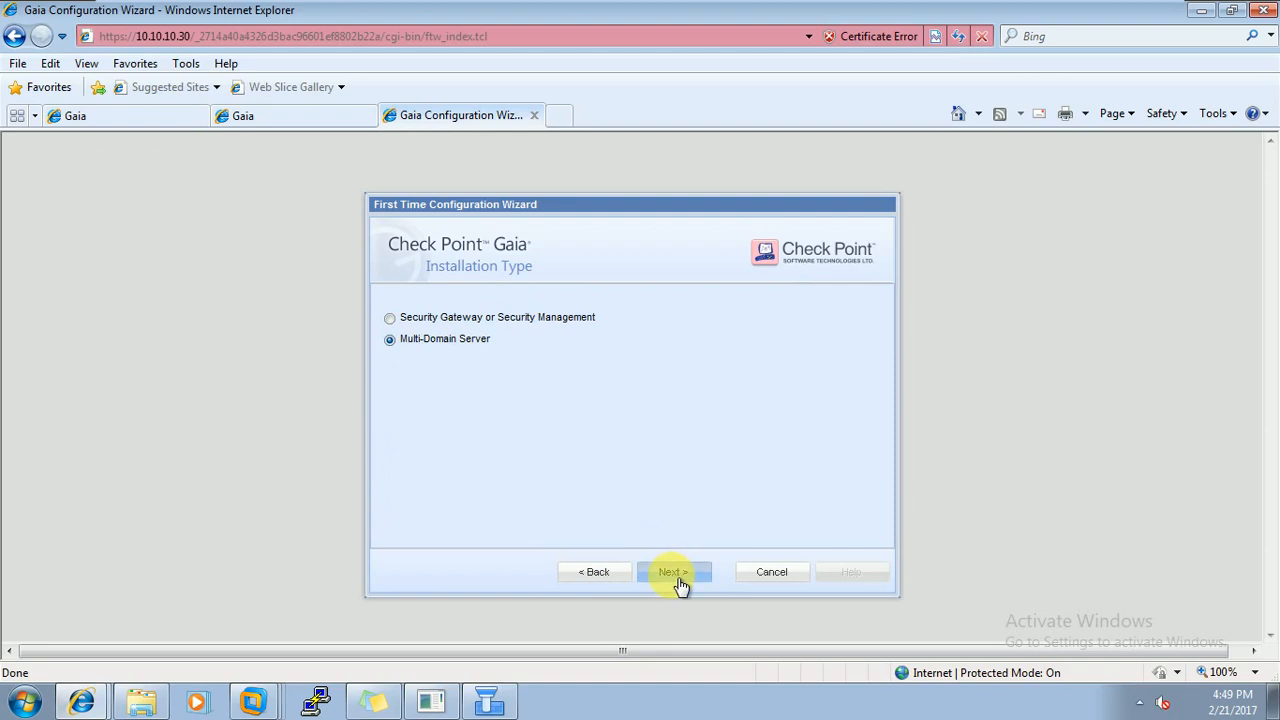
left_click(672, 572)
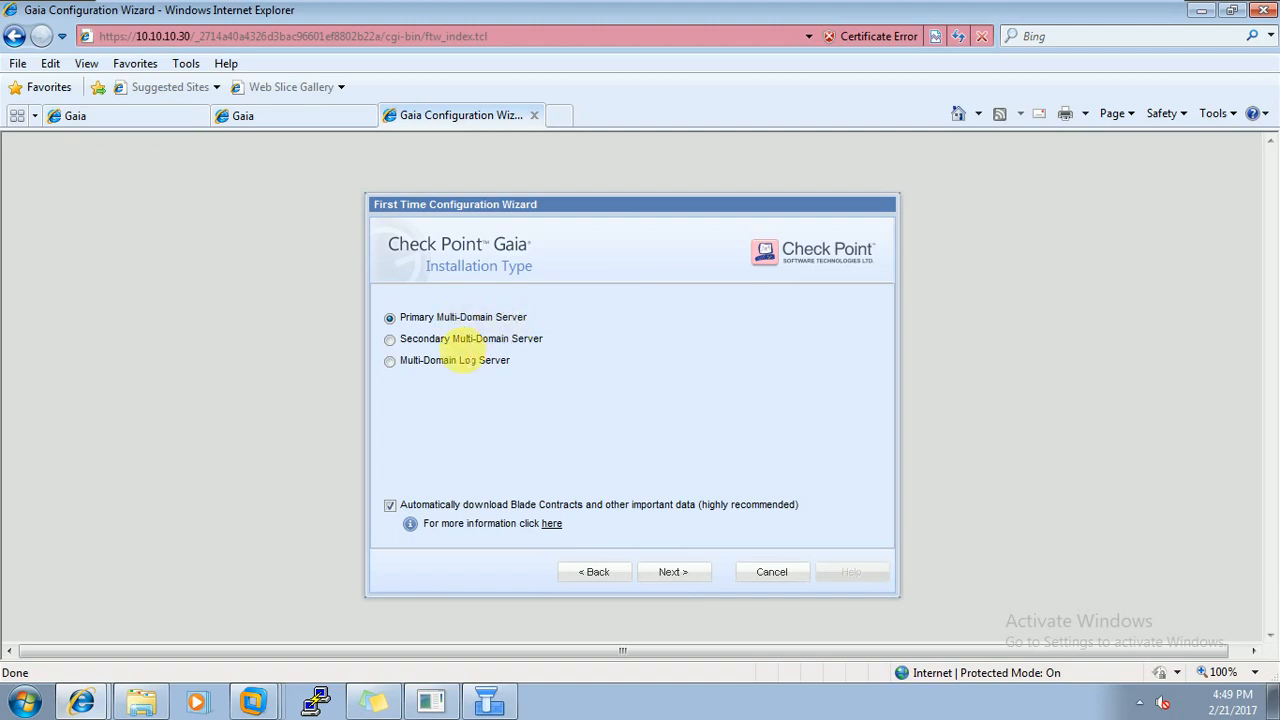
mouse_move(430, 368)
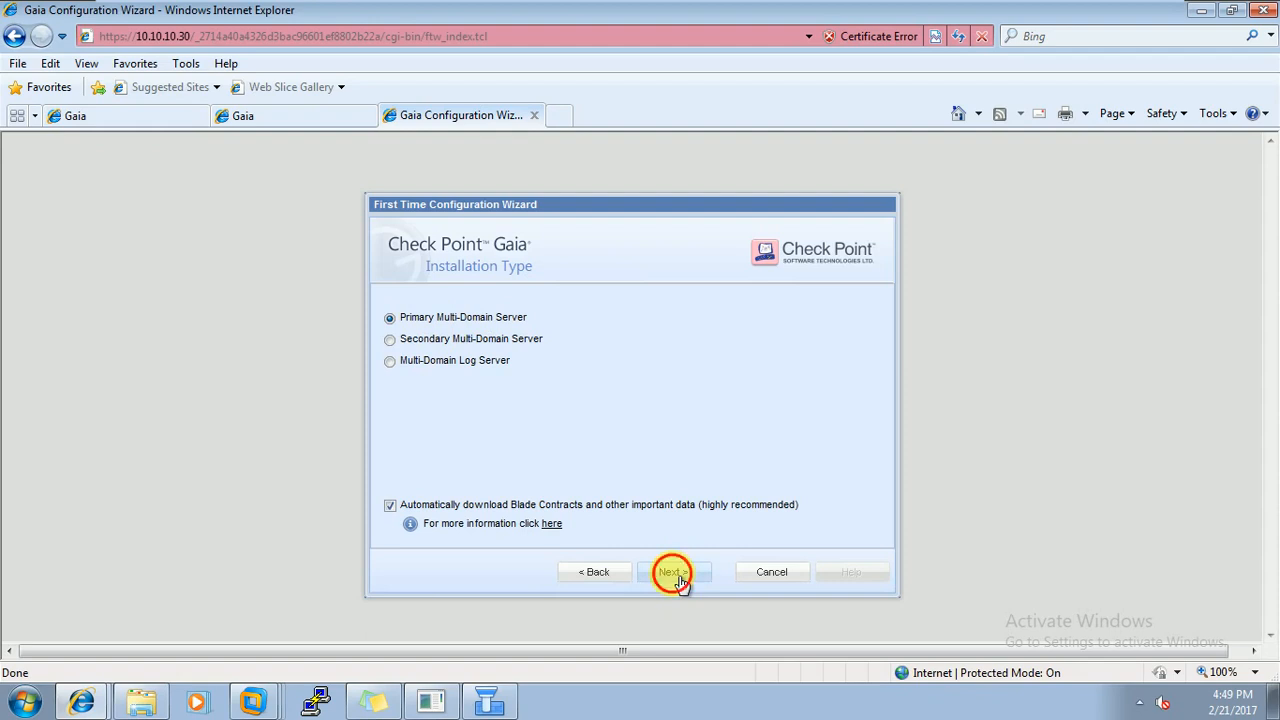
- Accept the Primary Multi-Domain Server role and keep eth0 as the leading VIP interface
left_click(672, 572)
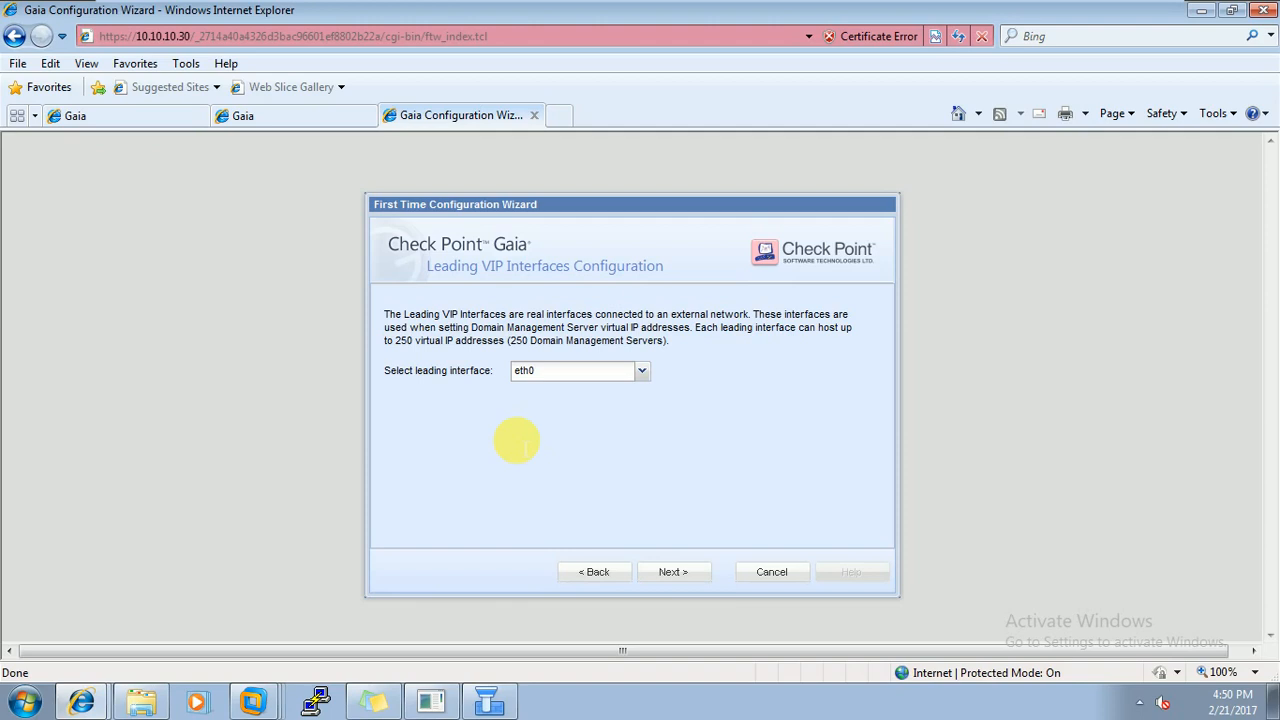
mouse_move(436, 310)
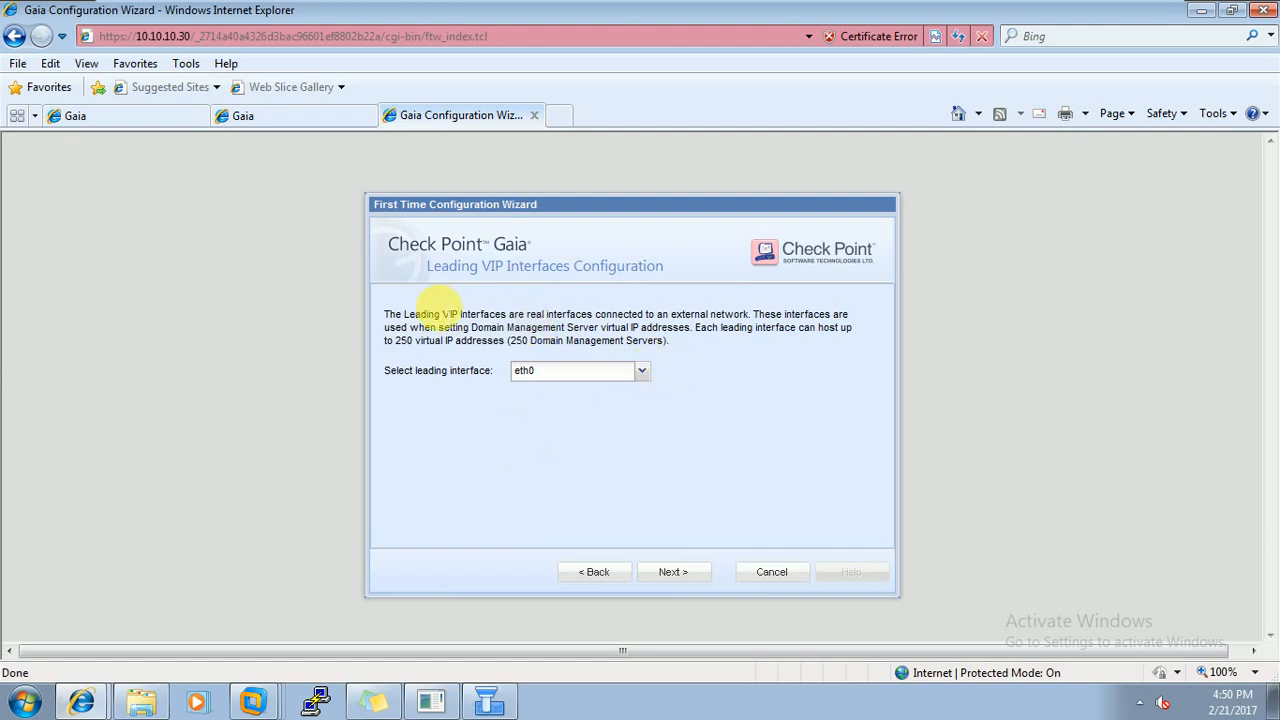
left_click_drag(438, 312, 644, 312)
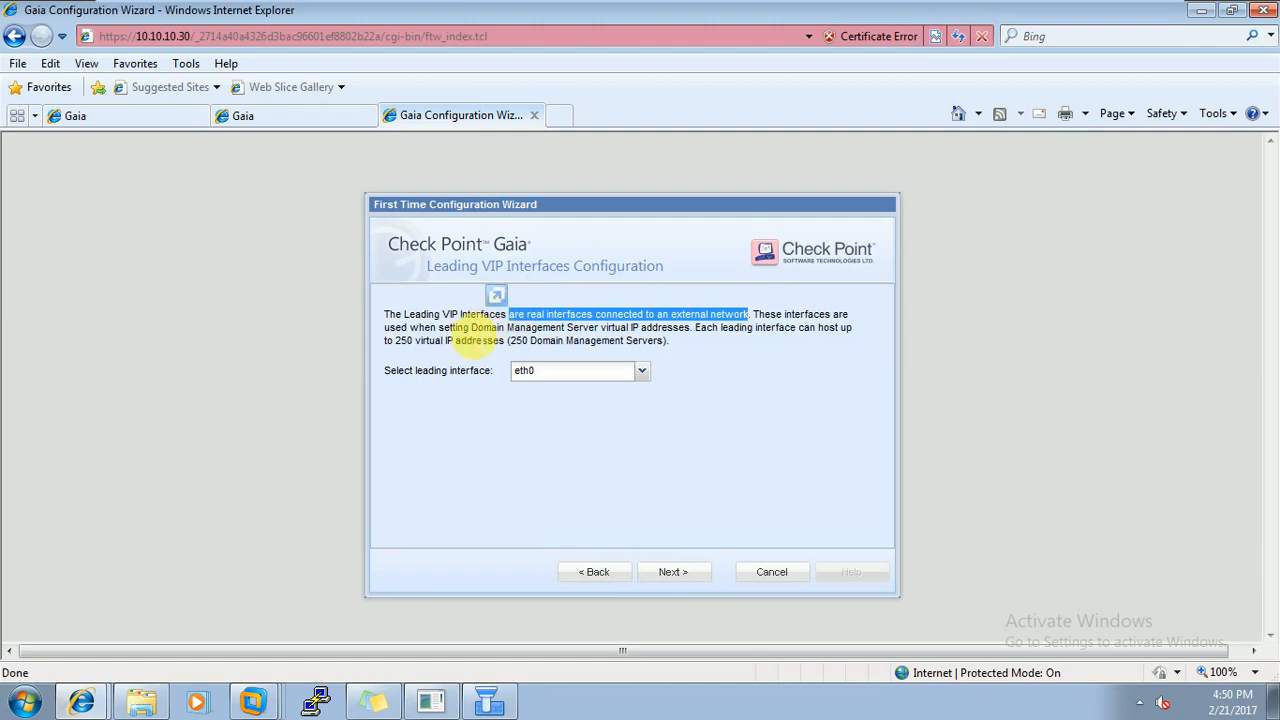
mouse_move(644, 340)
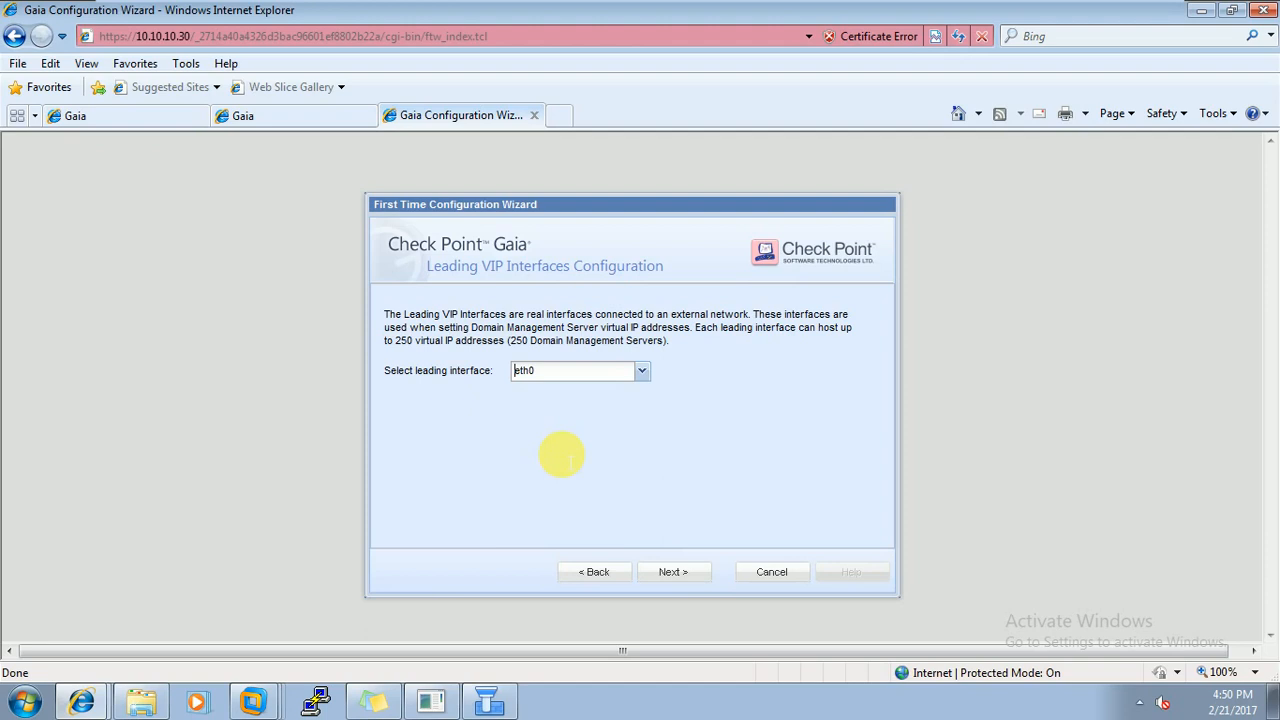
left_click(672, 572)
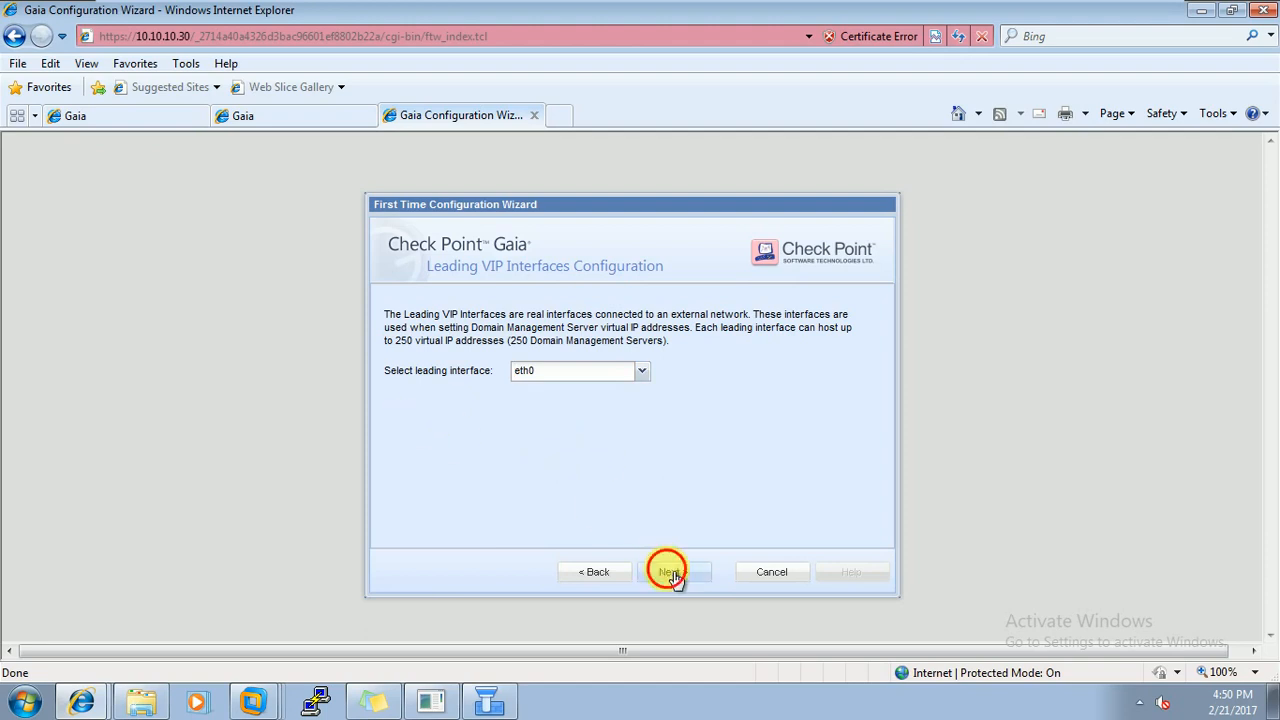
left_click(670, 572)
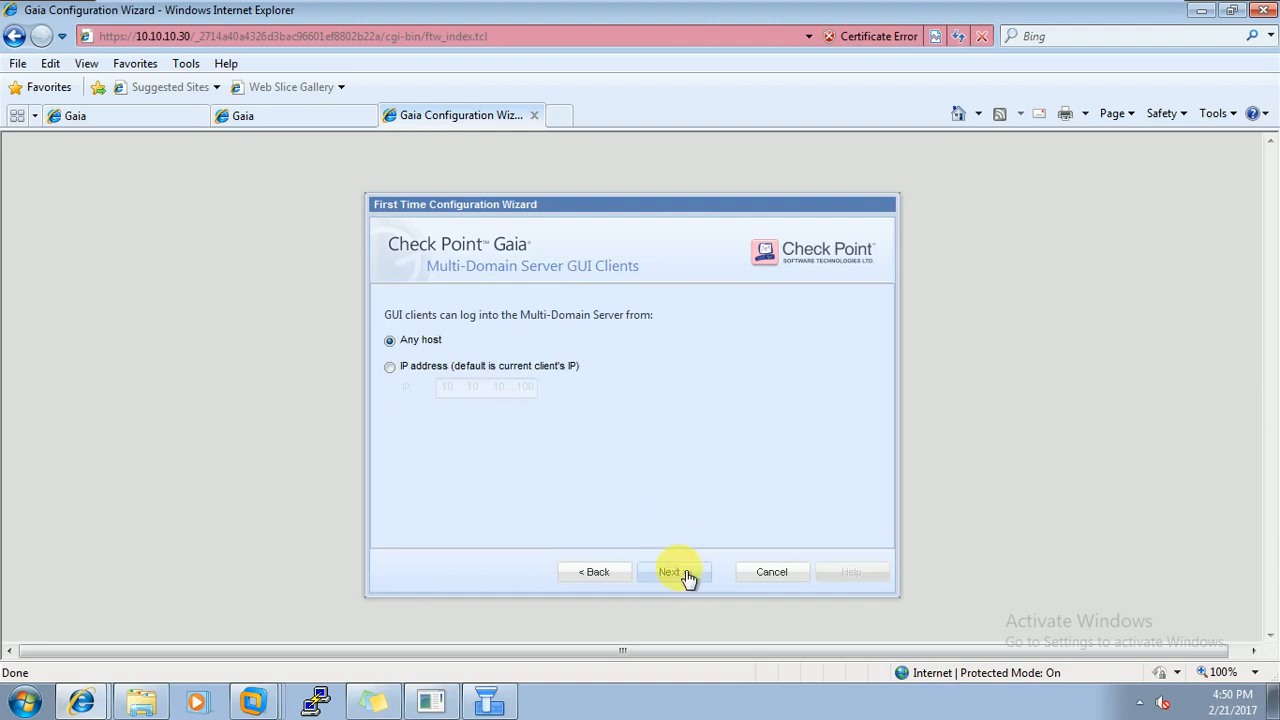
- Allow GUI clients from any host, set the admin password, finish the wizard and start configuration
left_click(672, 572)
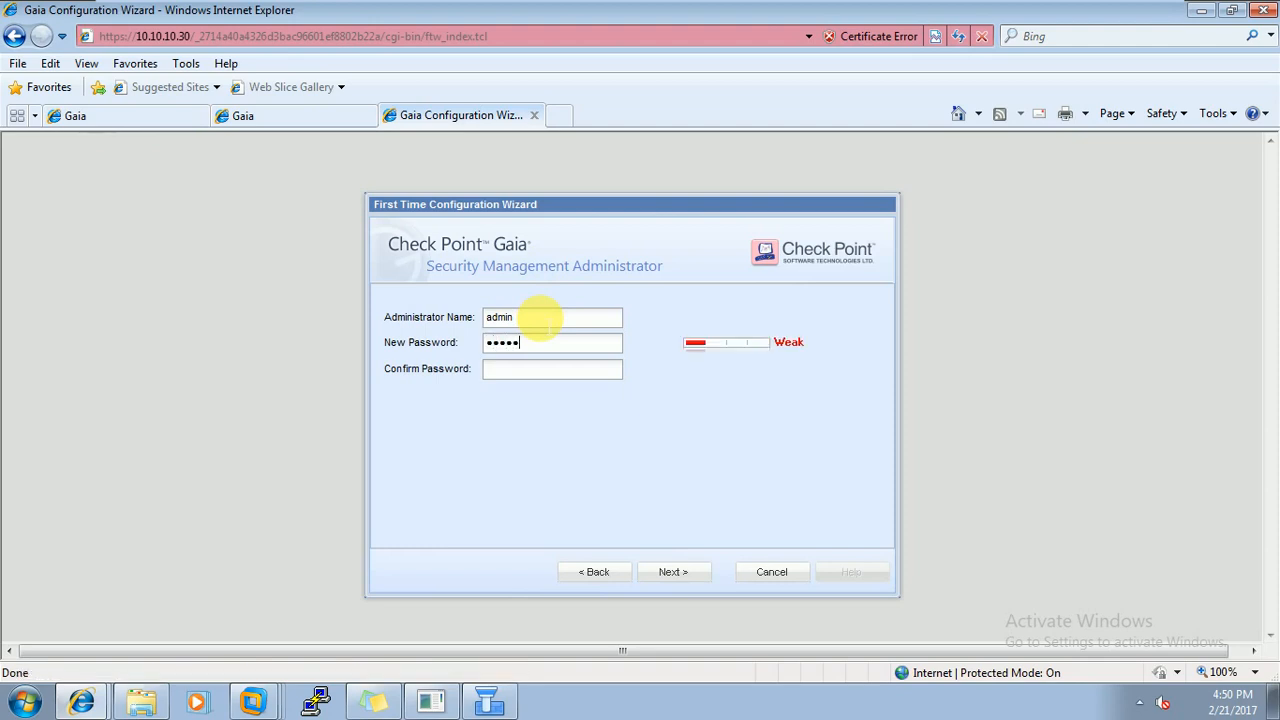
type("••")
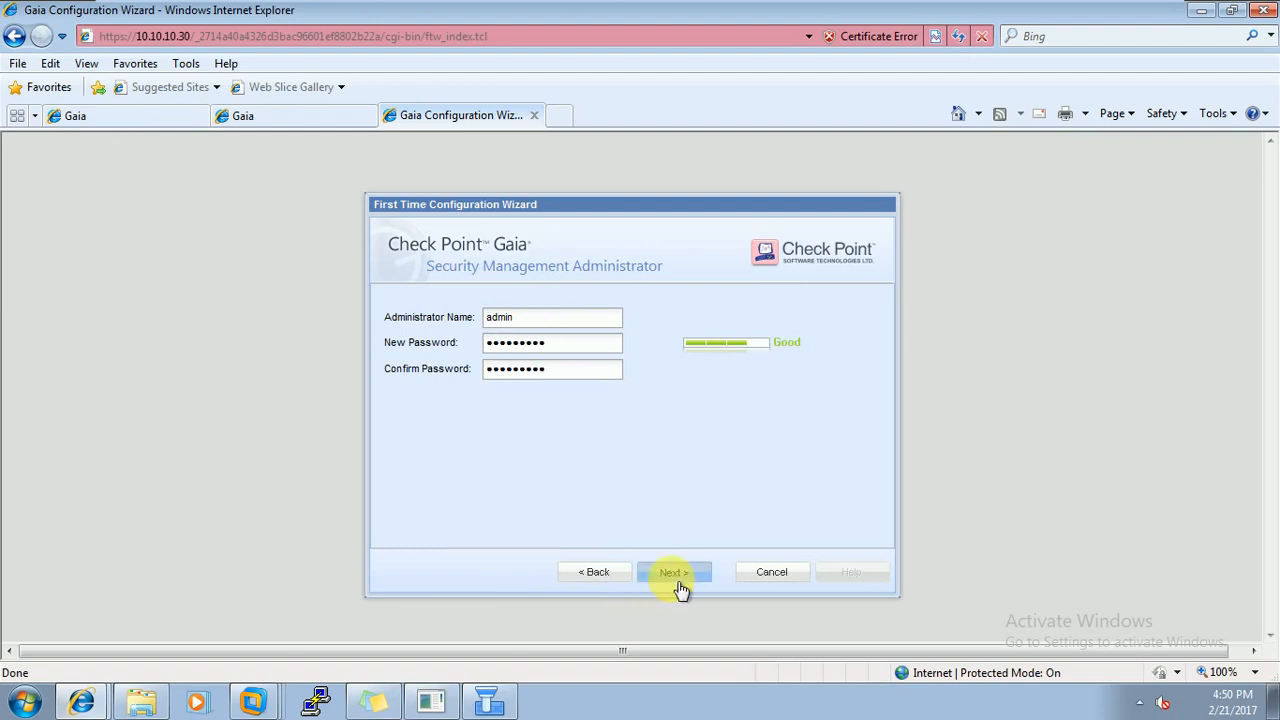
left_click(672, 572)
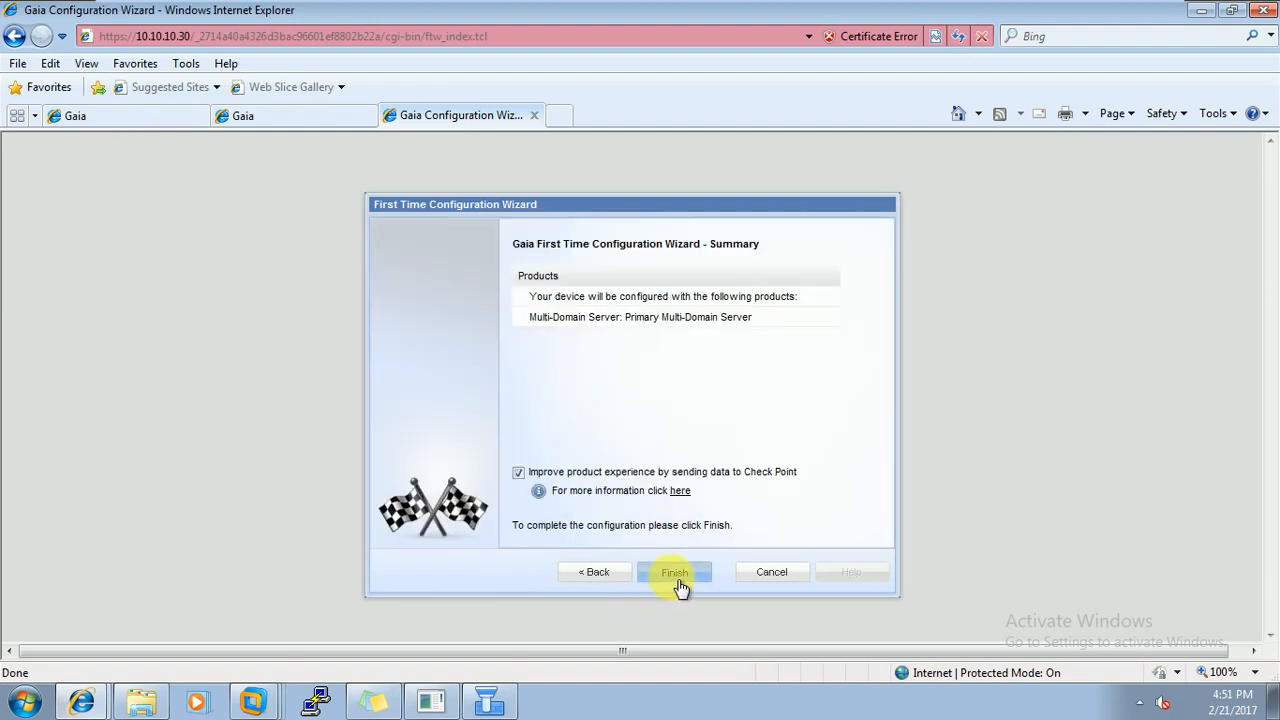
left_click(674, 572)
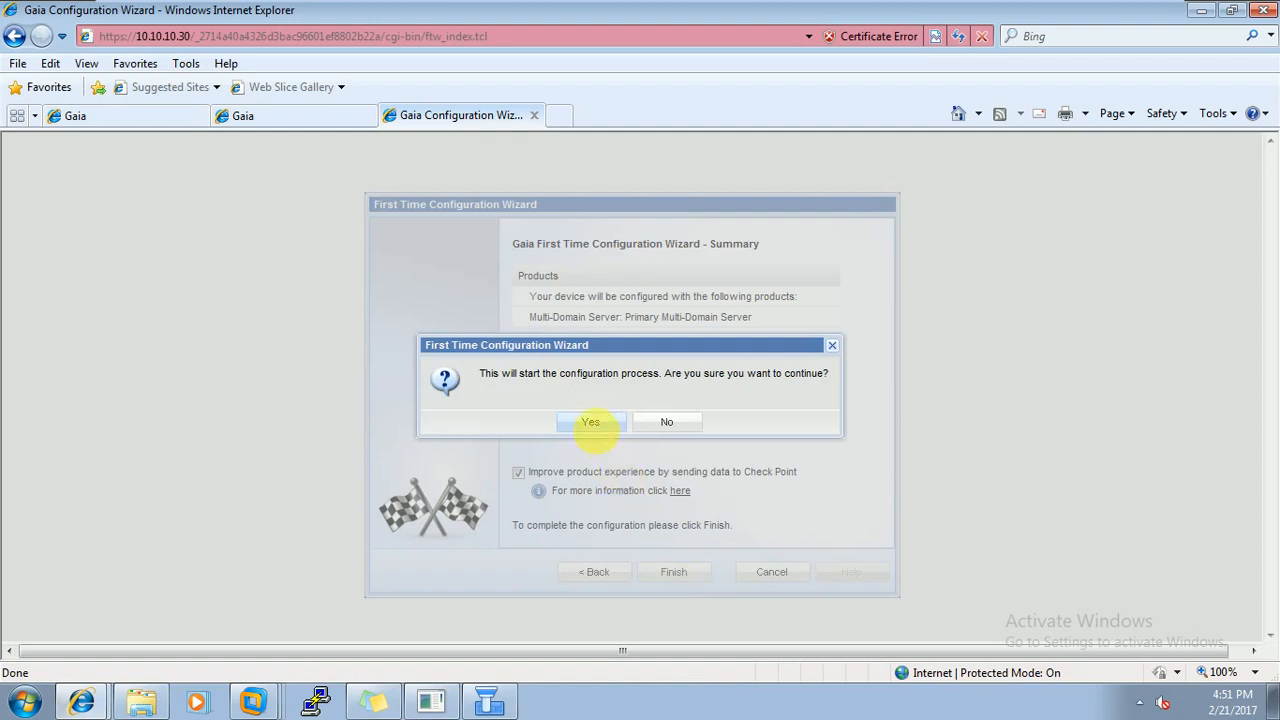
left_click(590, 420)
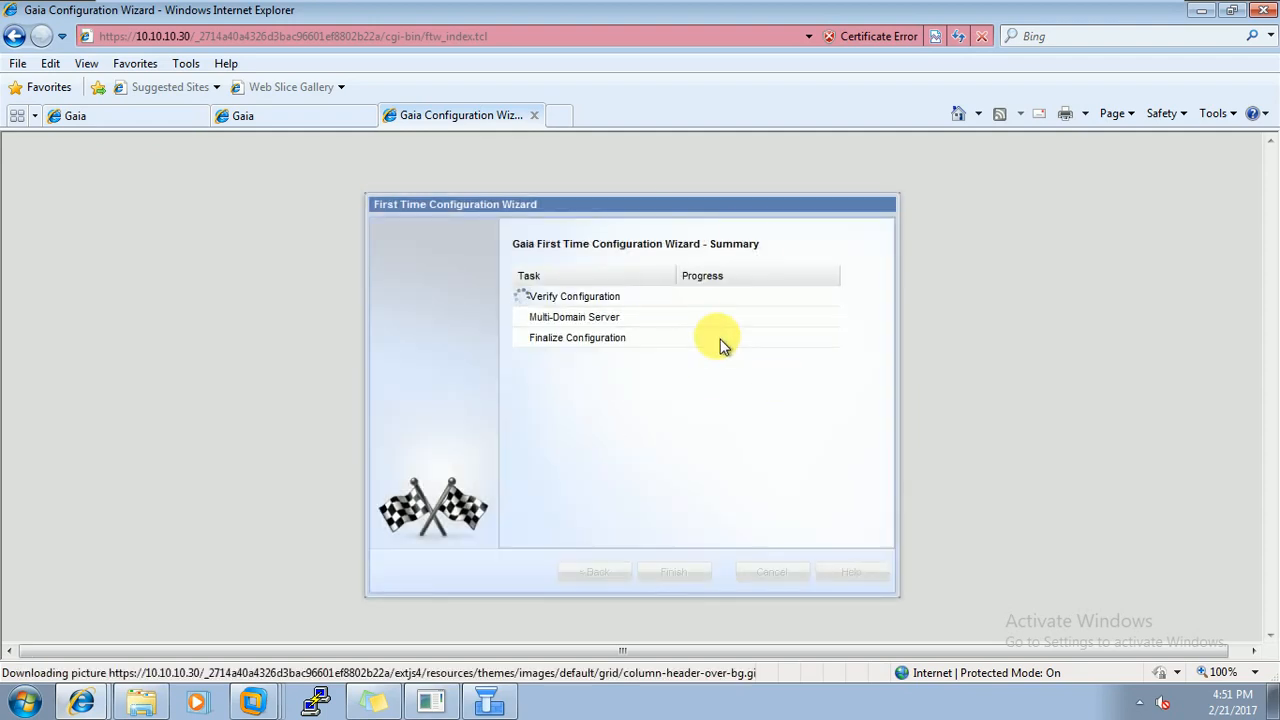
- While configuration runs, search the Start menu for 'smart' to find the Check Point tools
left_click(16, 700)
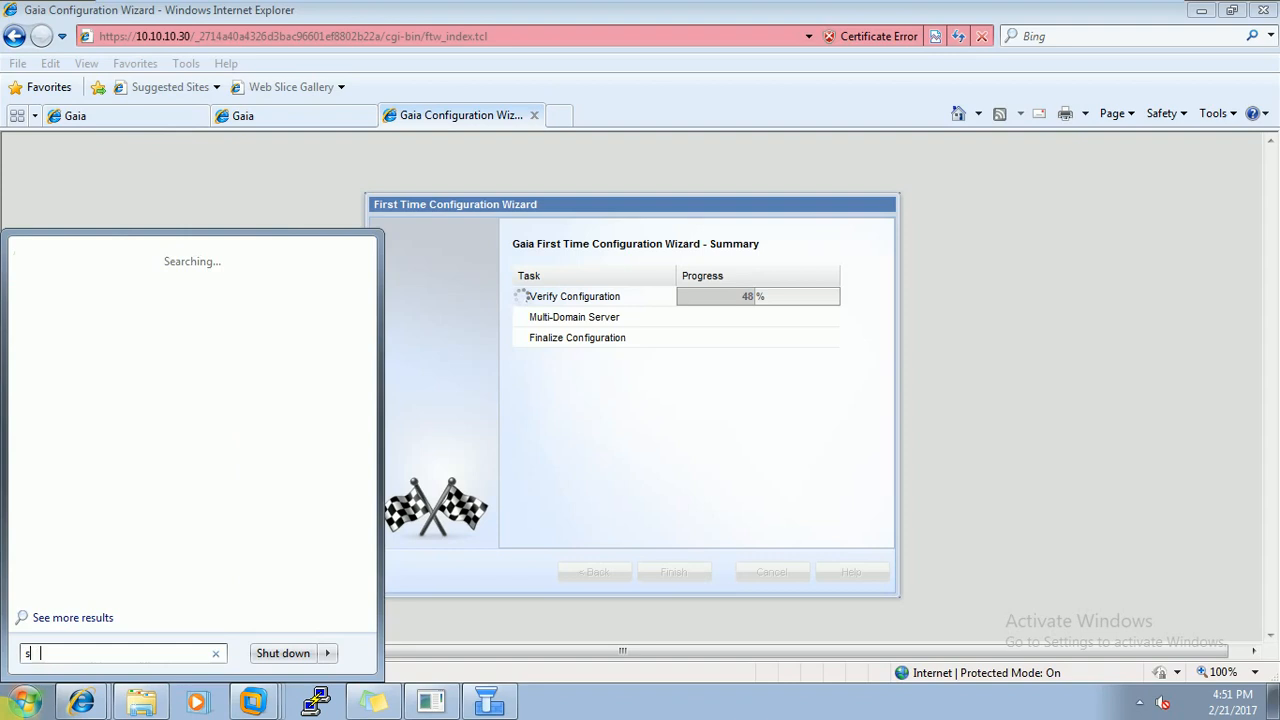
type("mart")
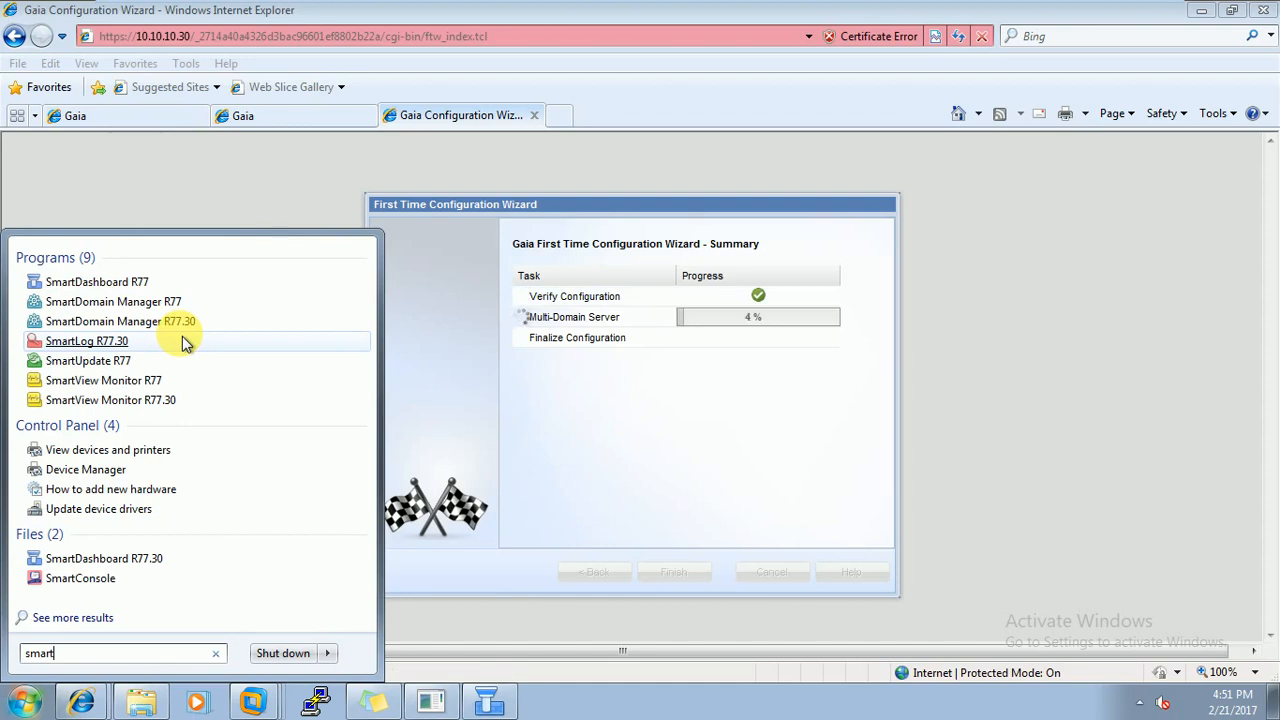
mouse_move(112, 320)
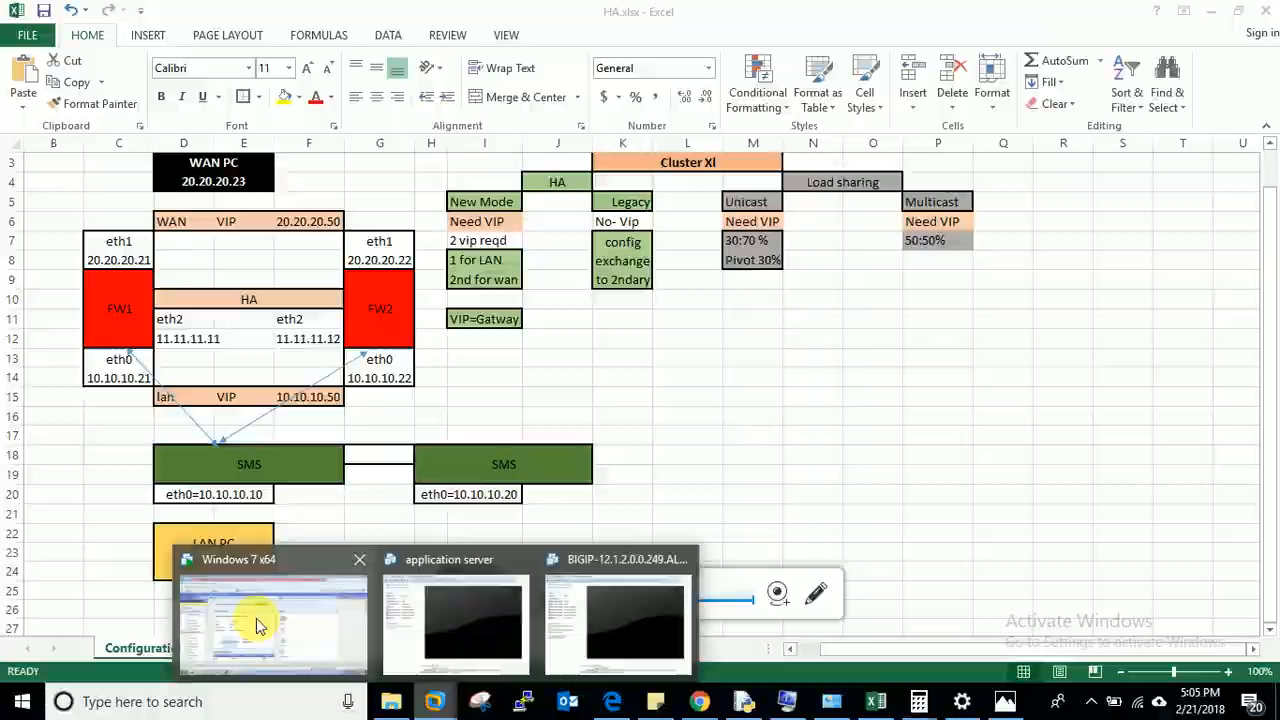
- Return to the Windows 7 VM and search the Start menu for 'smart'
left_click(272, 620)
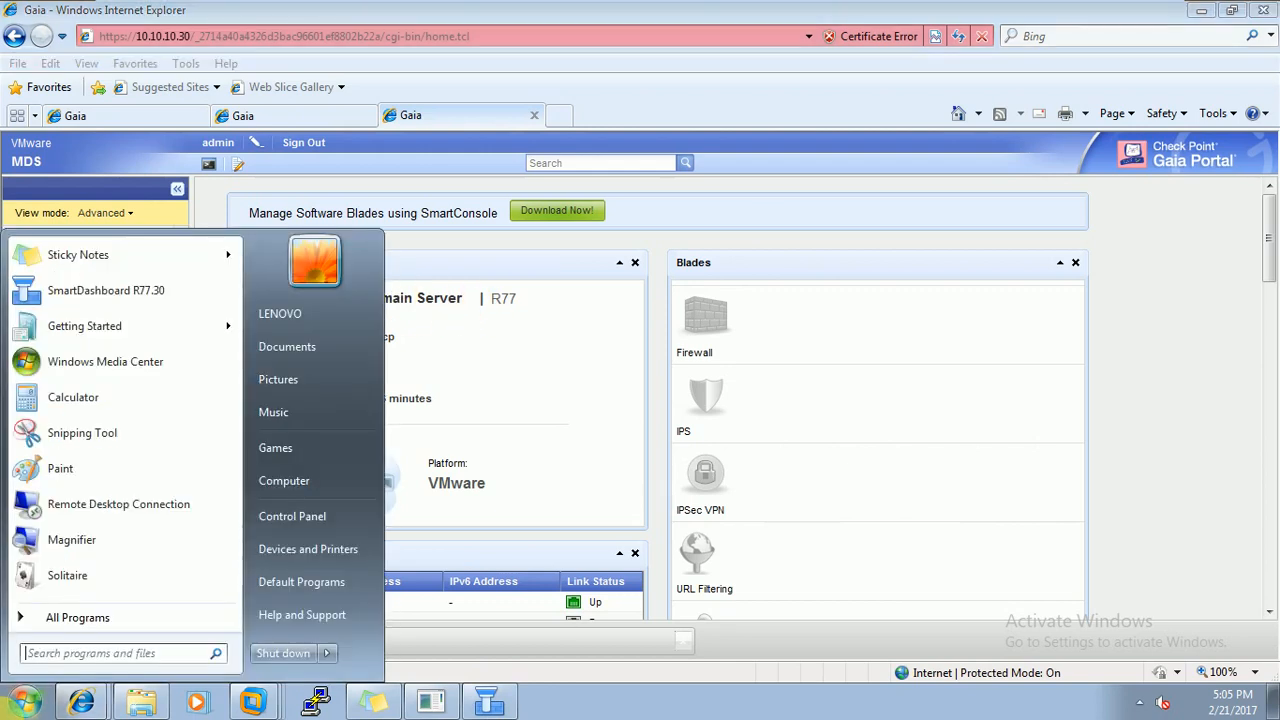
type("smart")
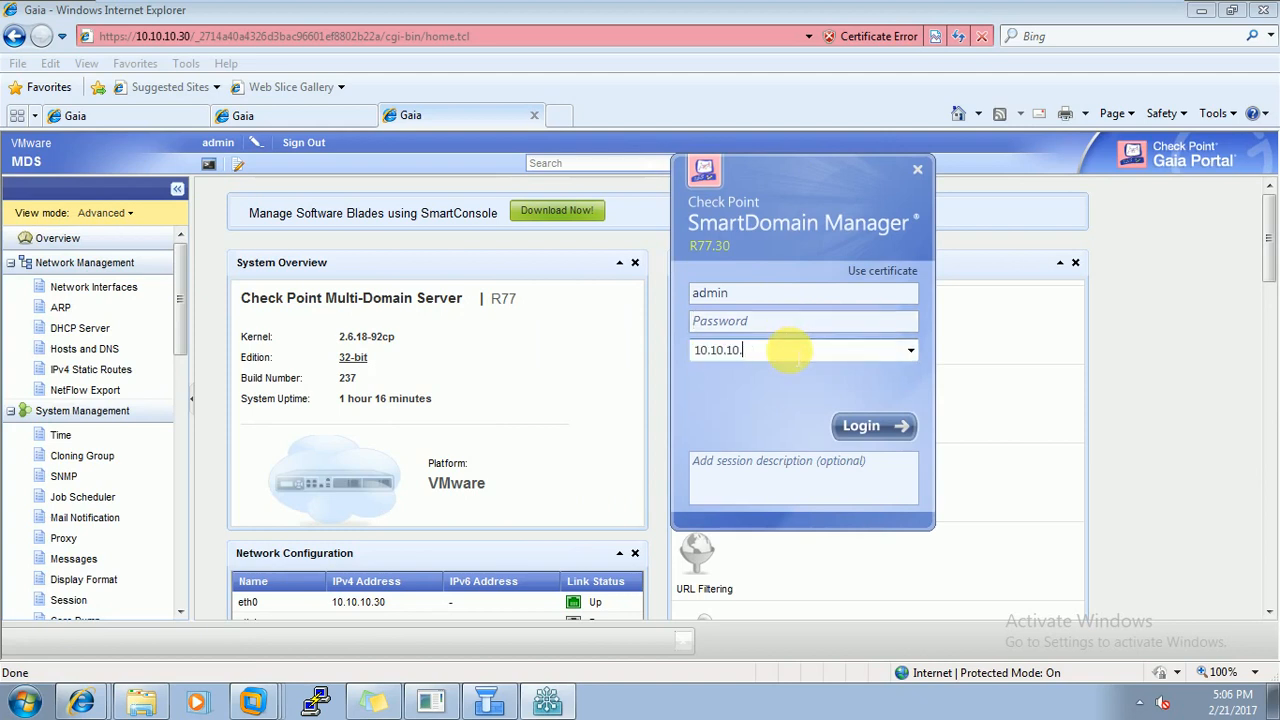
- Attempt an admin login to 10.10.10.30 in SmartDomain Manager R77.30 and dismiss the connection error
type("30")
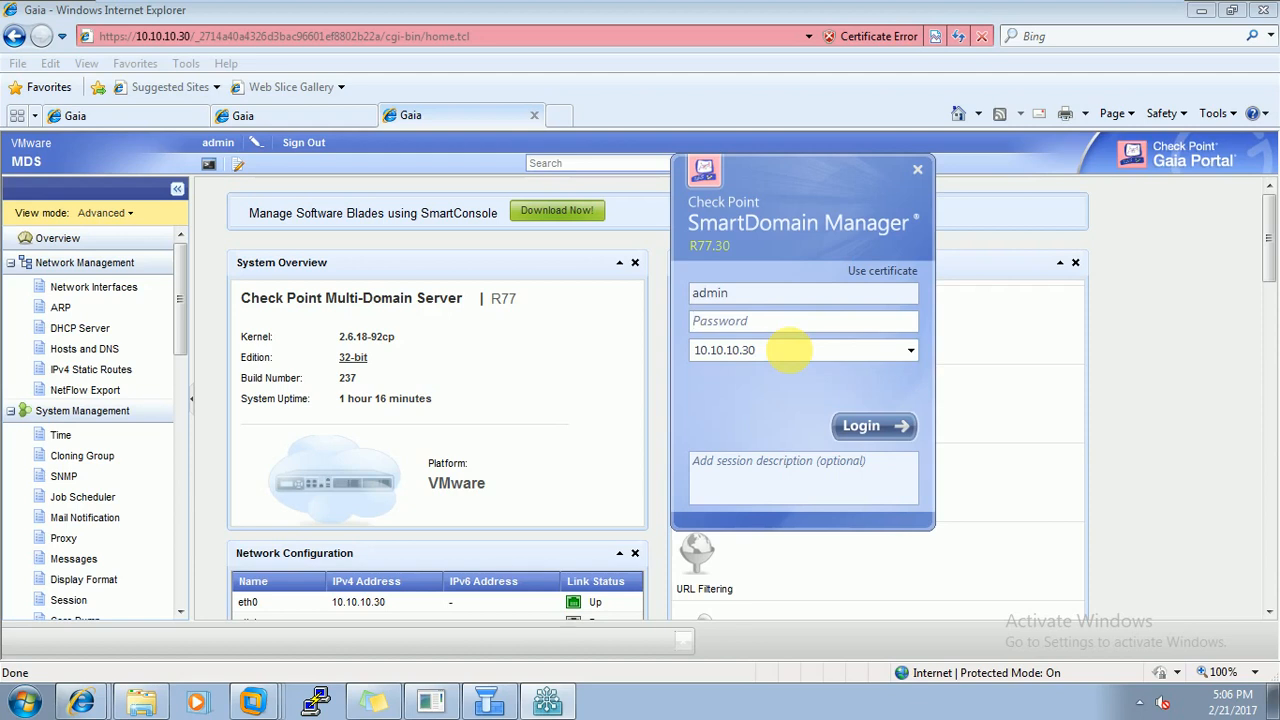
type("password")
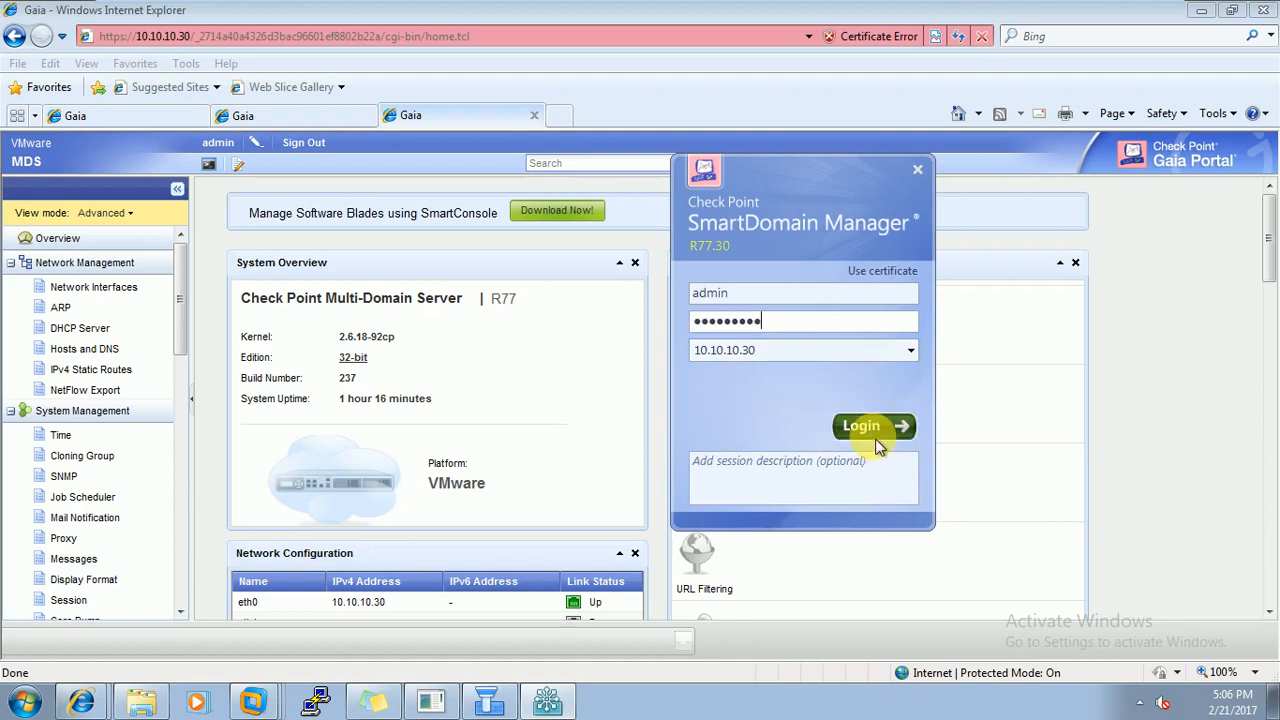
left_click(862, 424)
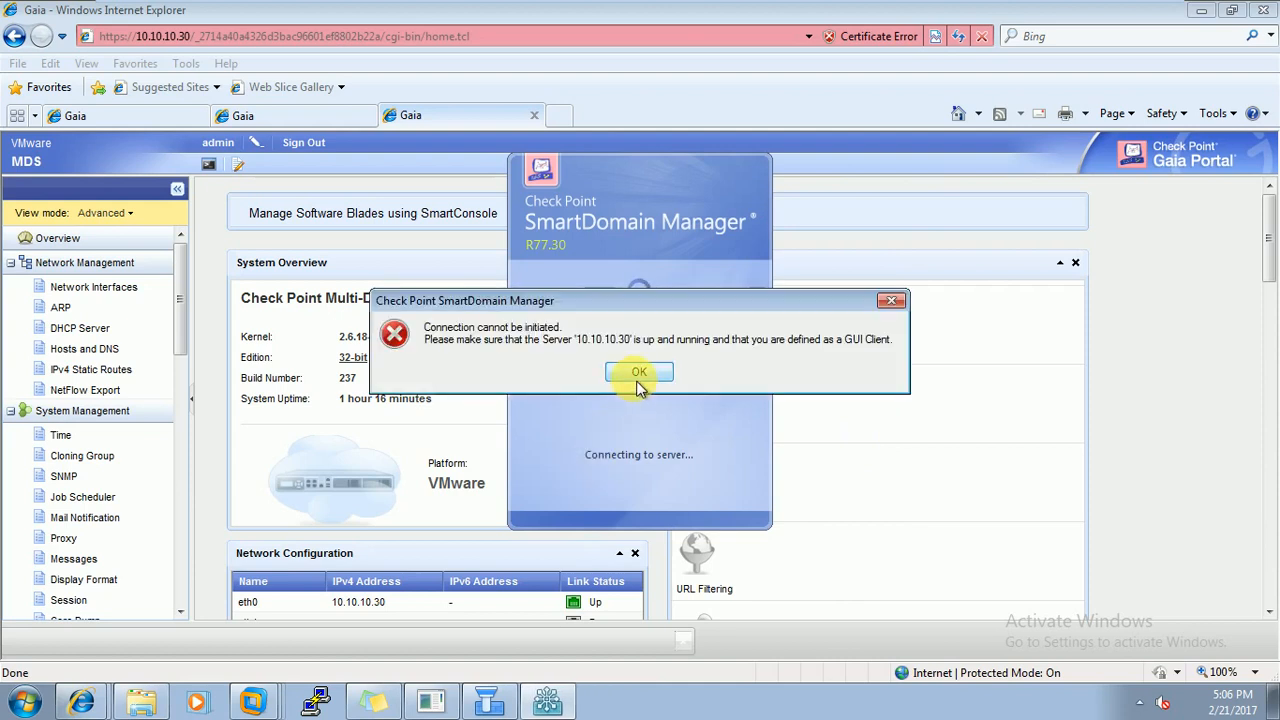
left_click(640, 372)
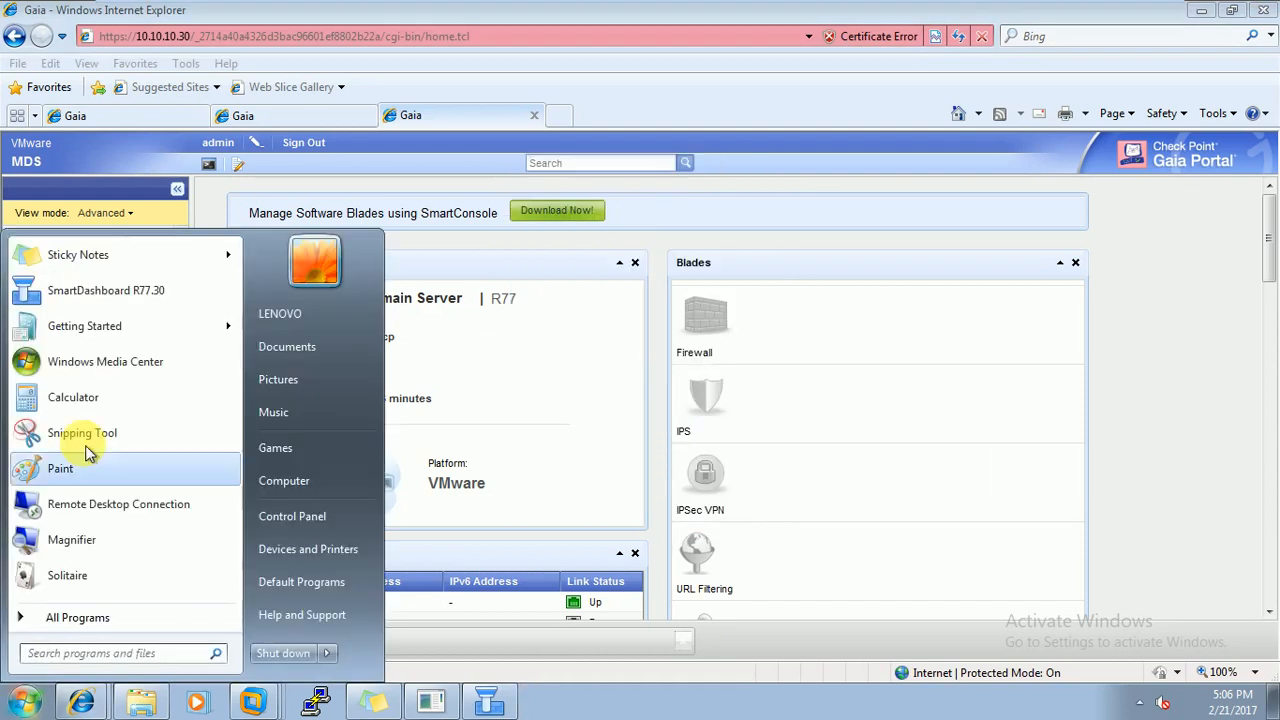
- Launch SmartDomain Manager R77 from the Start menu search
type("sma")
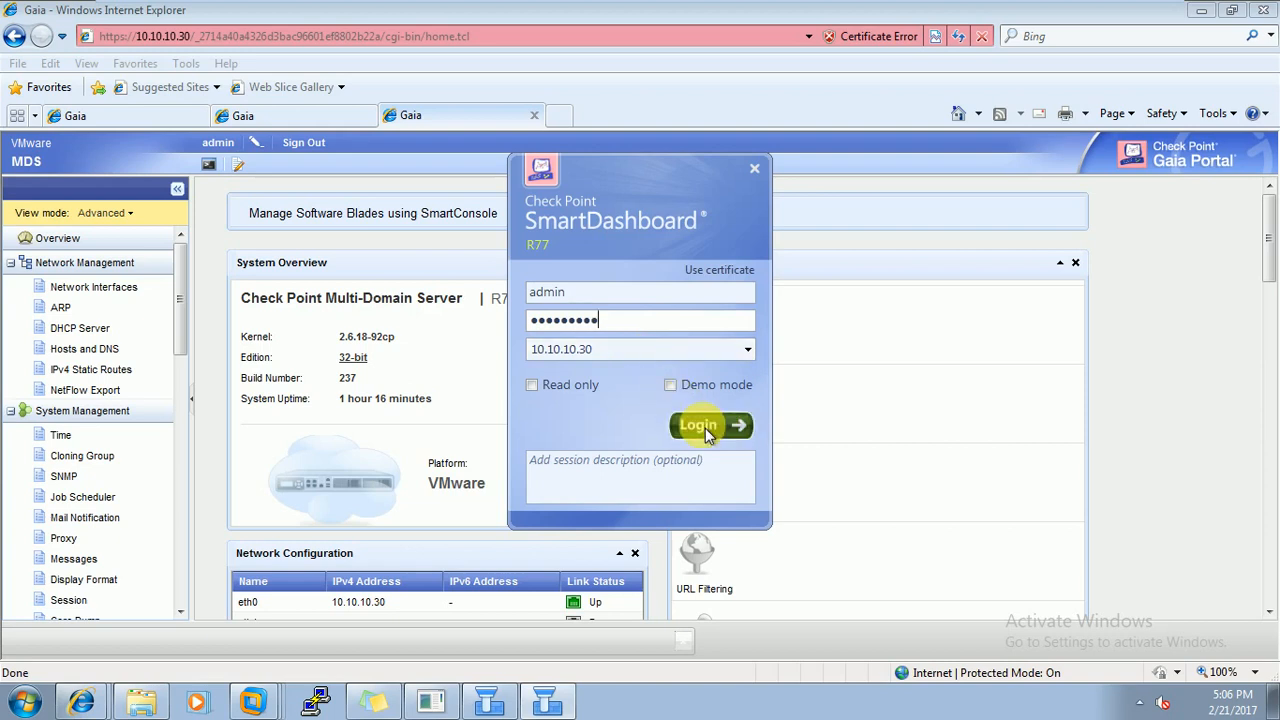
left_click(700, 424)
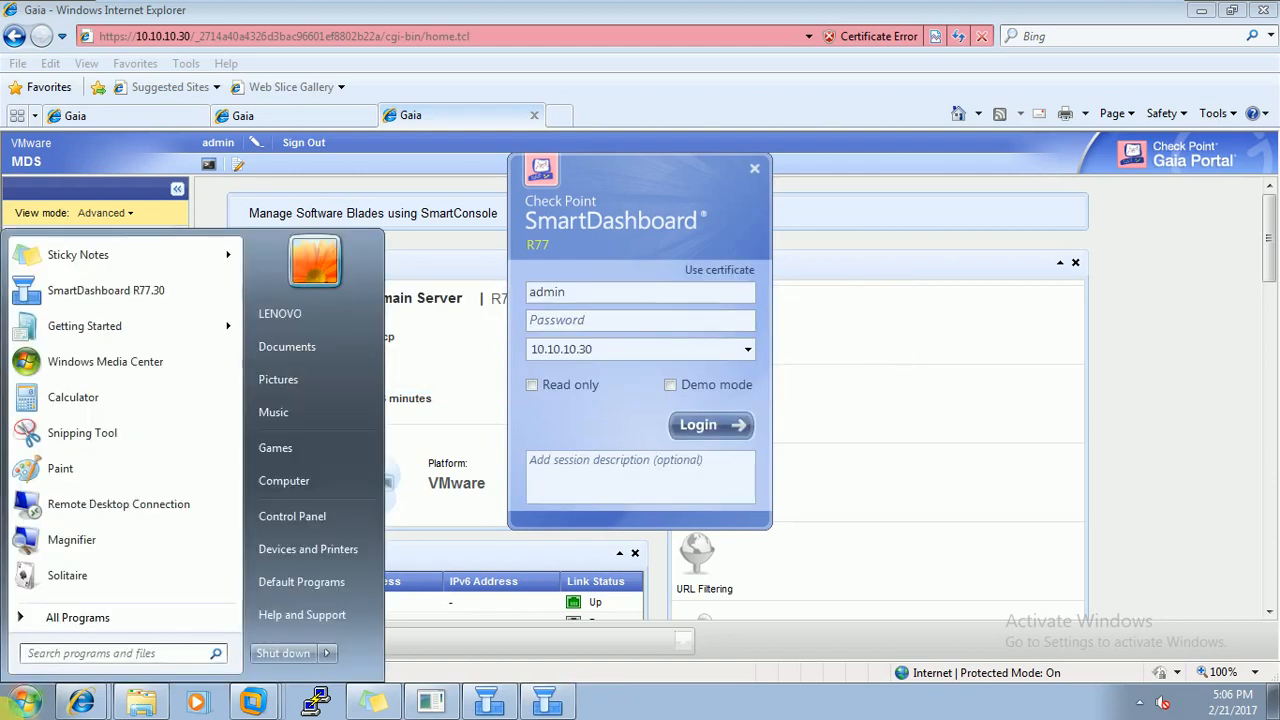
type("smart")
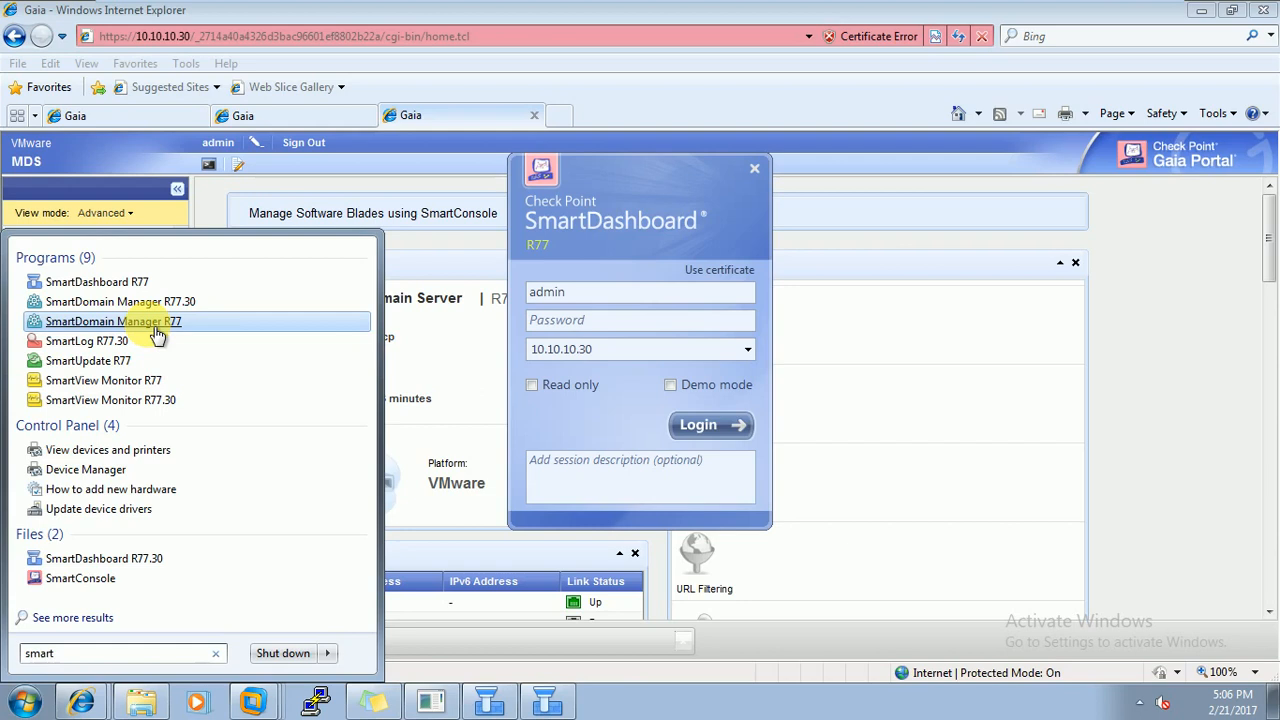
left_click(112, 320)
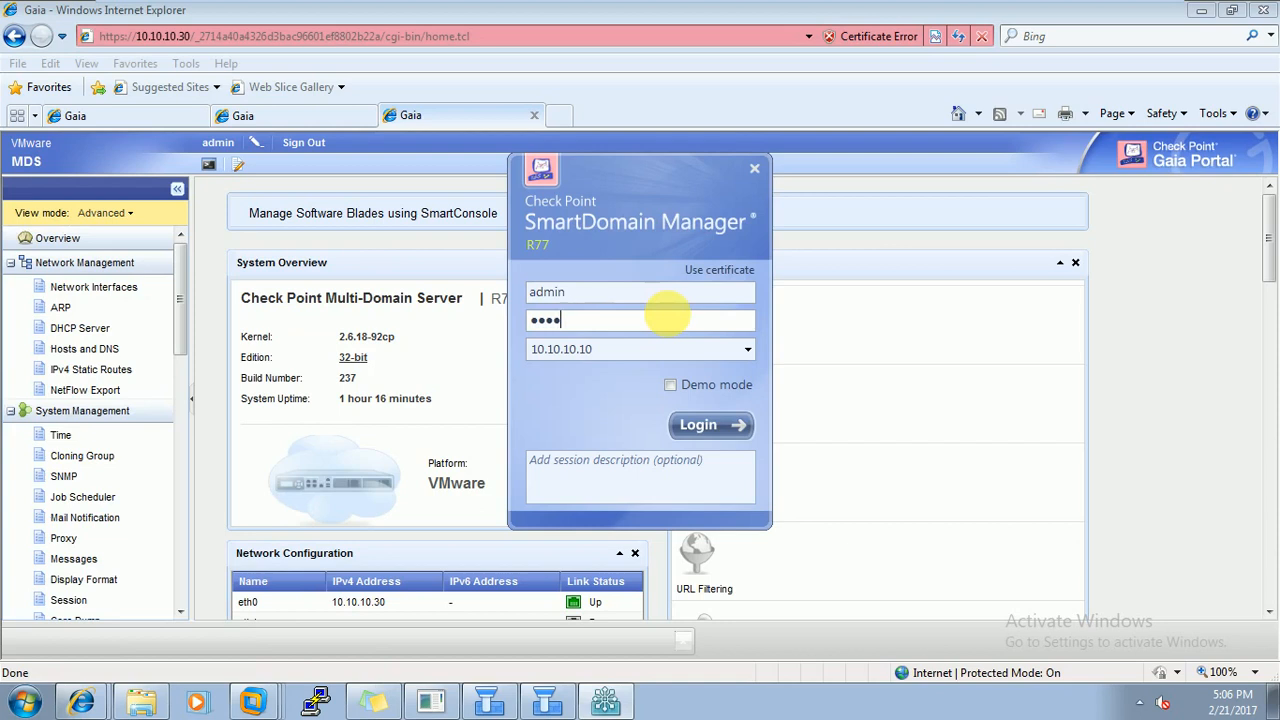
- Enter the admin password and server 10.10.10.30 in the login form
type("••••")
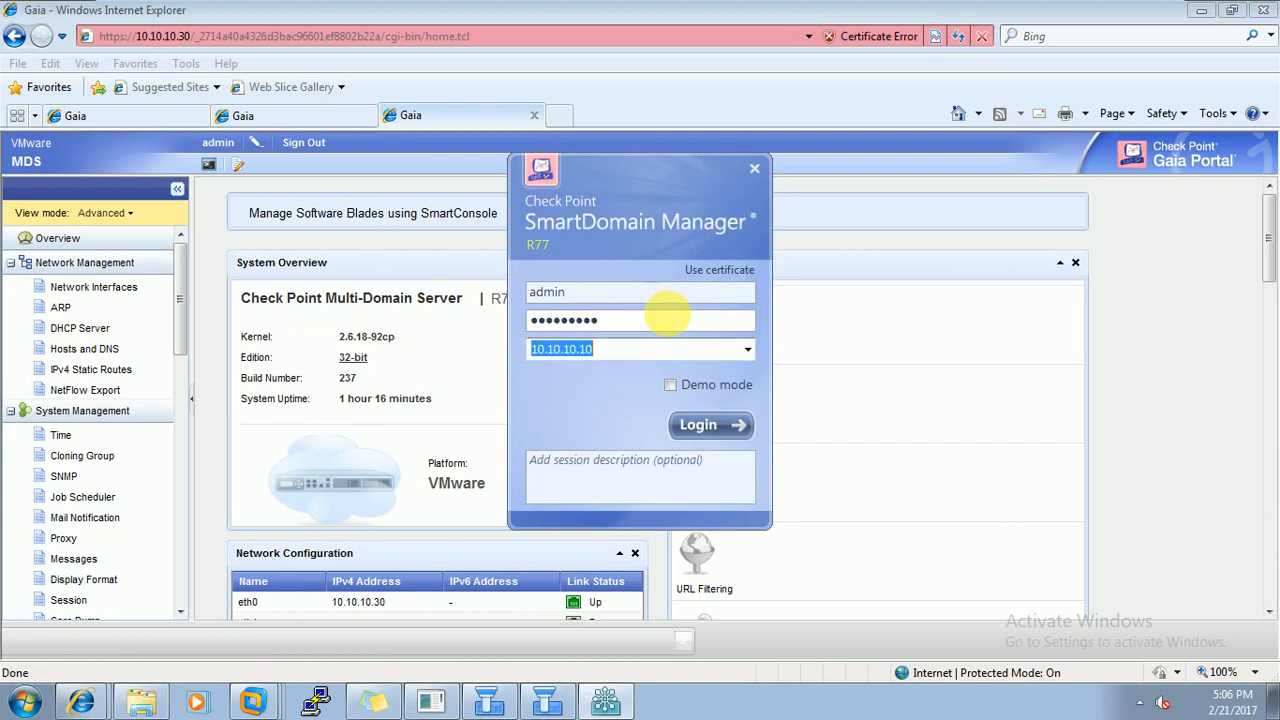
type("10.10.10.30")
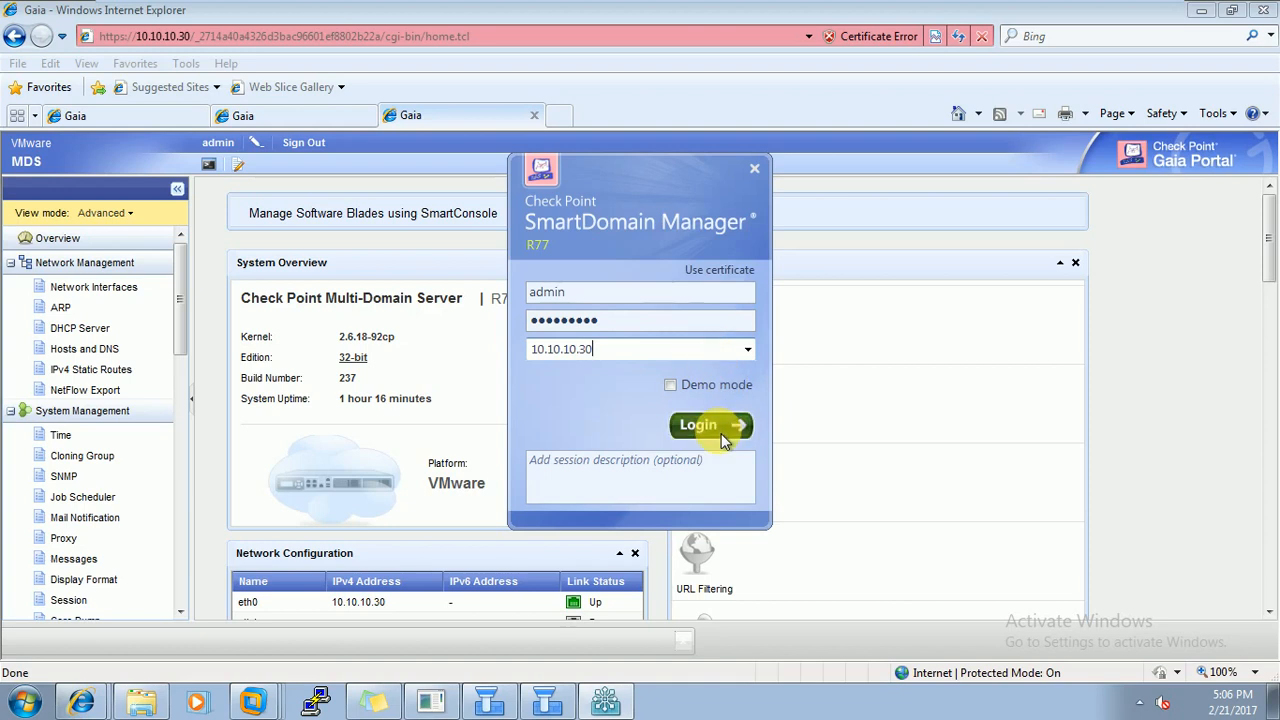
mouse_move(648, 458)
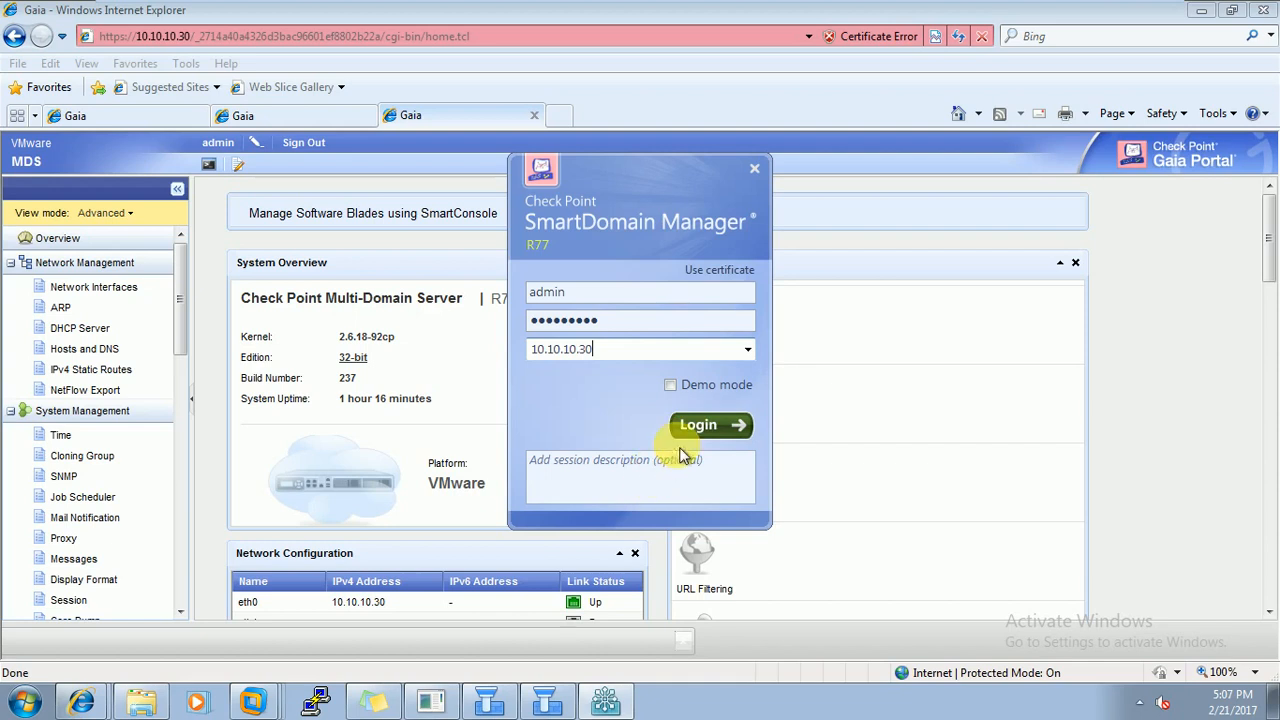
- Attempt the login to 10.10.10.30 and get the 'connection cannot be initiated' error
left_click(710, 424)
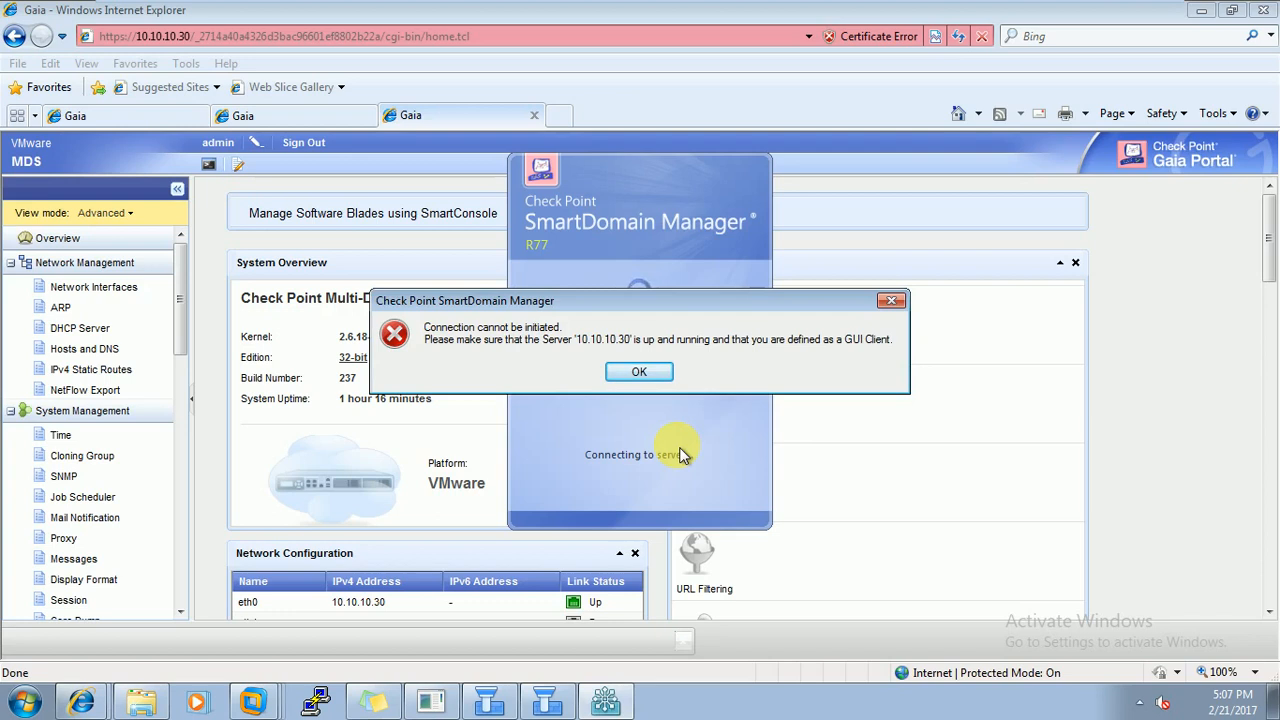
mouse_move(576, 360)
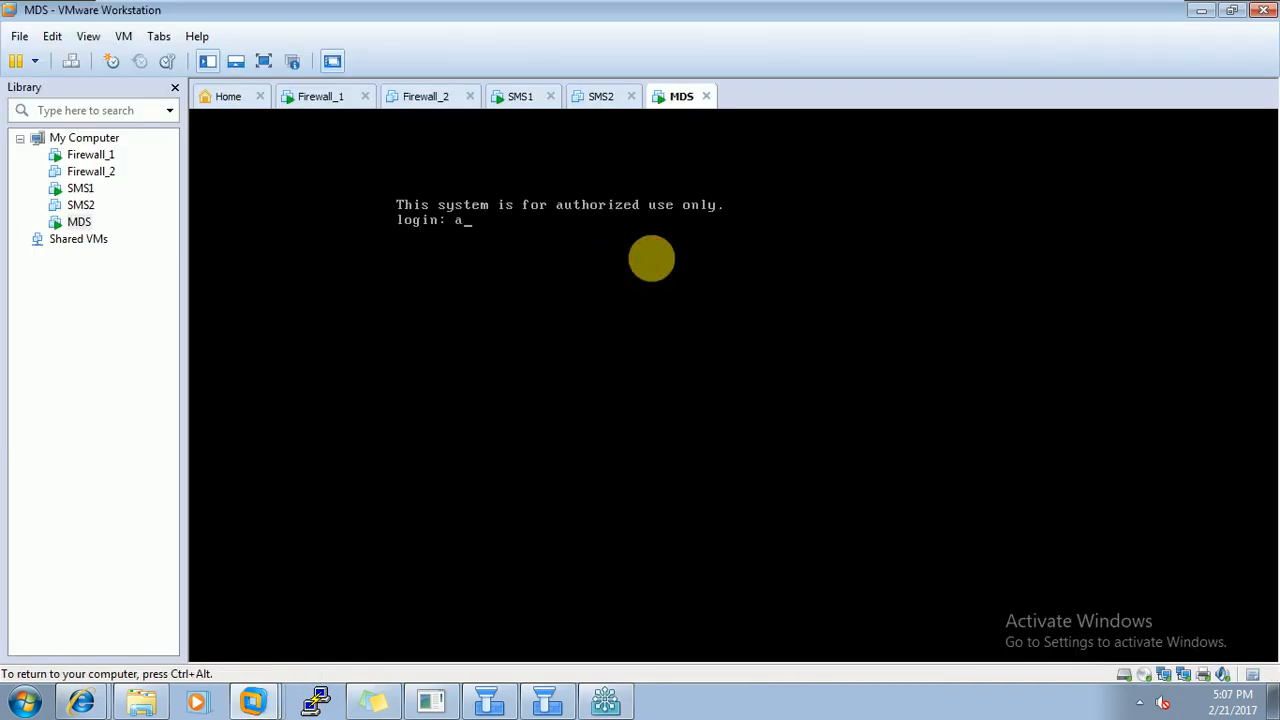
- Log into the MDS console as admin
type("dmin")
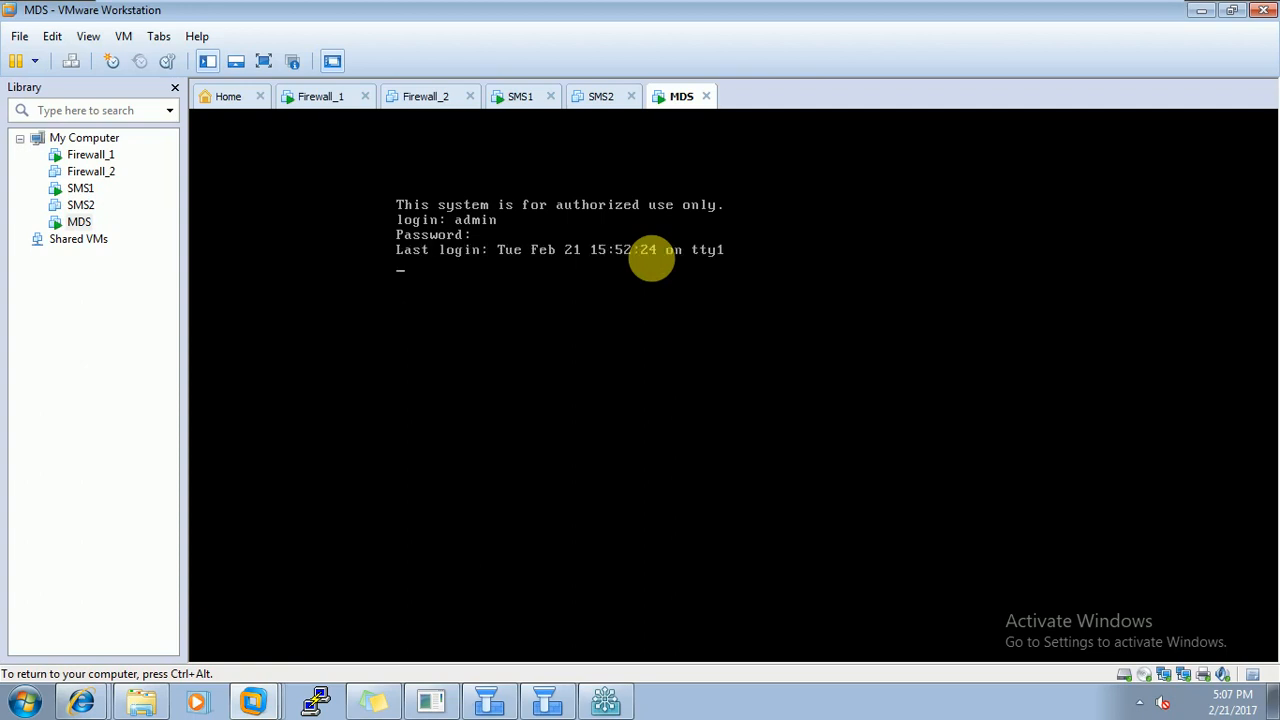
key("enter")
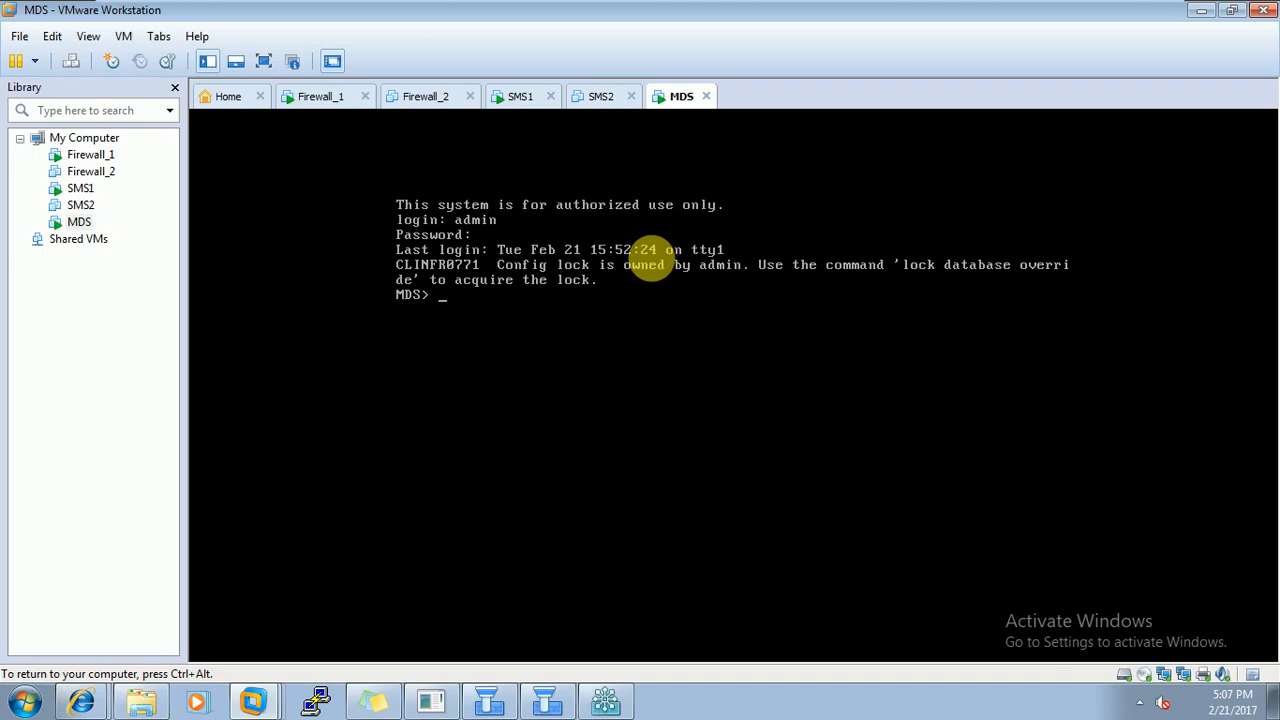
- Override the database lock and set the system time to 17:07:44
type("set time")
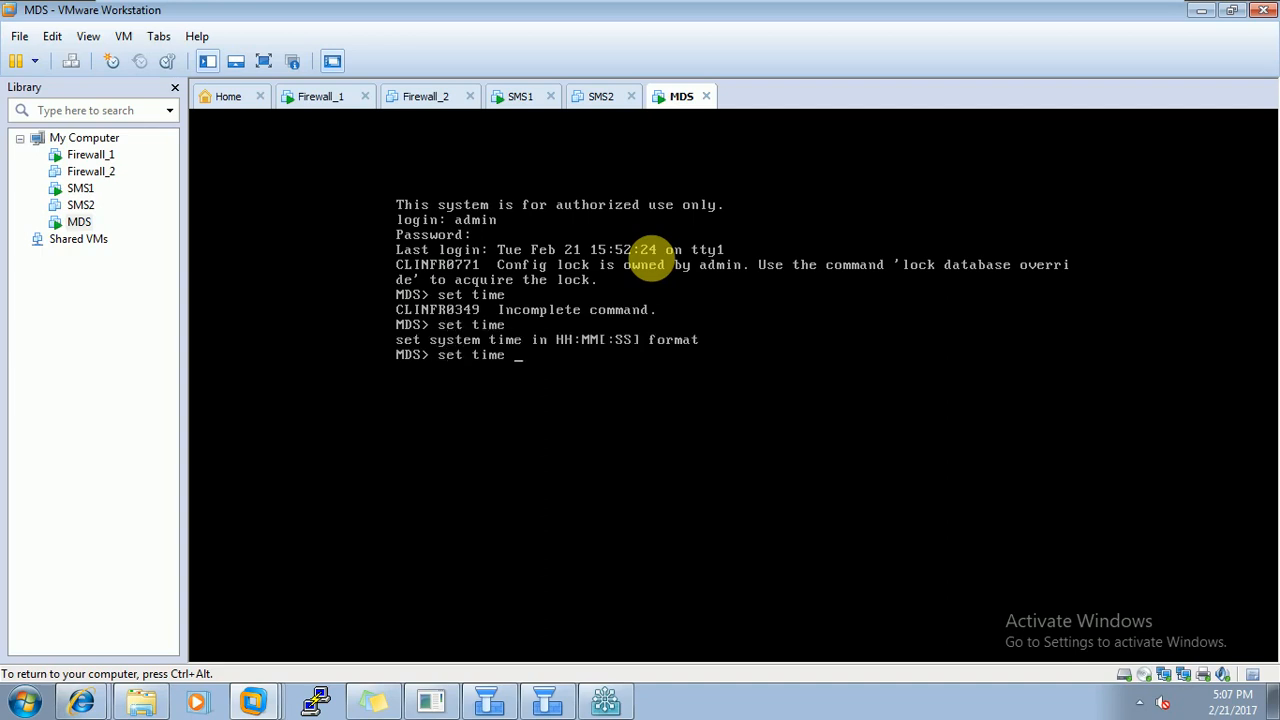
type("17:")
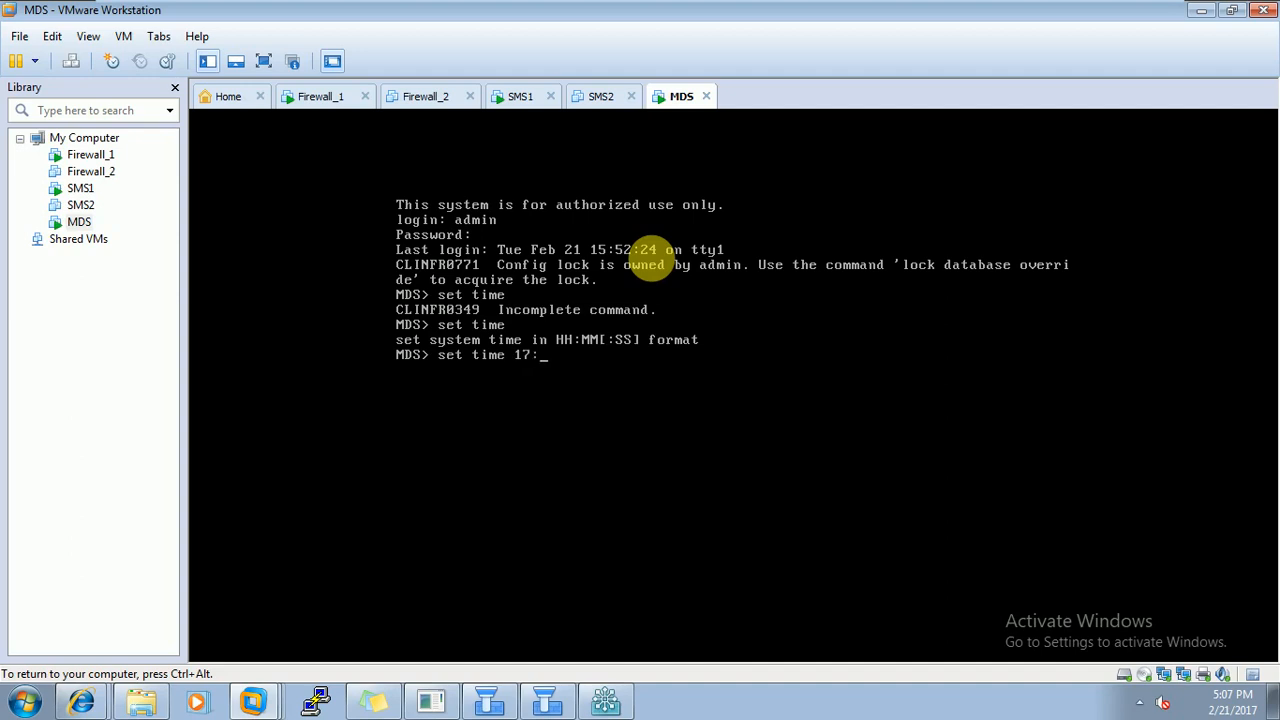
type("0")
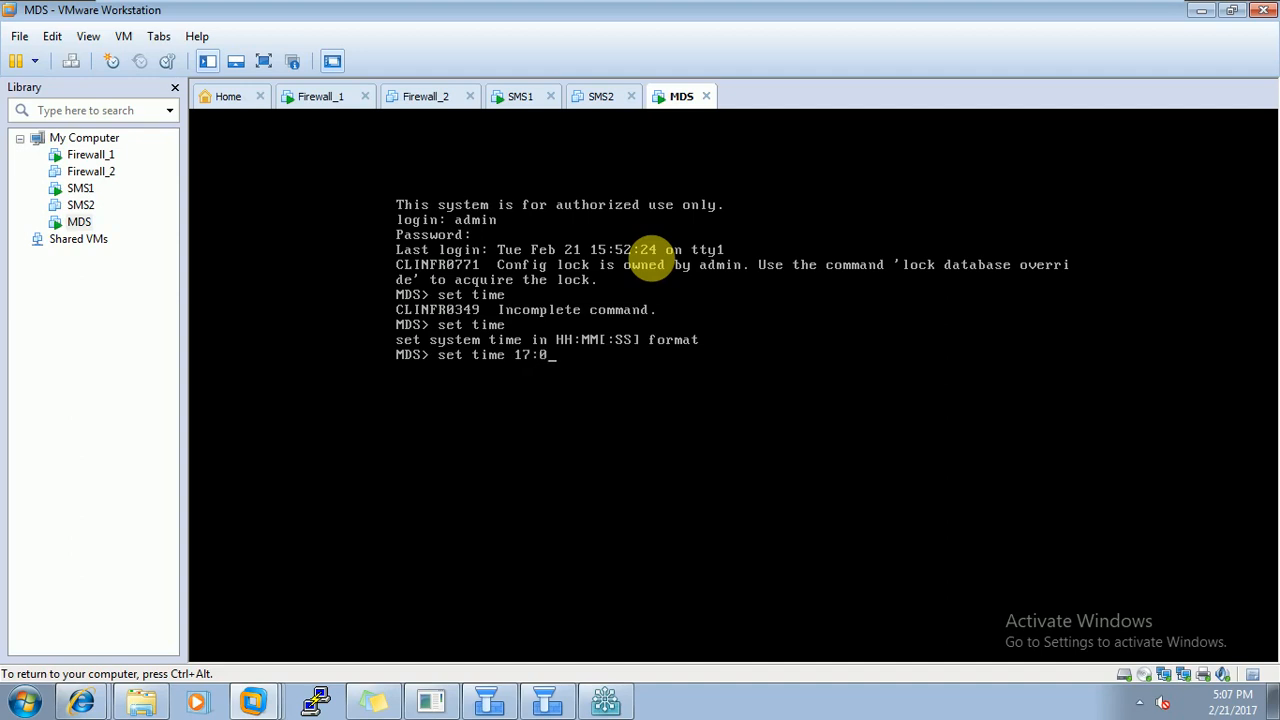
type("7:44")
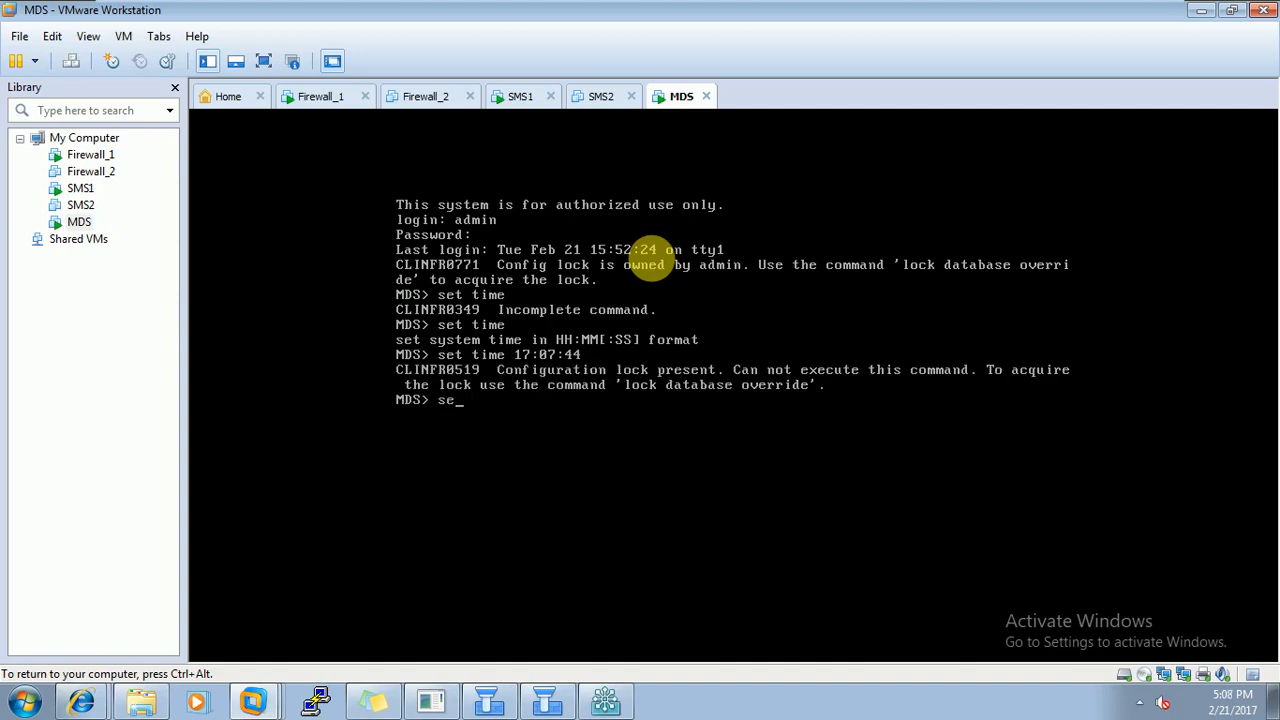
type("lock database override")
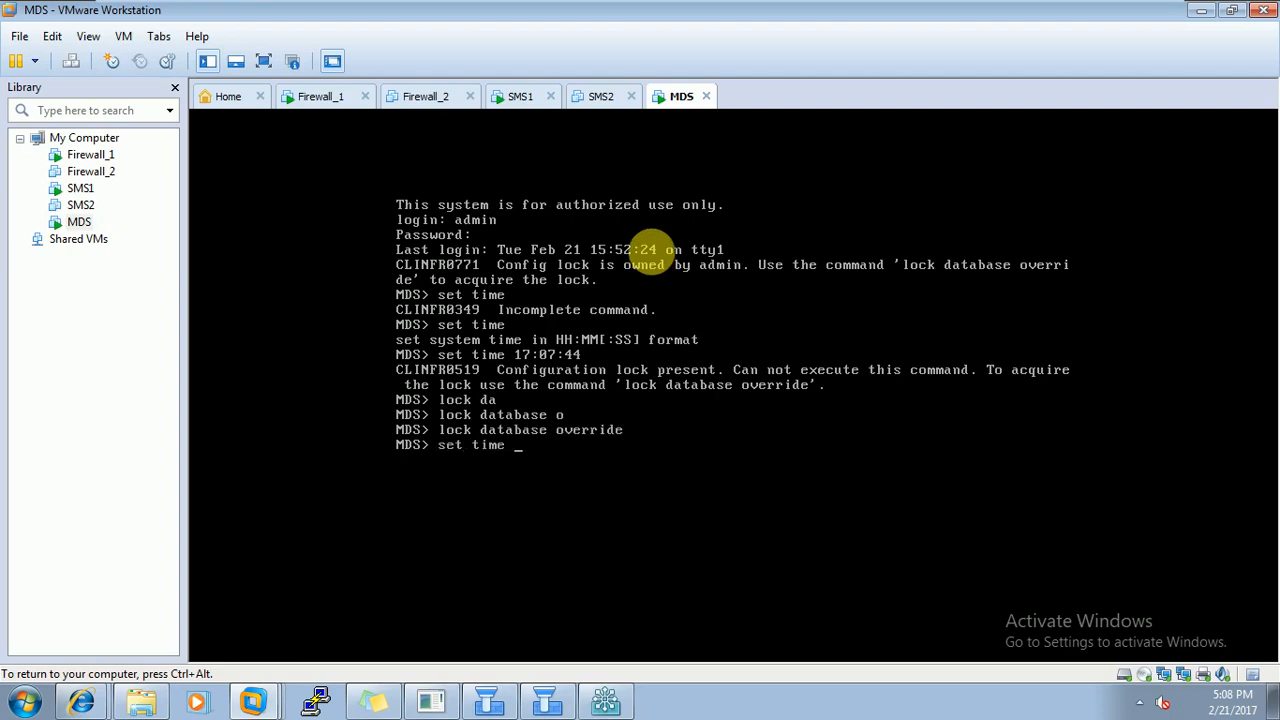
type("17:07:44")
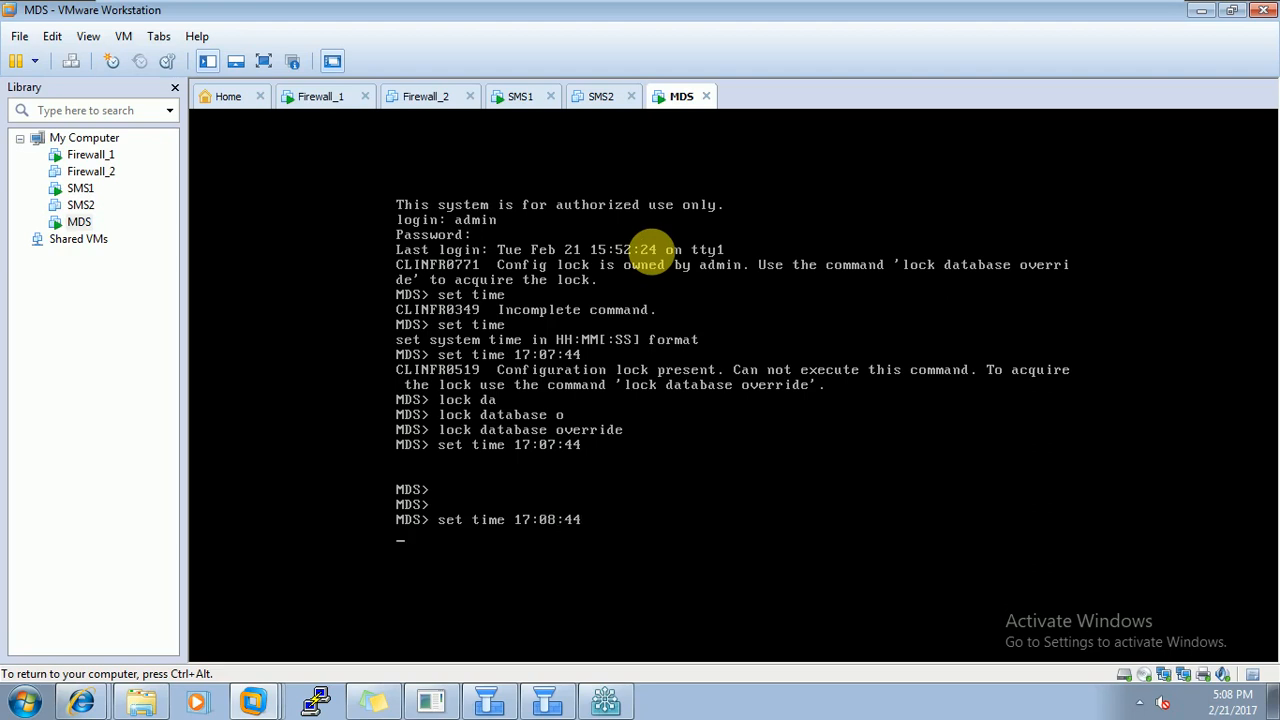
- Save the MDS configuration with 'save config'
type("save")
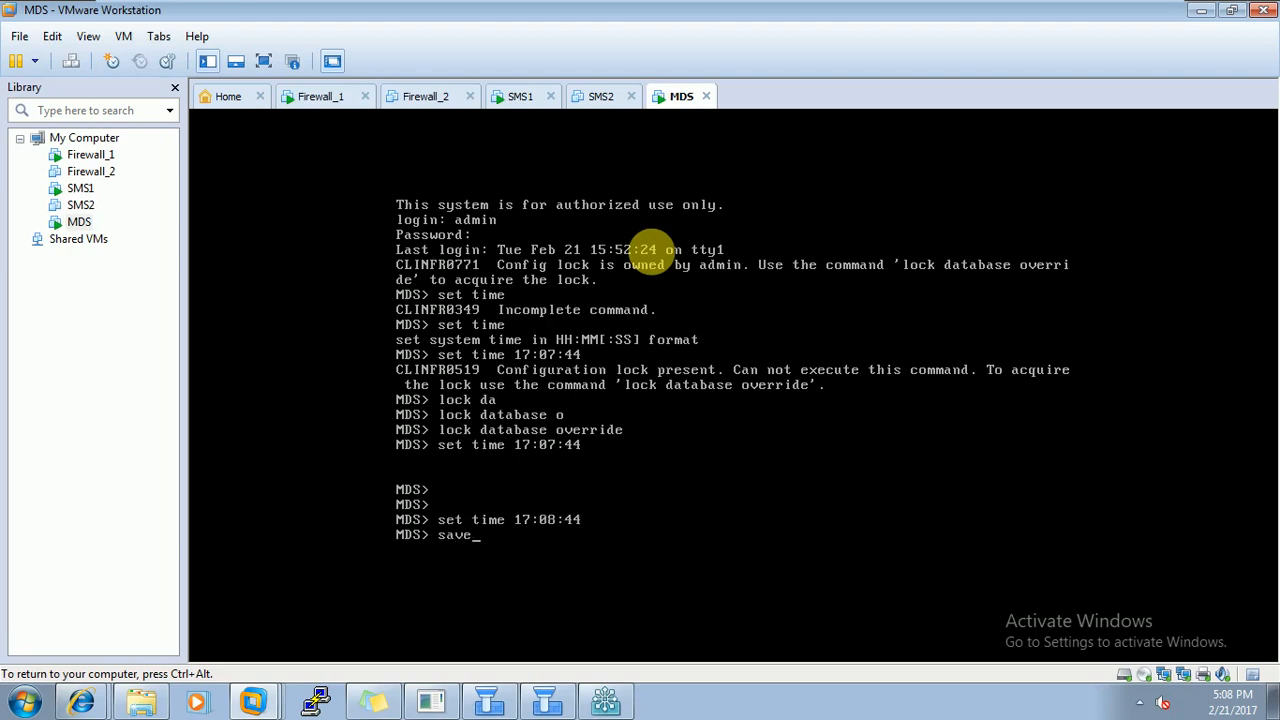
type("config")
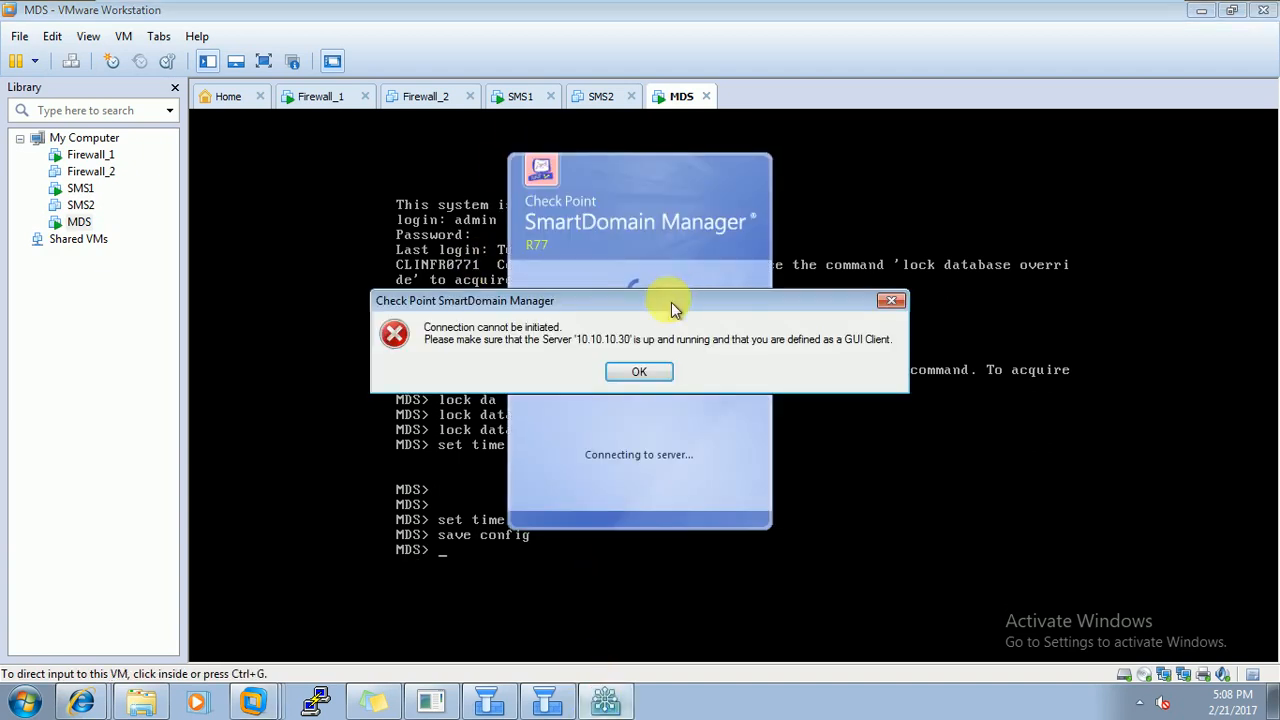
- Dismiss the connection error and return to the password field of the login form
left_click(640, 370)
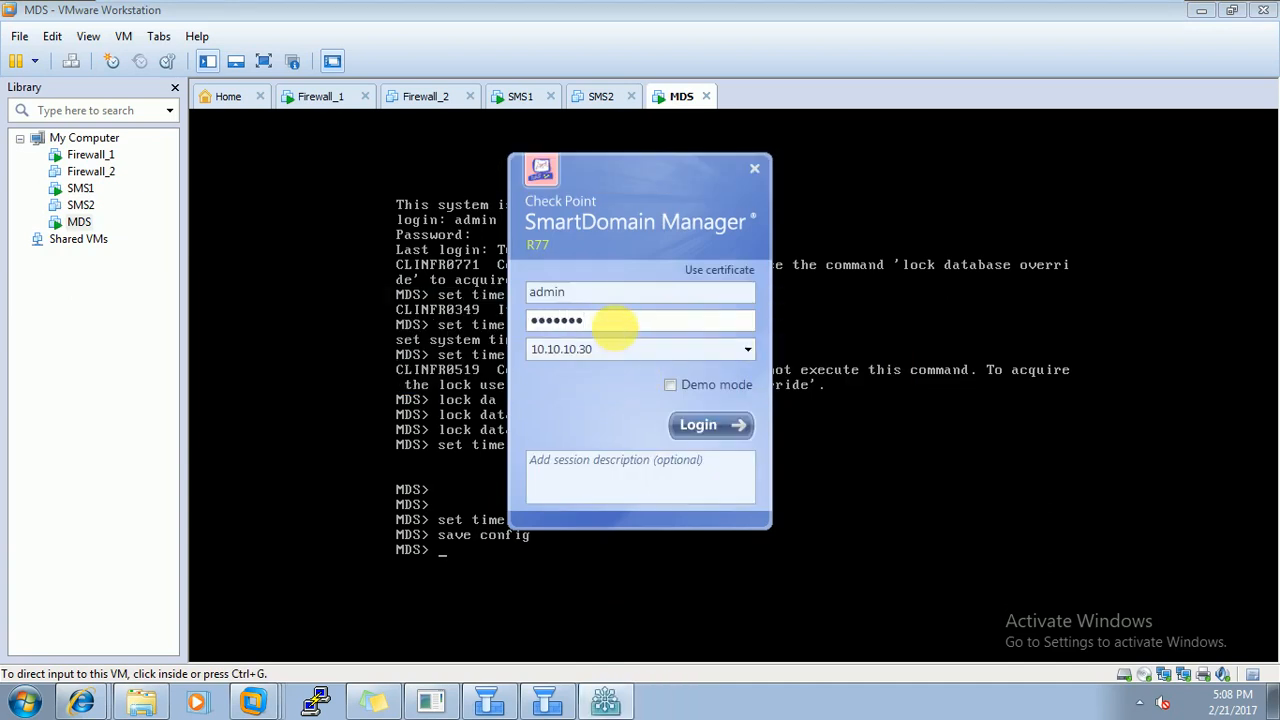
left_click(710, 424)
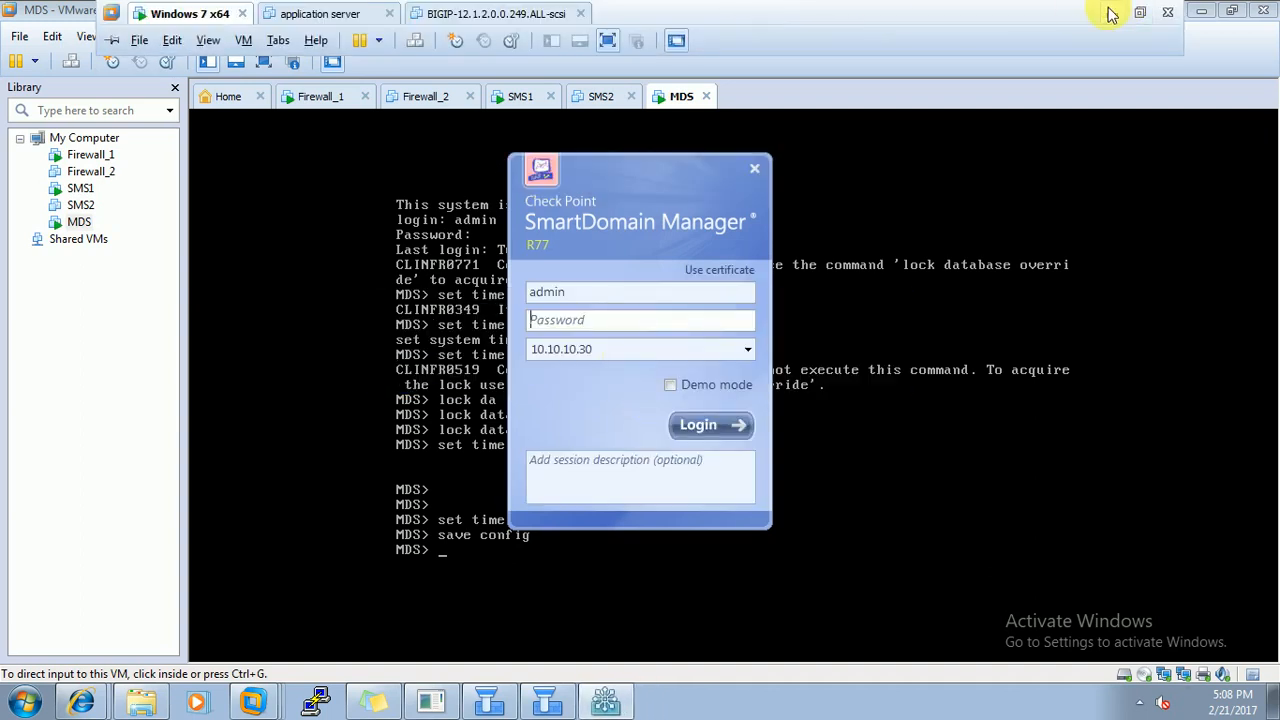
mouse_move(1112, 14)
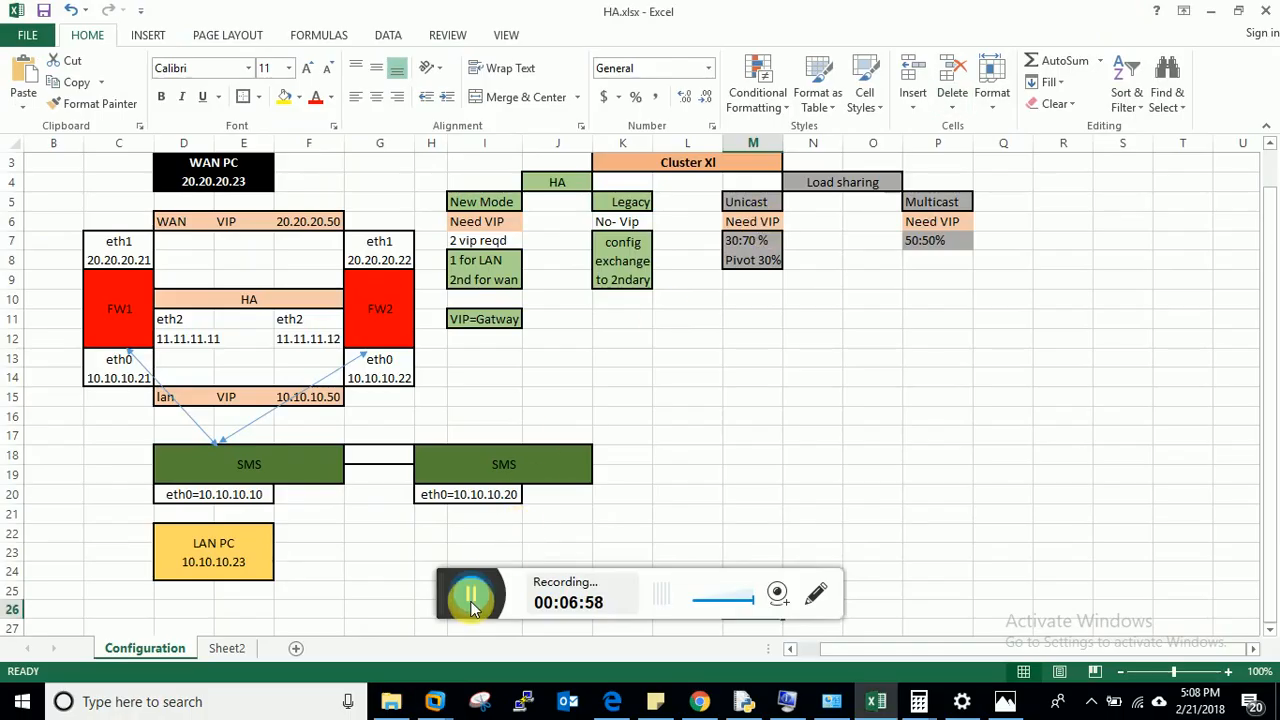
left_click(472, 592)
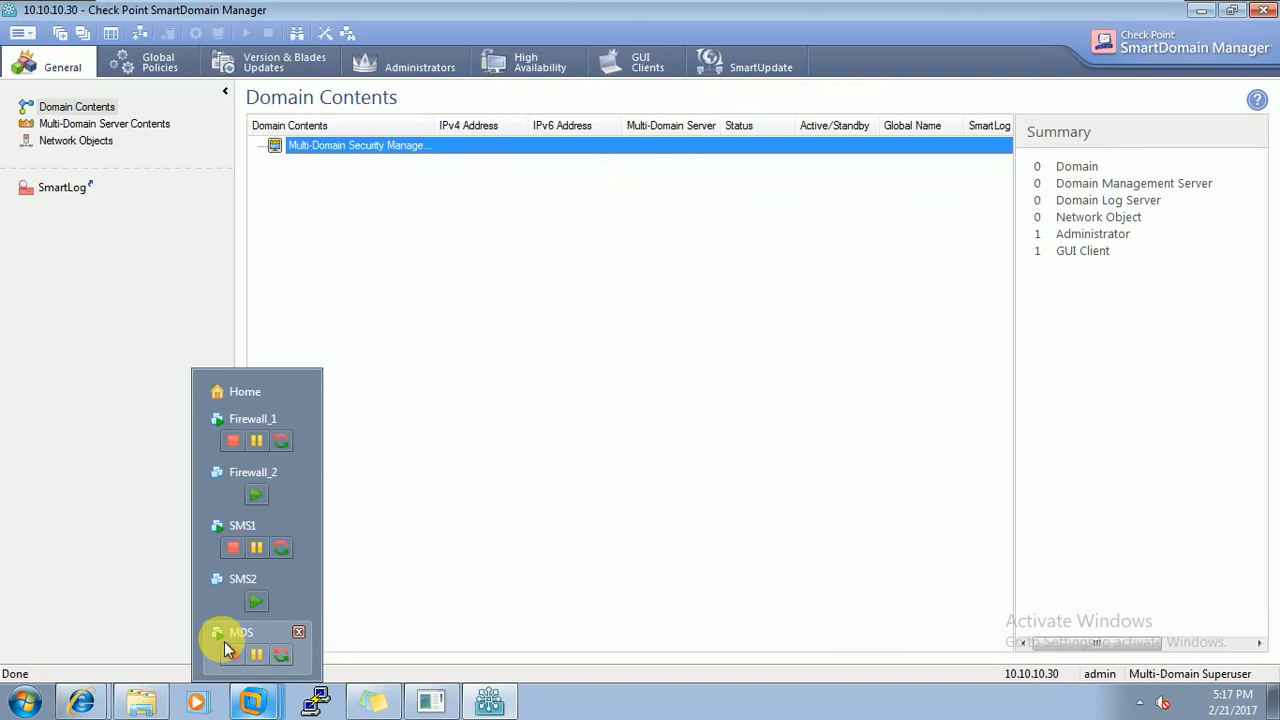
left_click(240, 632)
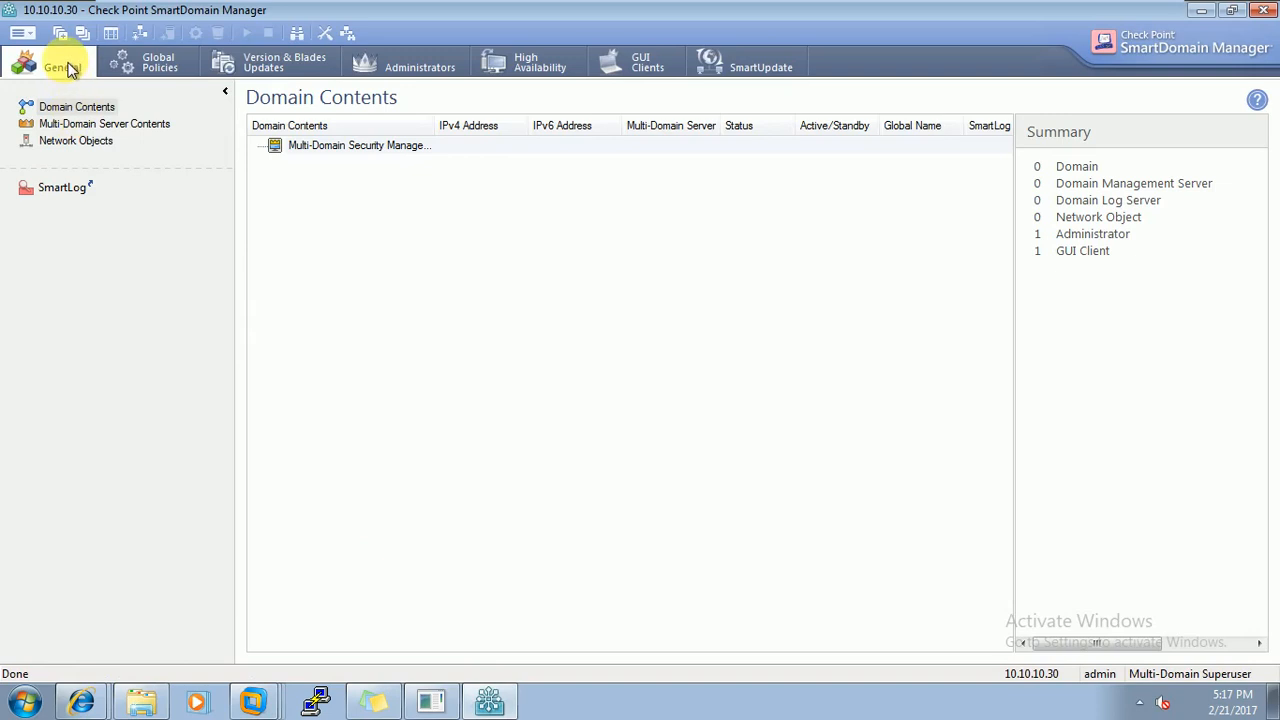
mouse_move(96, 68)
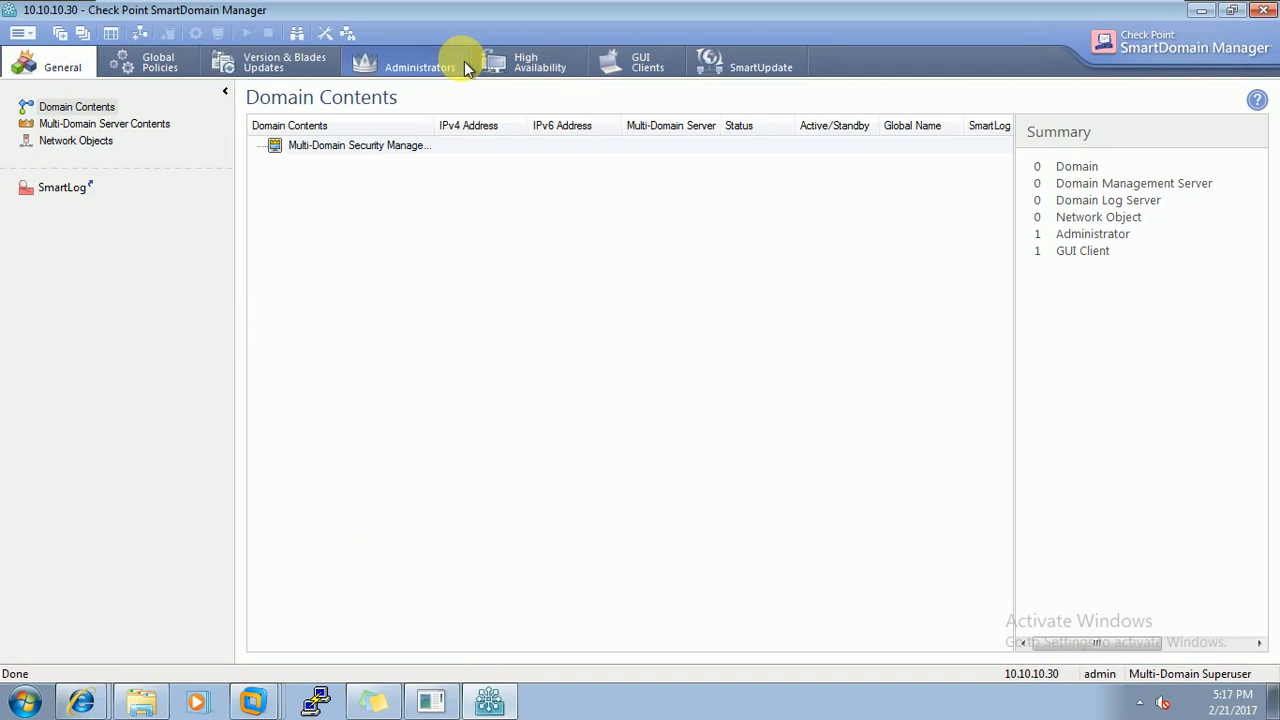
mouse_move(178, 442)
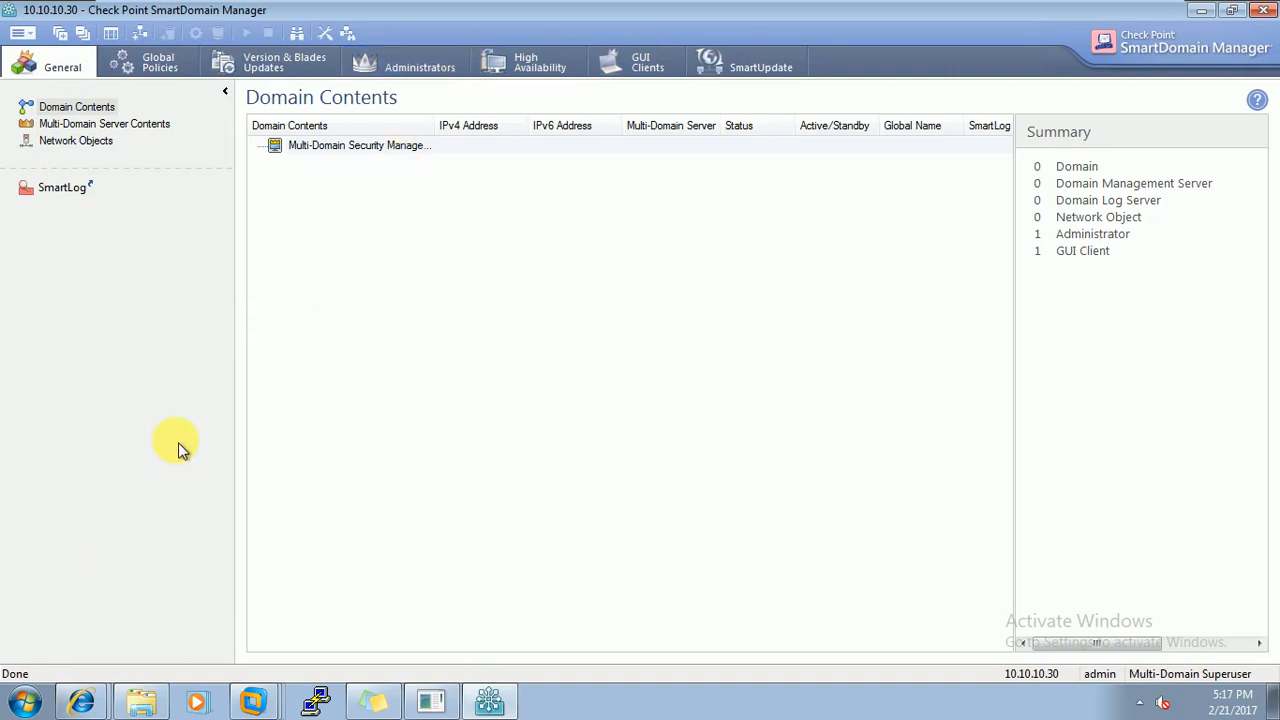
left_click(18, 700)
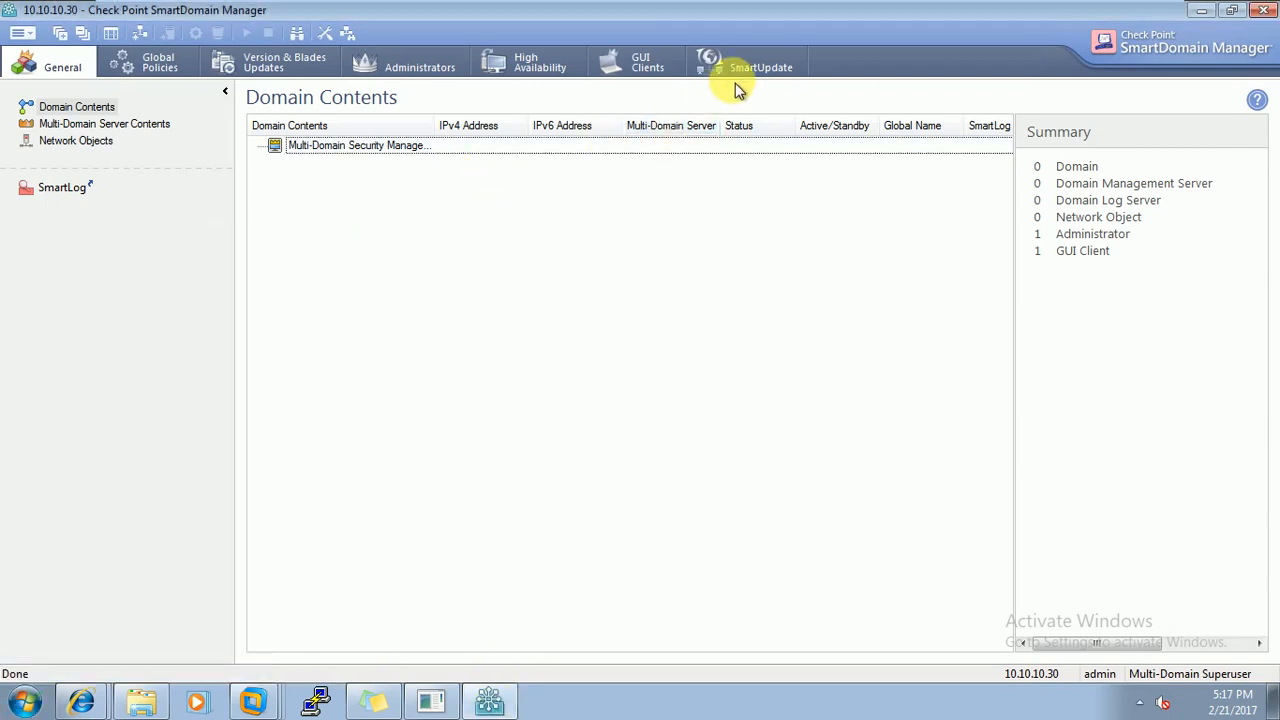
left_click(744, 62)
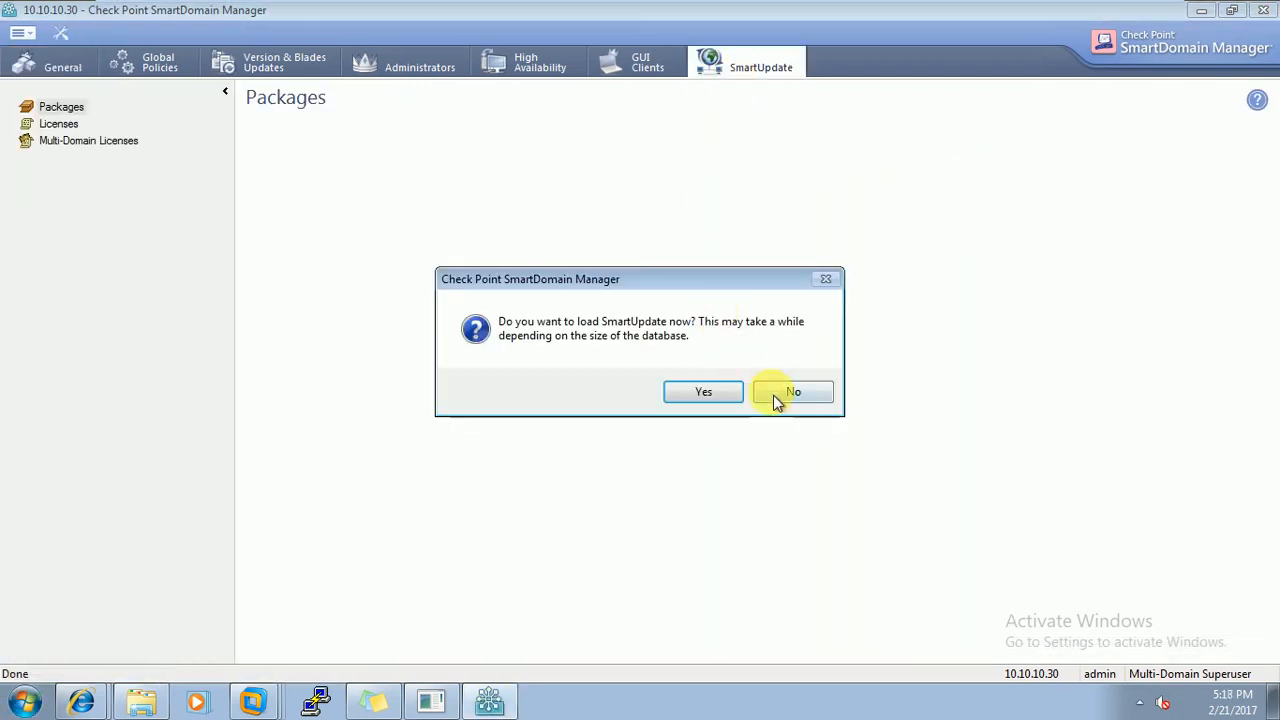
left_click(792, 390)
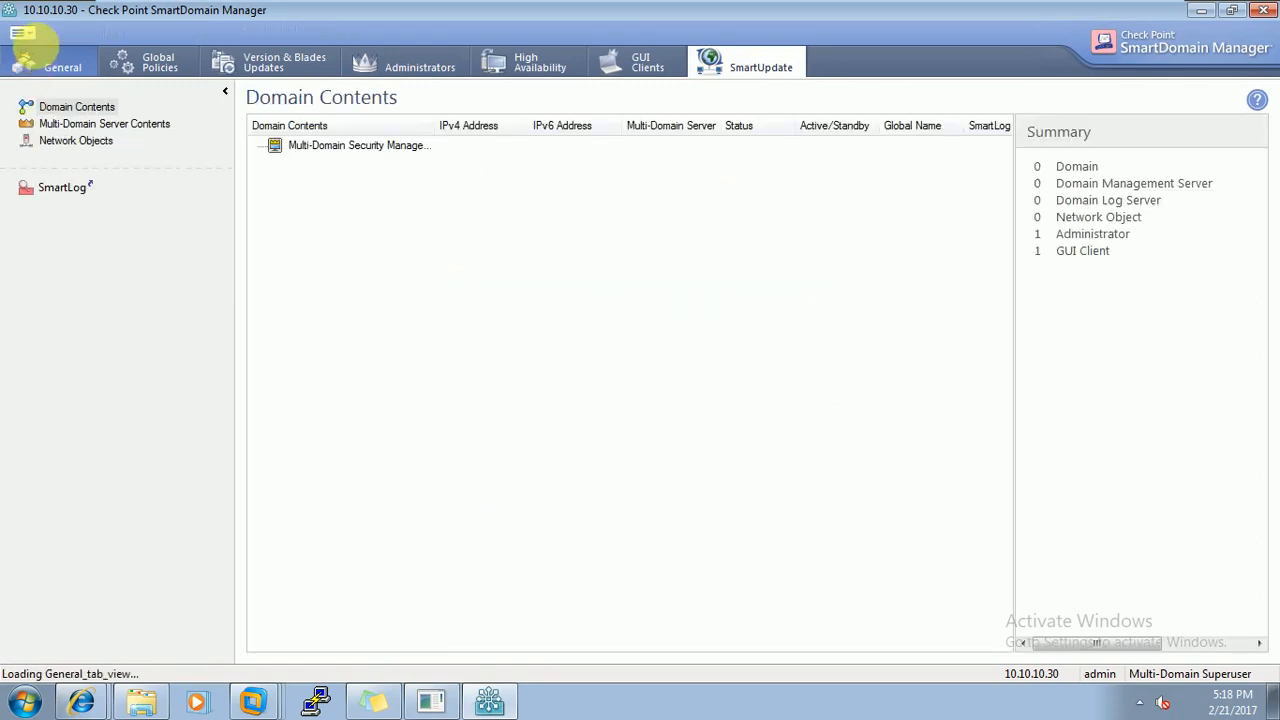
left_click(22, 32)
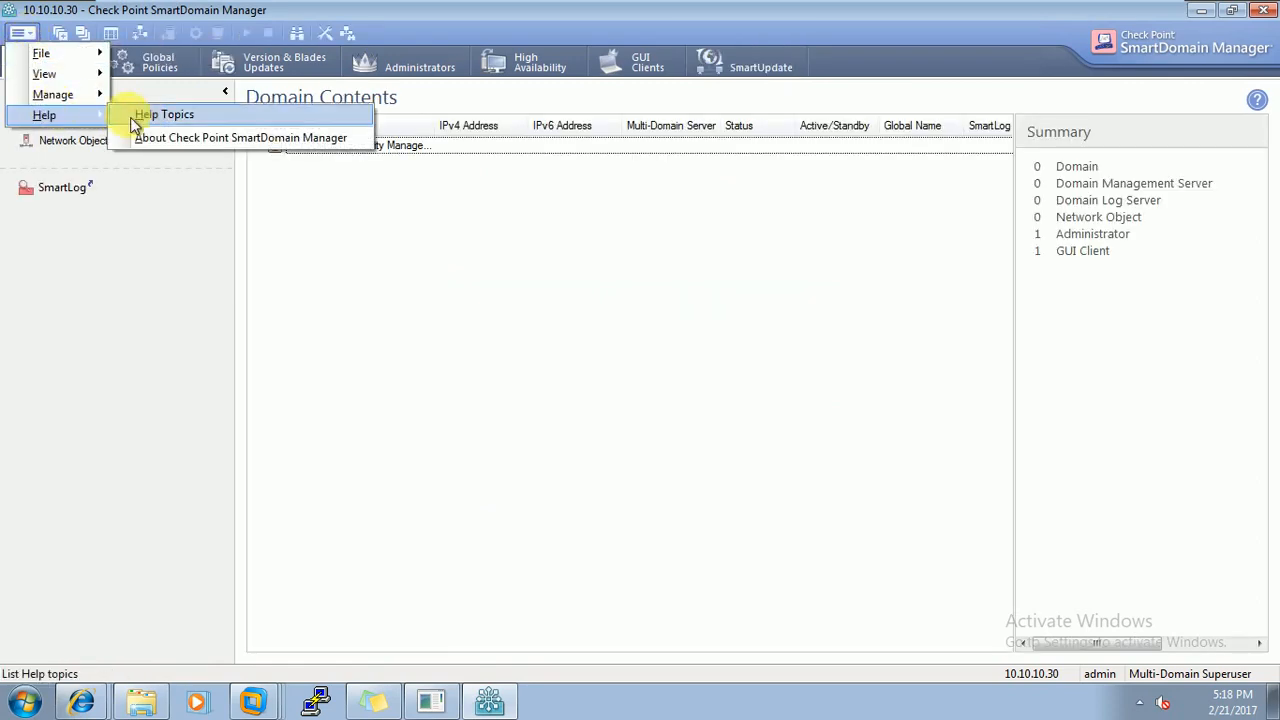
left_click(240, 136)
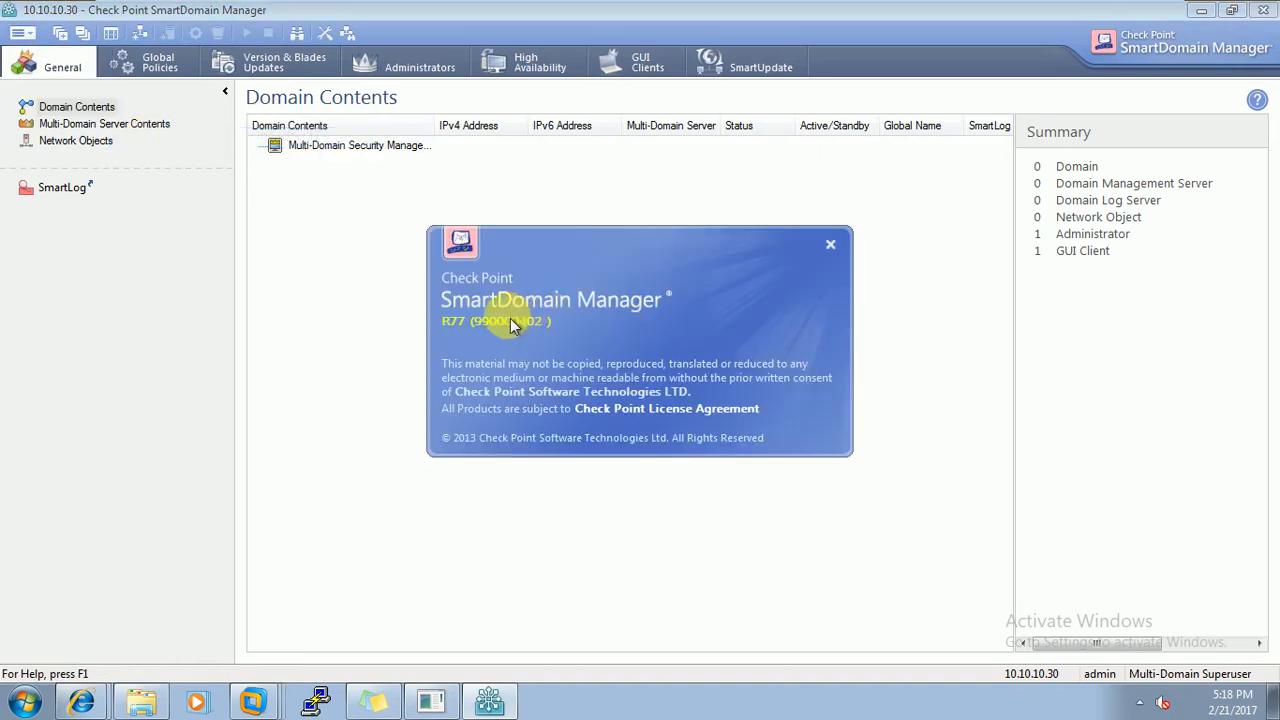
mouse_move(756, 276)
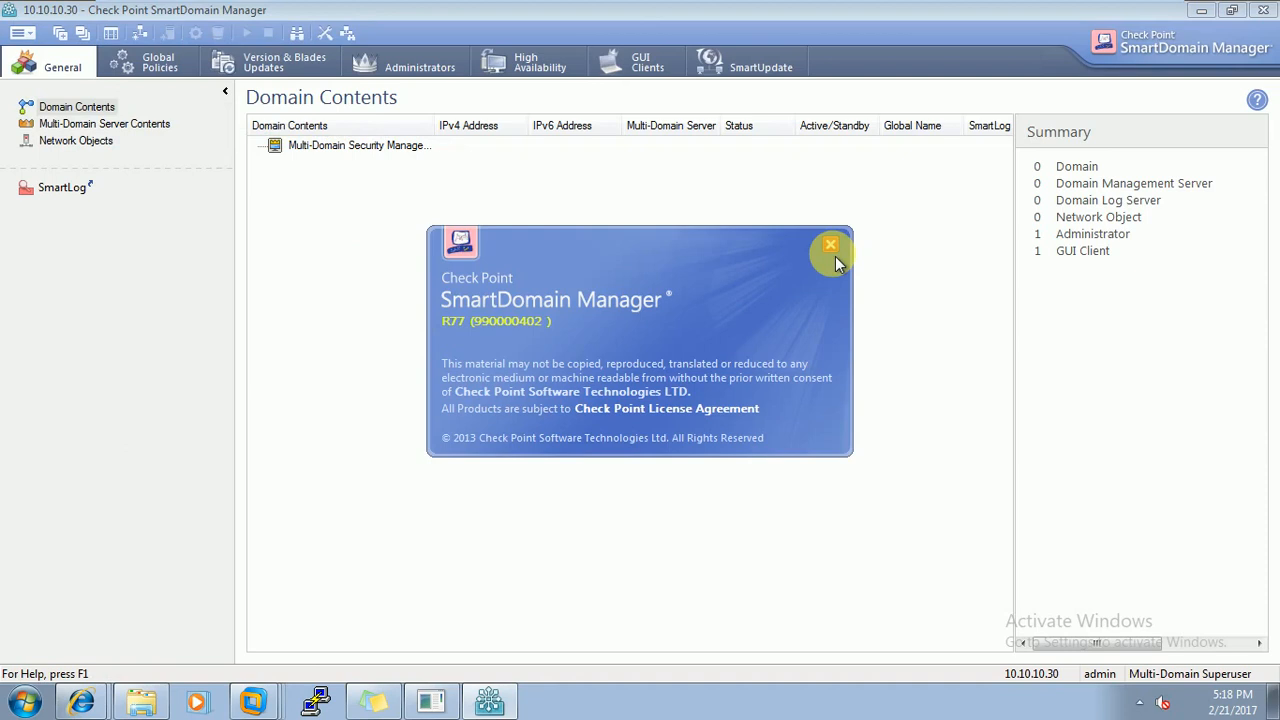
left_click(830, 244)
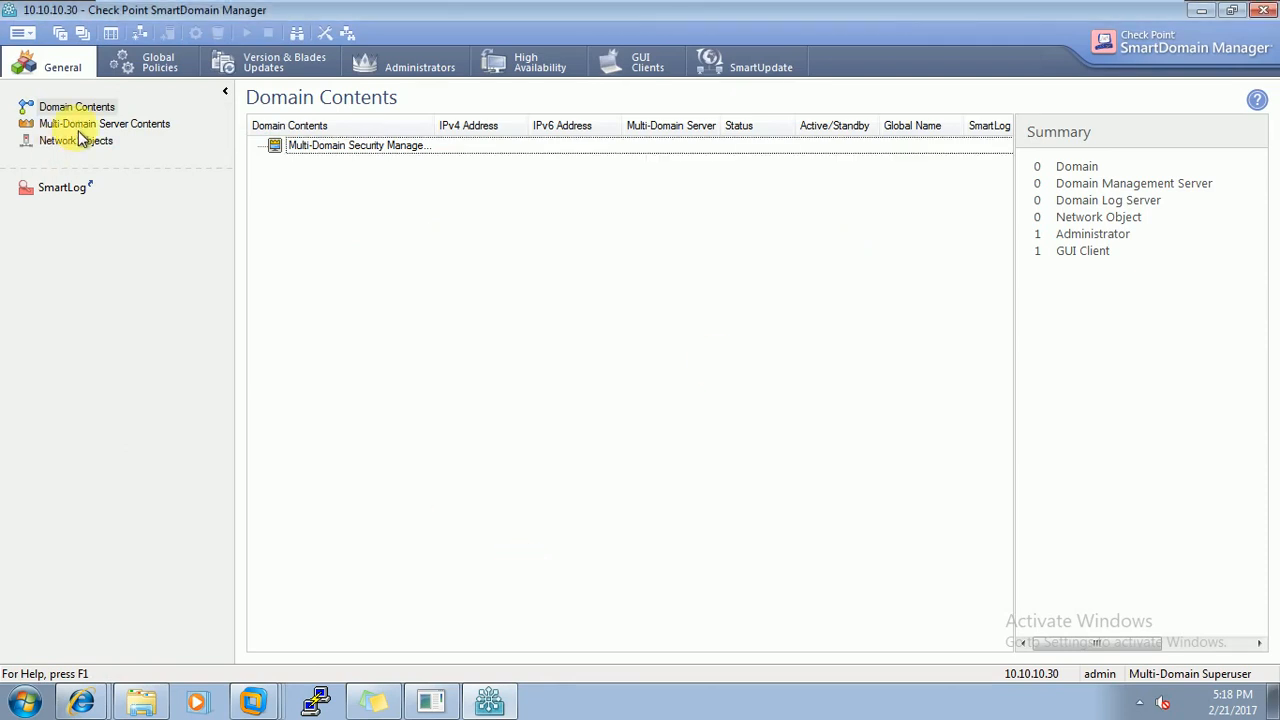
- Show Multi-Domain Server Contents and start defining a new Multi-Domain Server from the root
left_click(104, 124)
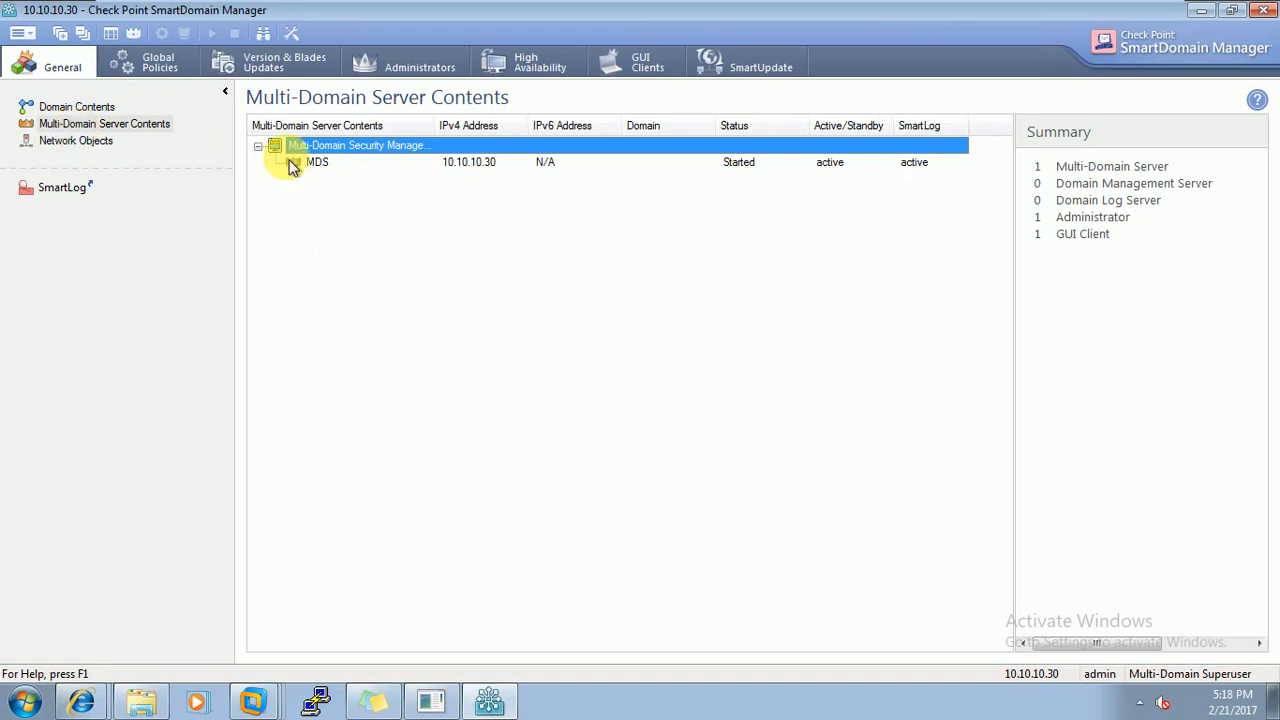
right_click(296, 162)
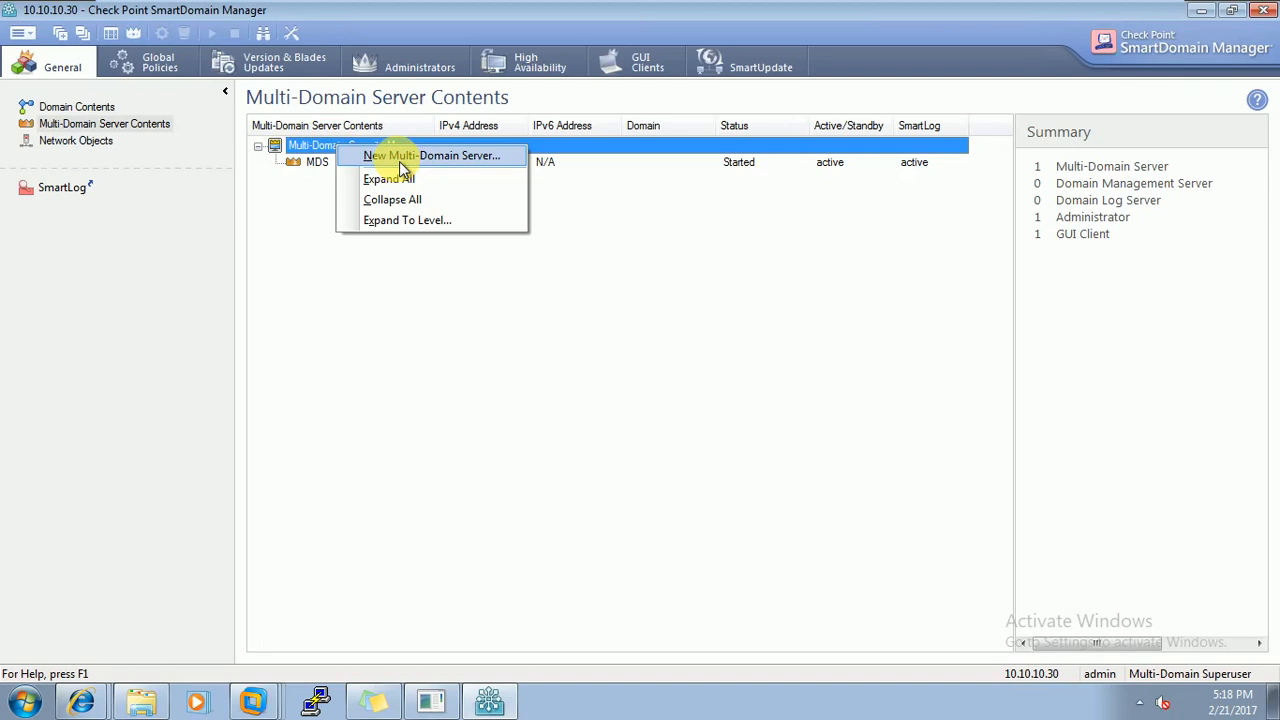
left_click(432, 156)
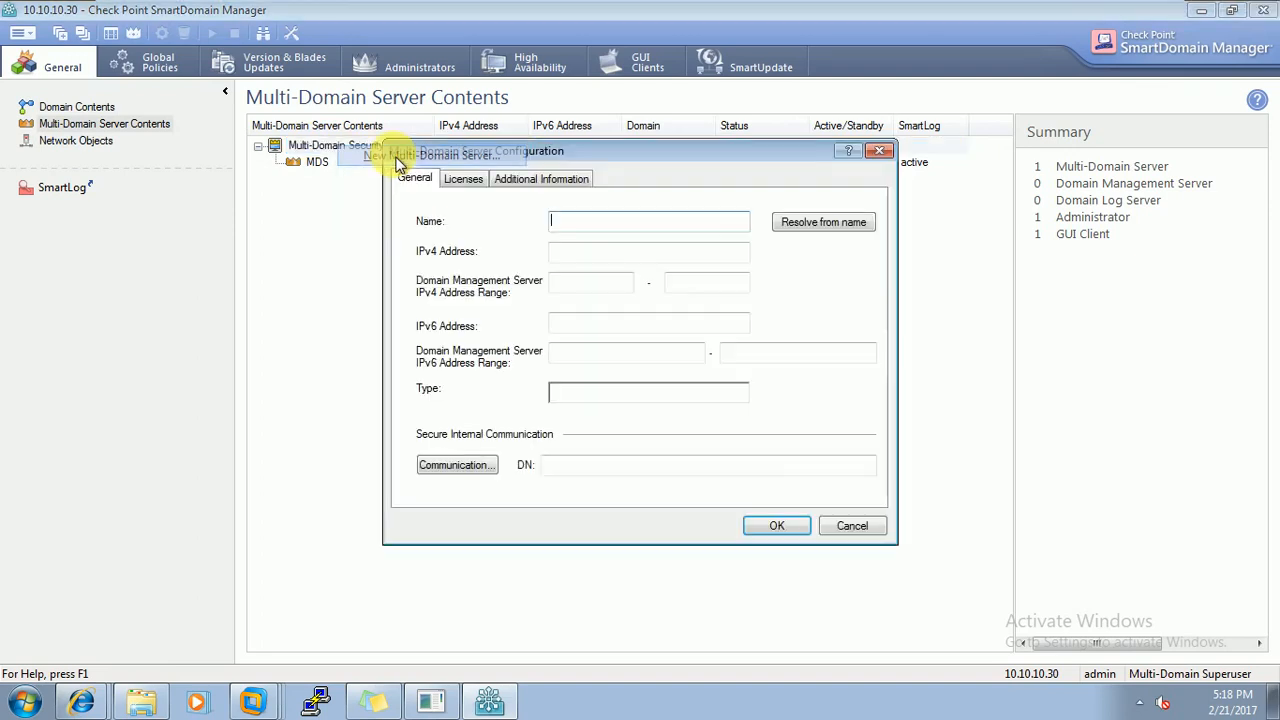
- View Licenses, acknowledge the empty-name warning and cancel the new server
left_click(776, 524)
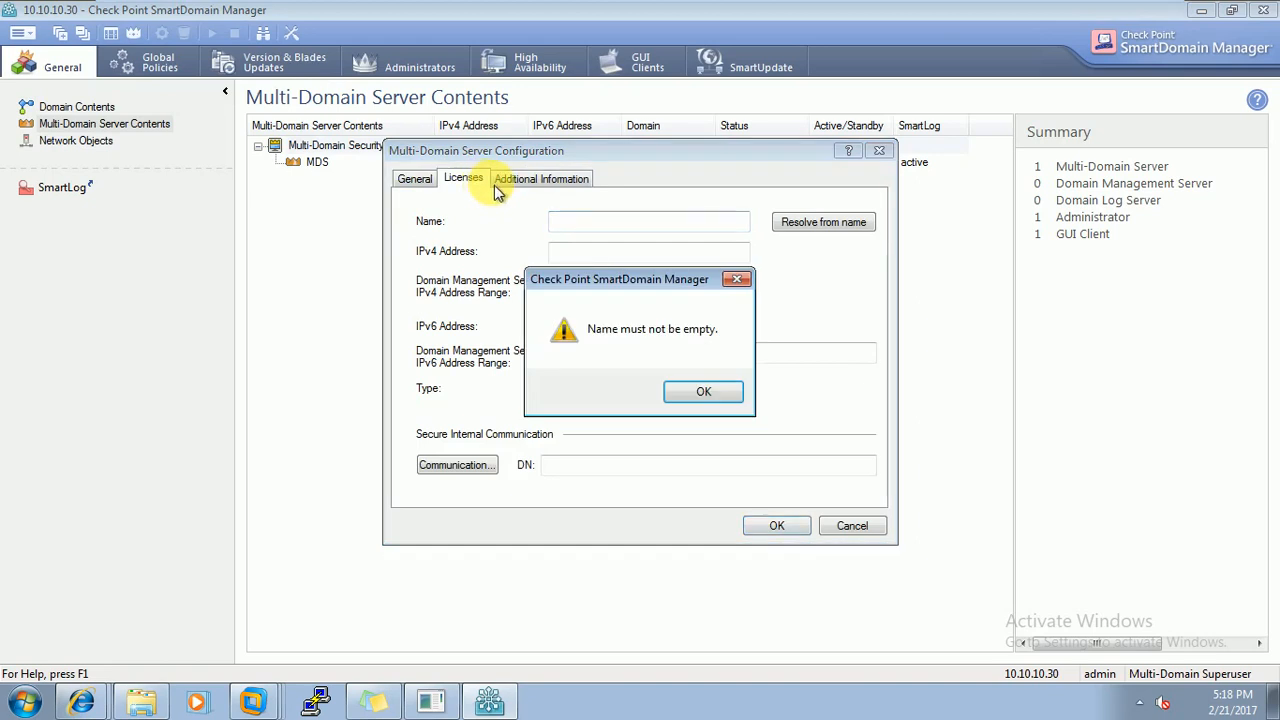
left_click(704, 390)
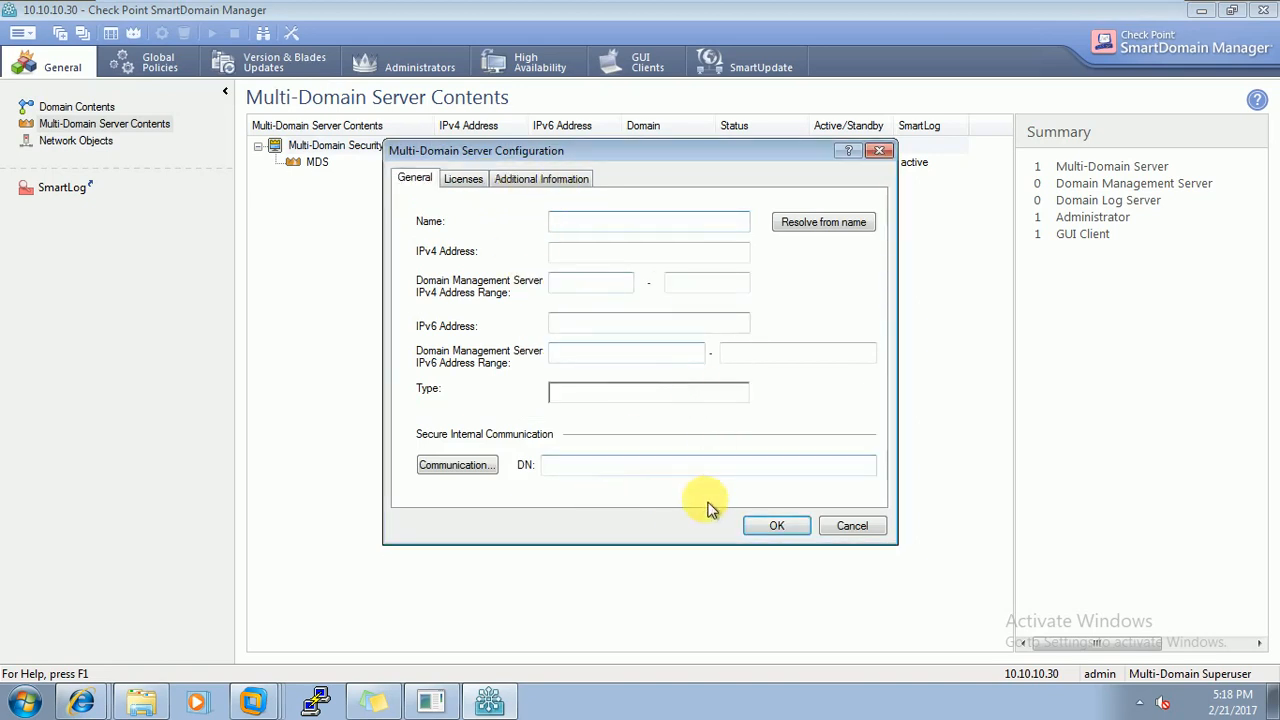
mouse_move(844, 488)
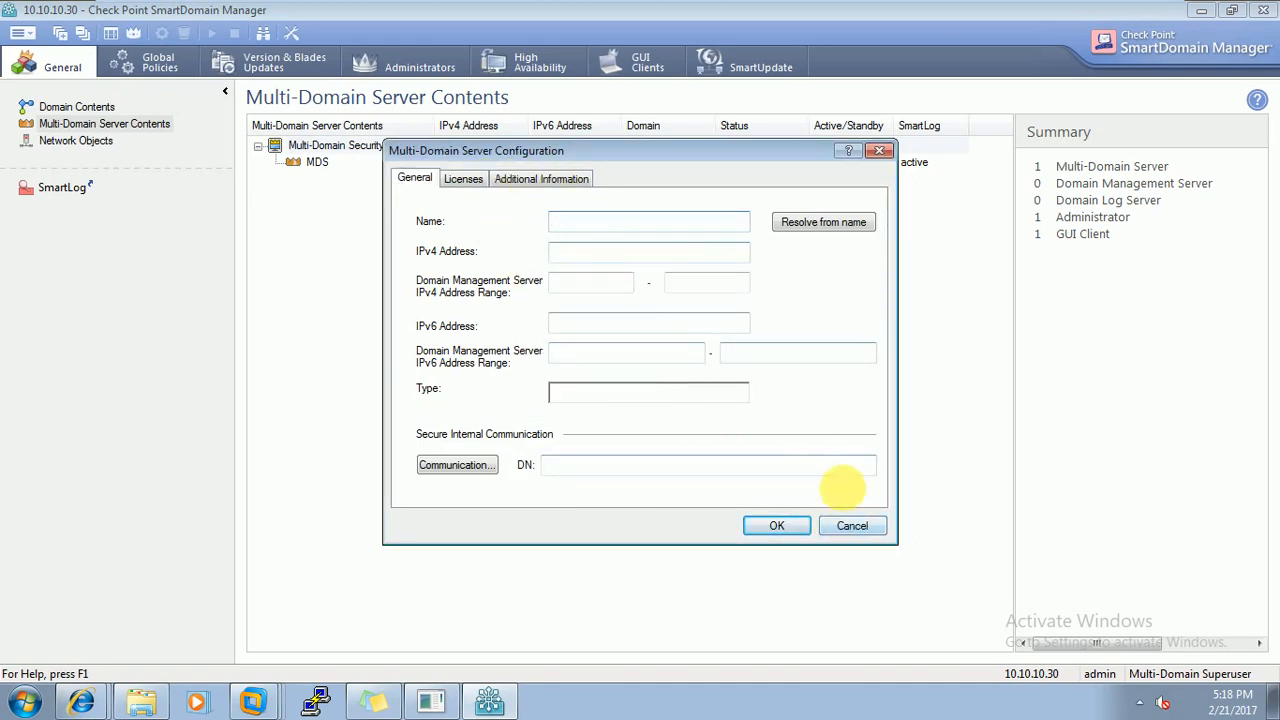
left_click(852, 524)
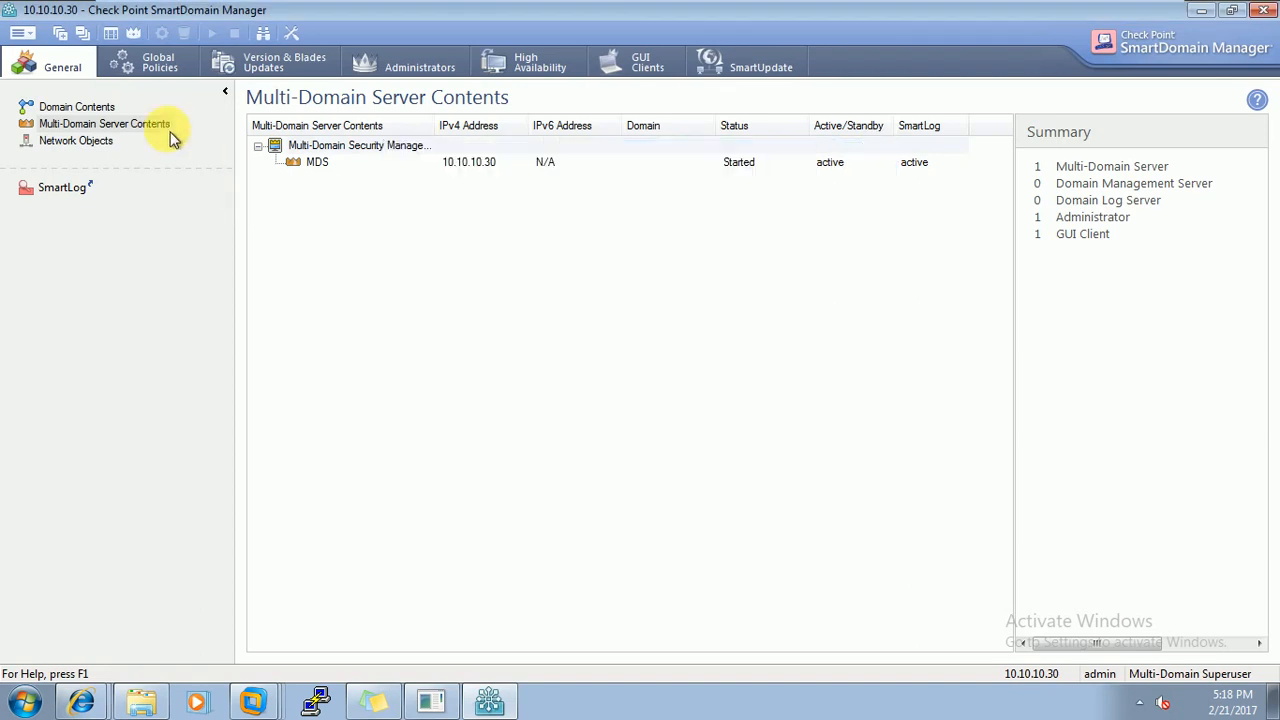